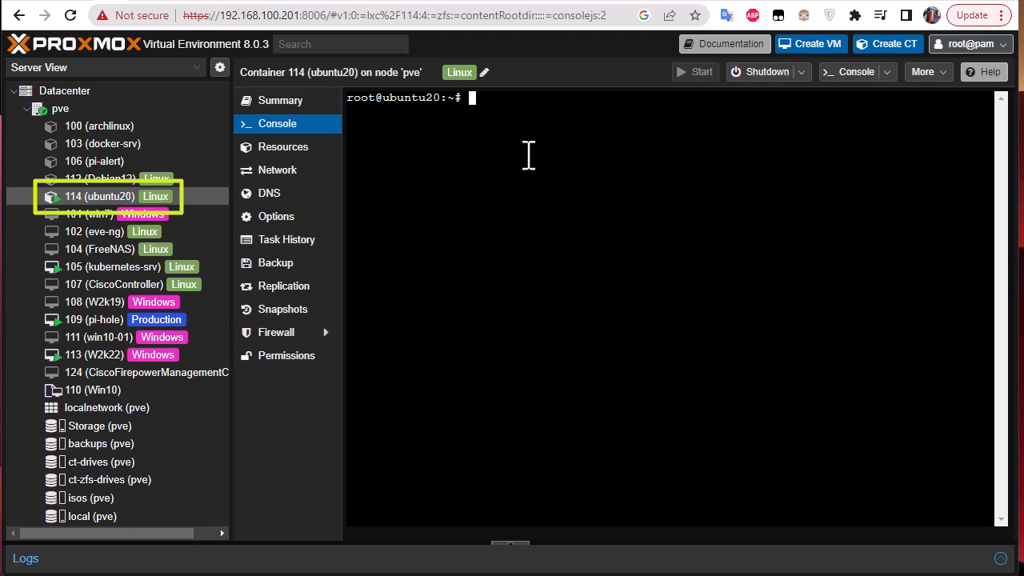
mouse_move(535, 155)
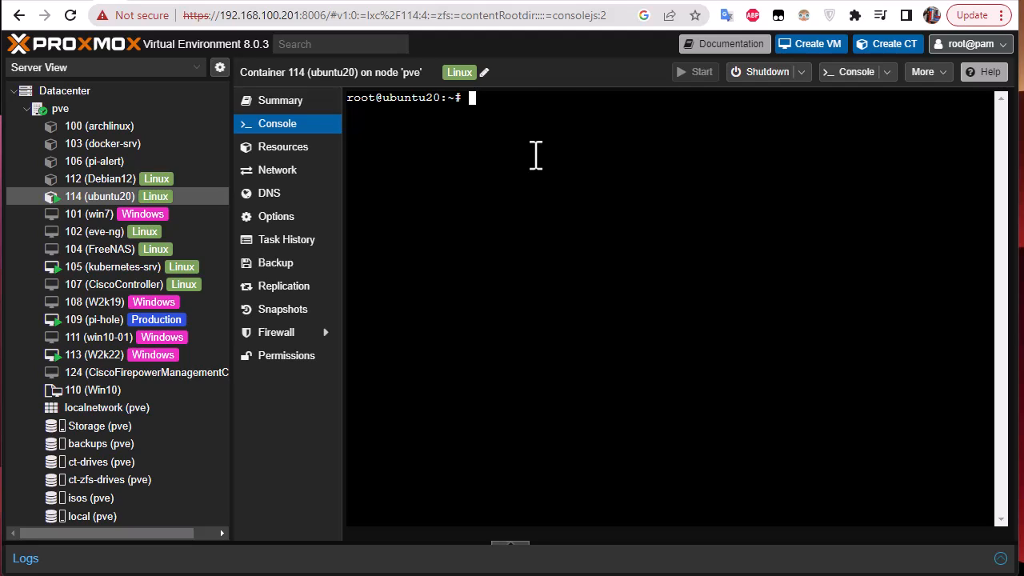
Confirm nginx is active and select container 114's eth0 address 192.168.100.175
text(systemctl status nginx)
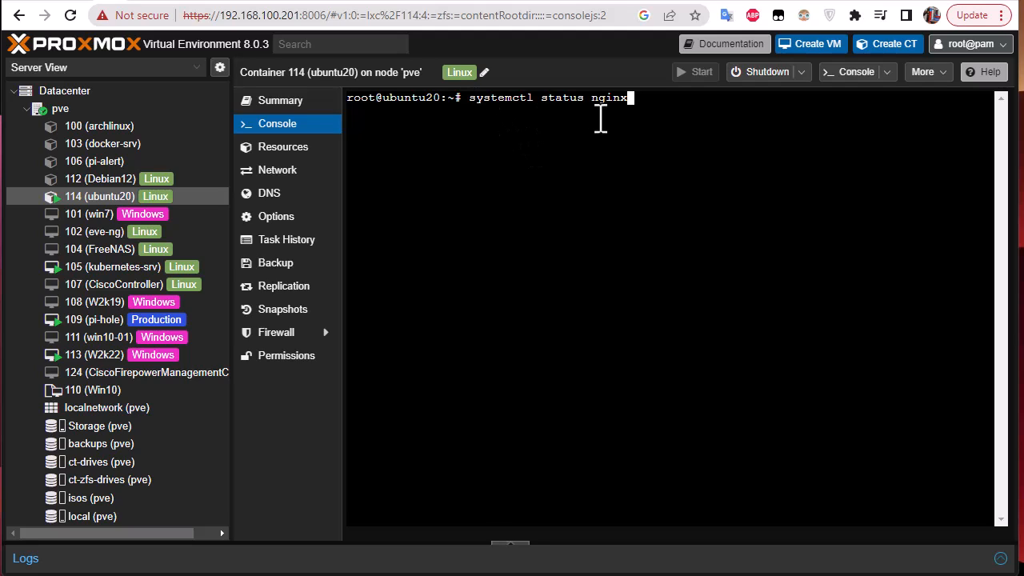
key(Return)
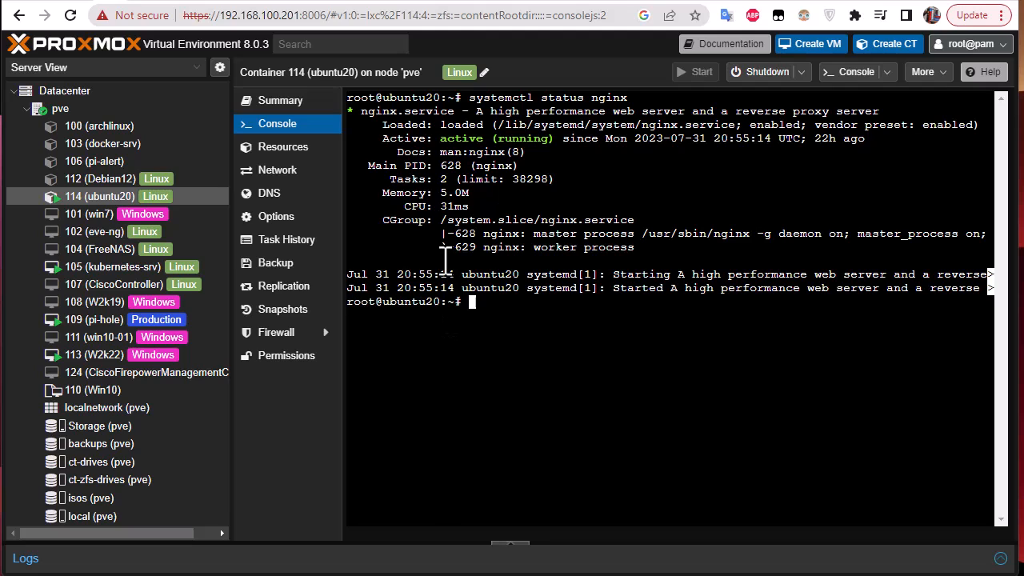
text(ip a)
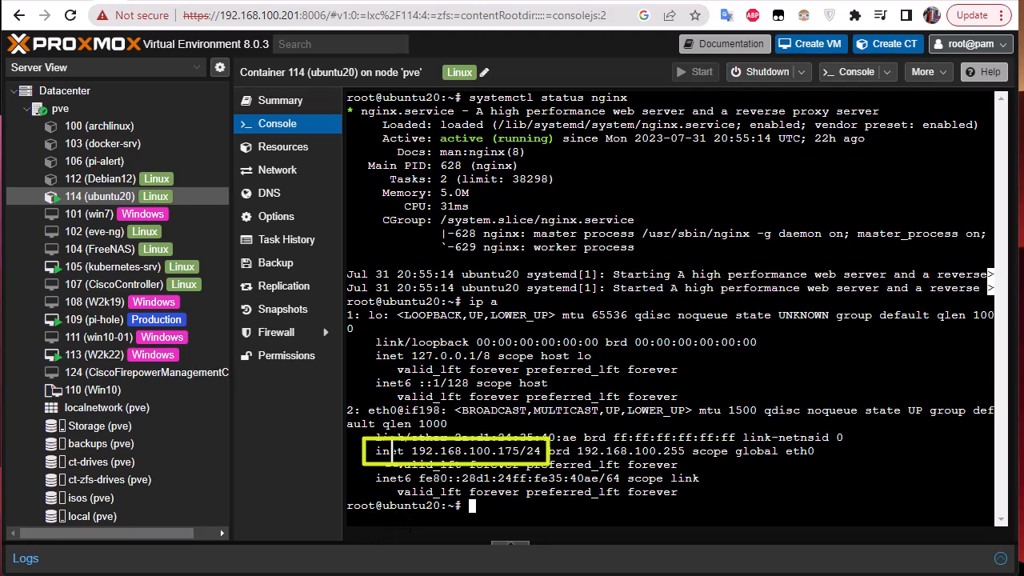
double_click(471, 450)
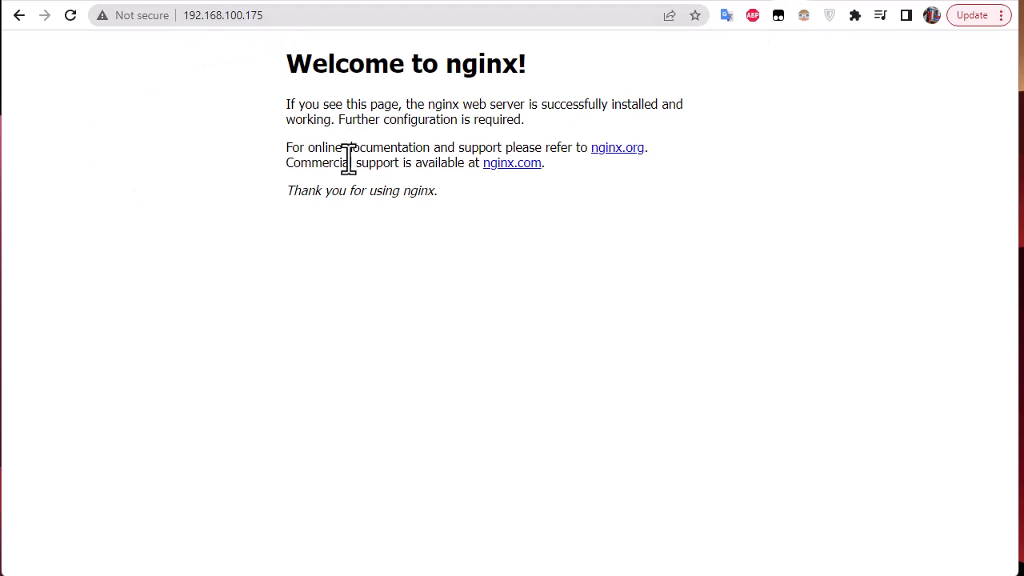
mouse_move(491, 171)
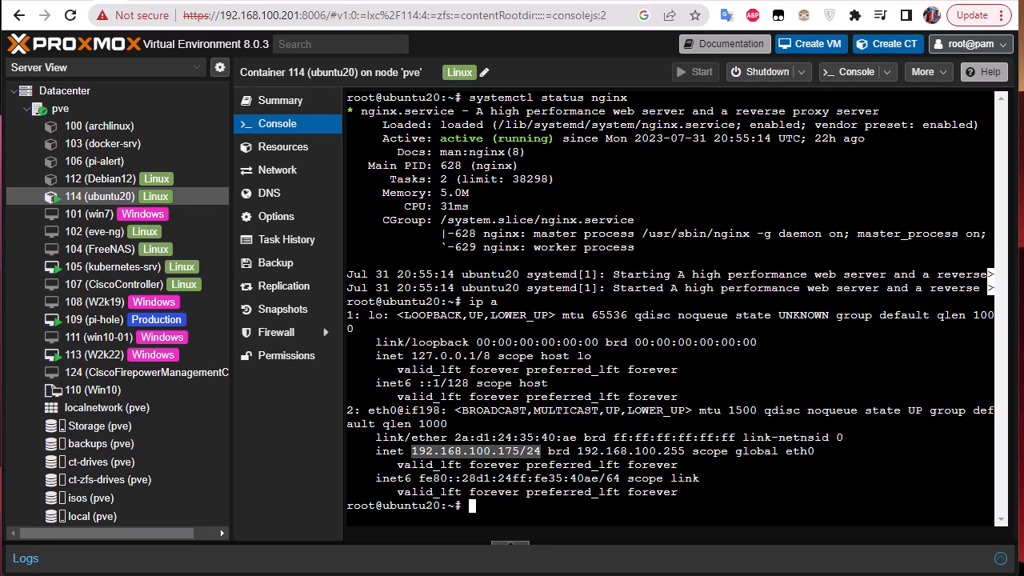
mouse_move(204, 216)
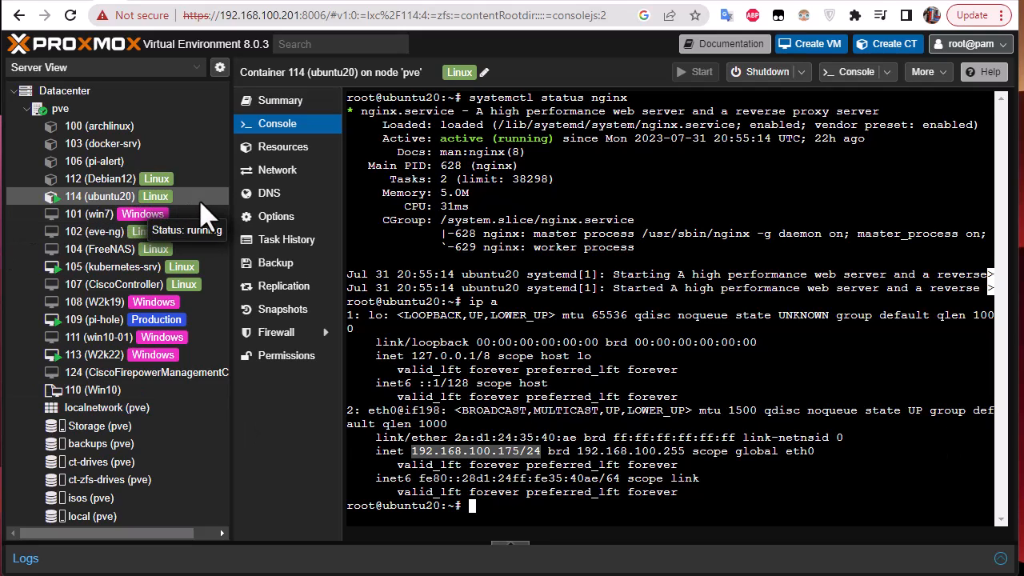
mouse_move(434, 263)
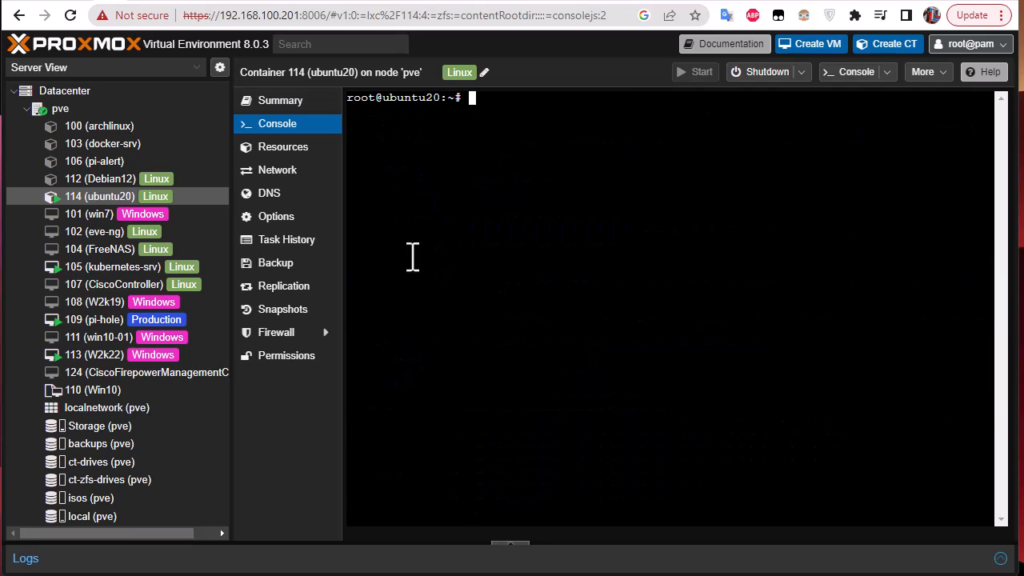
mouse_move(104, 196)
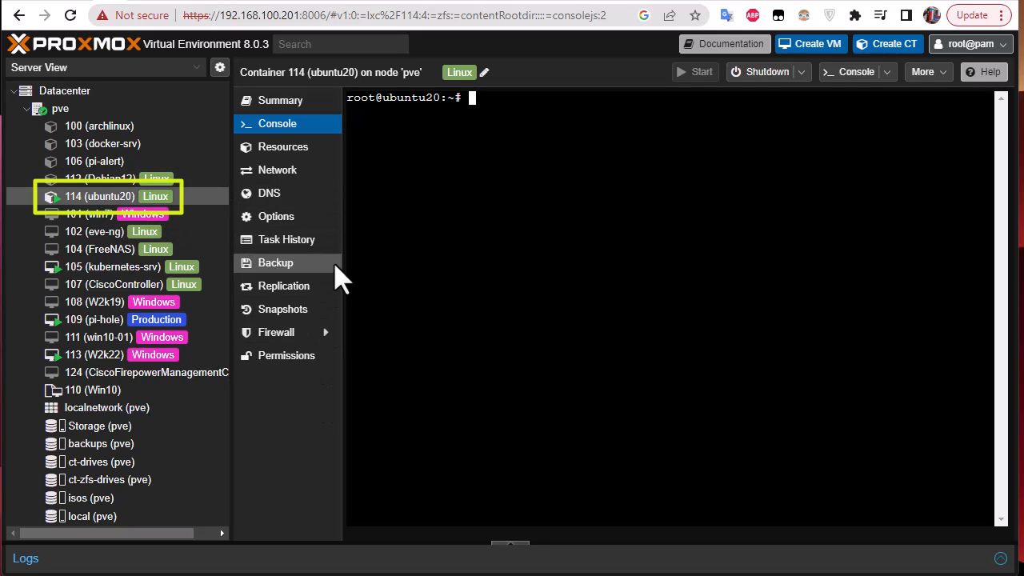
mouse_move(345, 470)
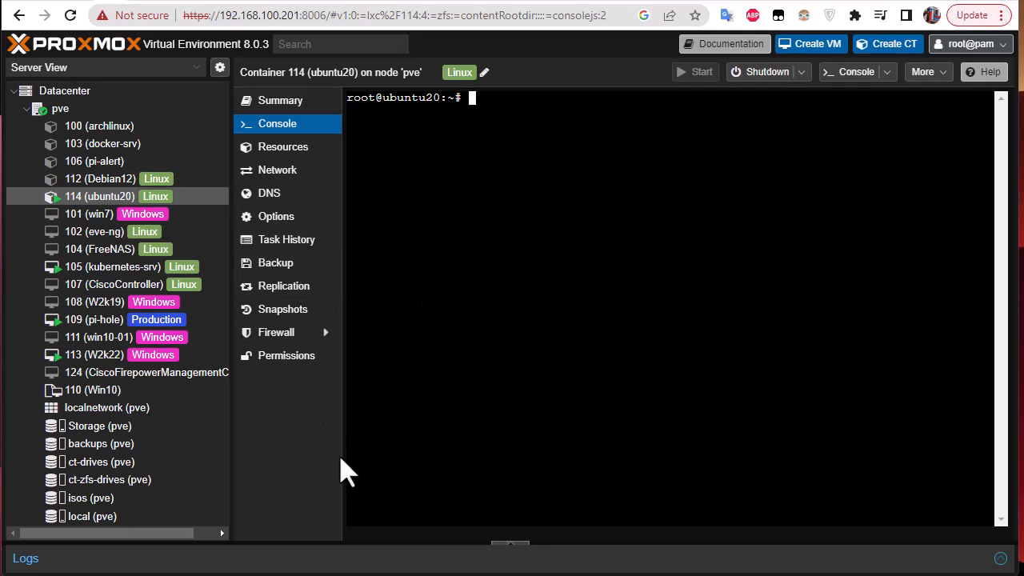
mouse_move(282, 309)
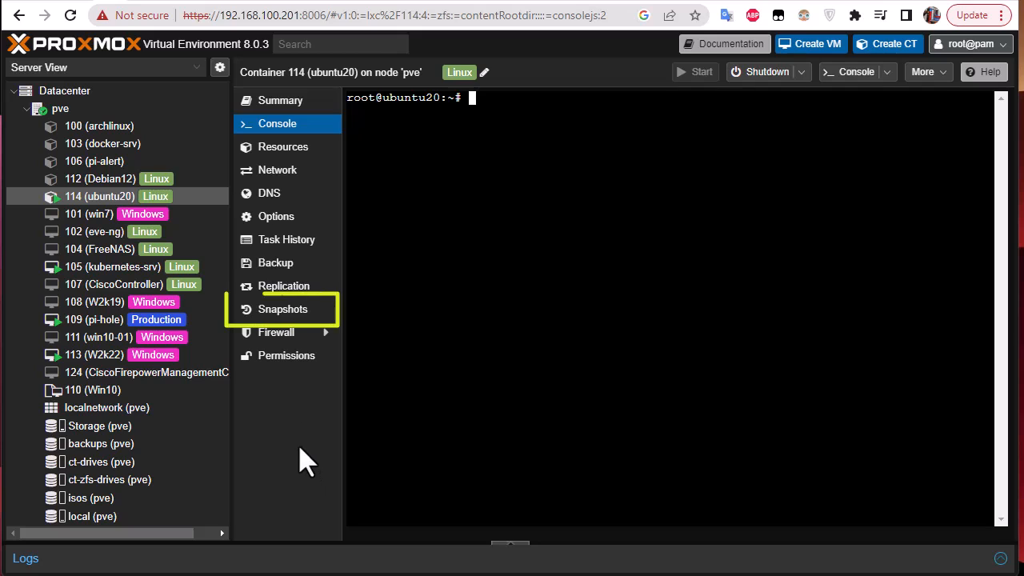
View container 114's snapshot list, which holds only the NOW entry
click(282, 308)
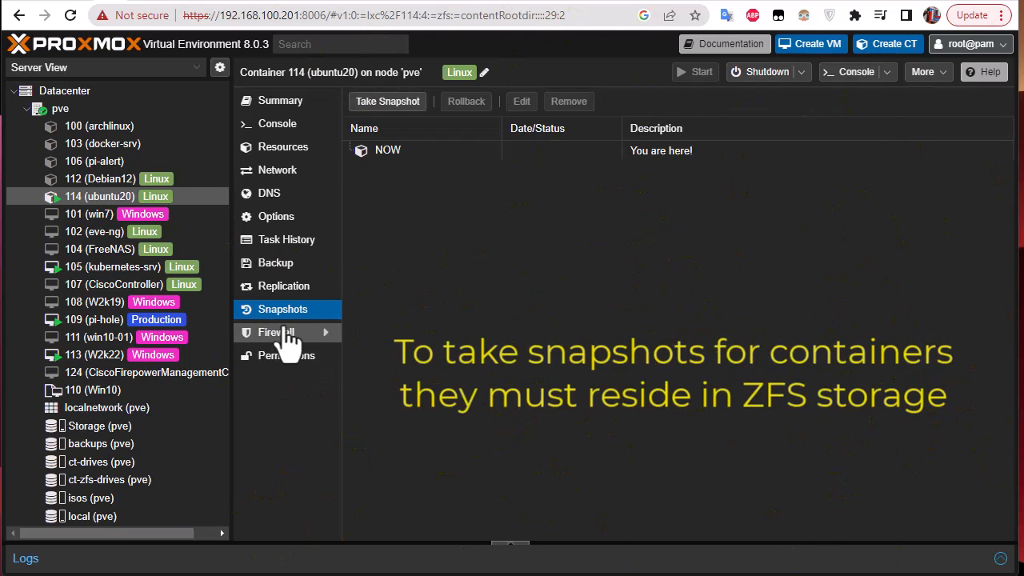
mouse_move(424, 349)
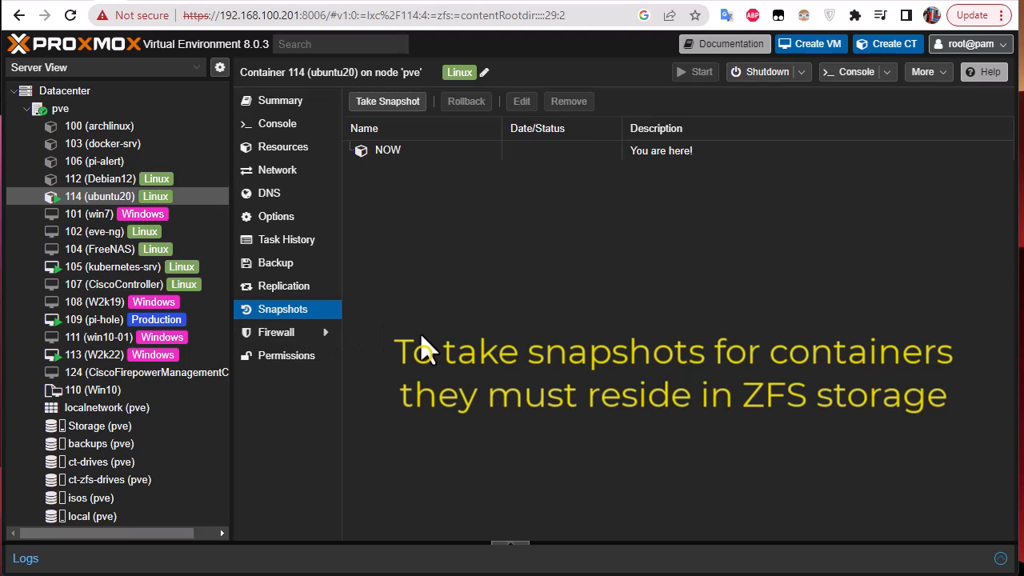
mouse_move(732, 183)
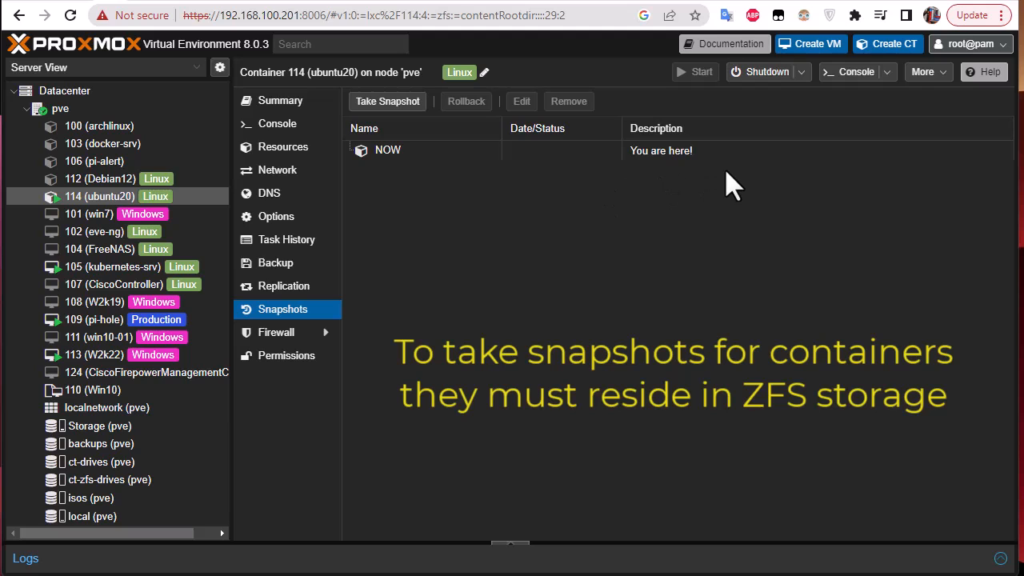
mouse_move(152, 168)
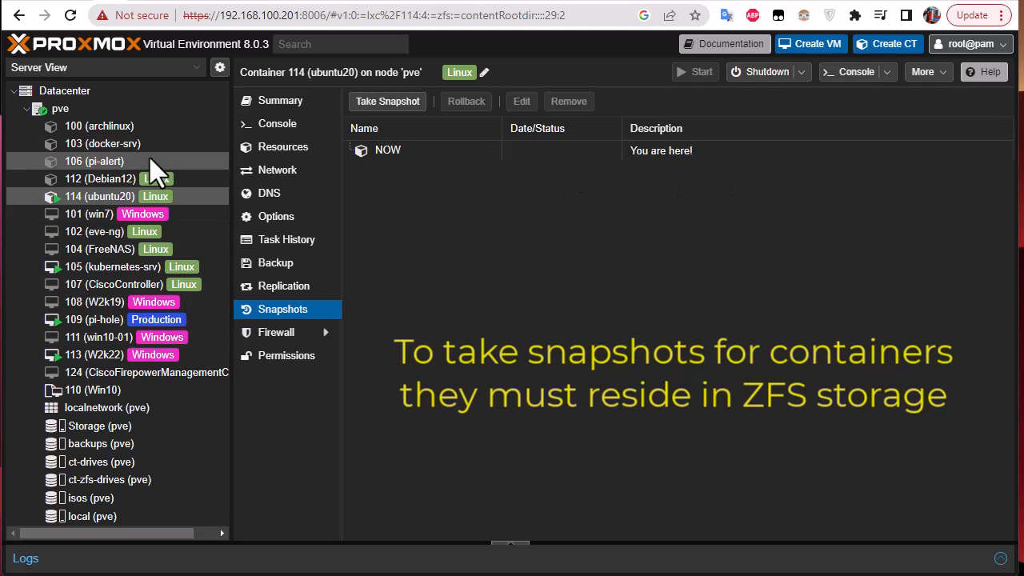
mouse_move(124, 180)
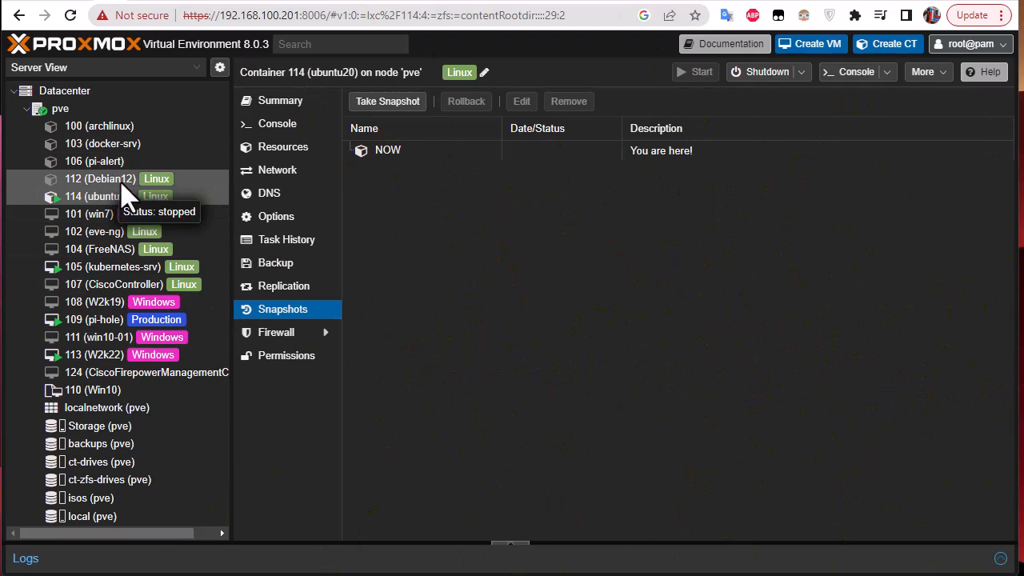
Check container 112 (Debian12) snapshots, which report new snapshots are unsupported
click(100, 178)
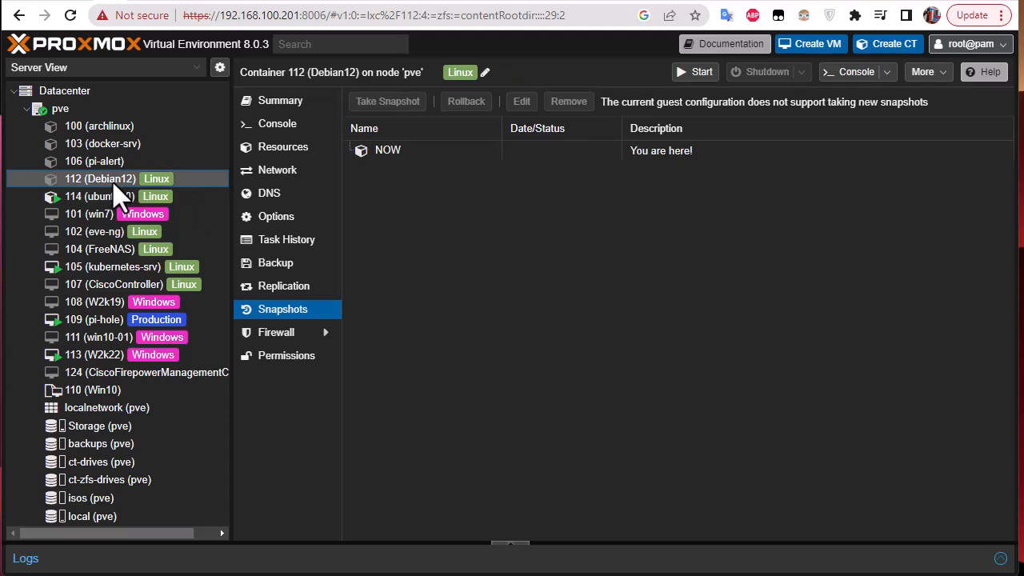
mouse_move(120, 196)
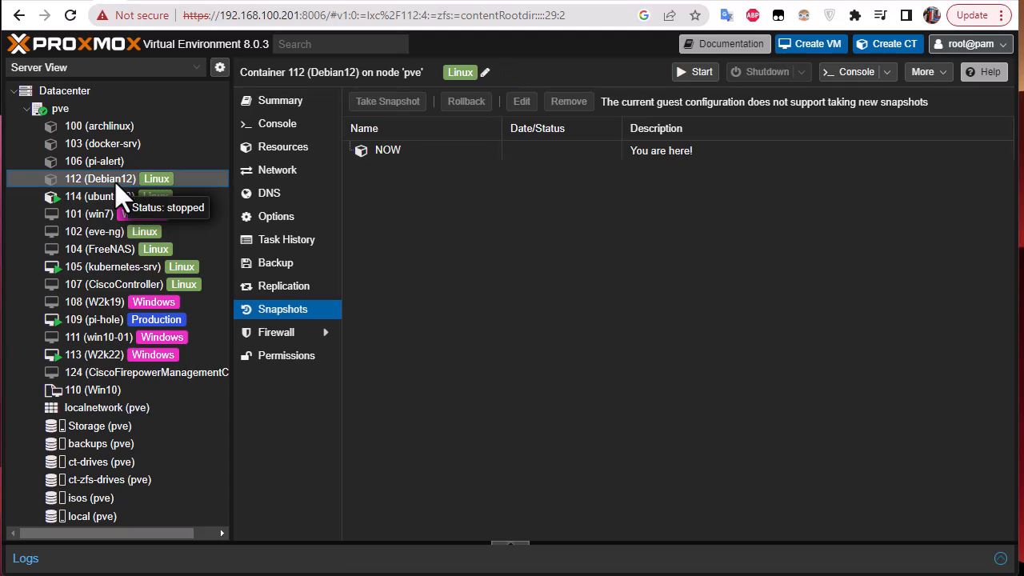
mouse_move(443, 220)
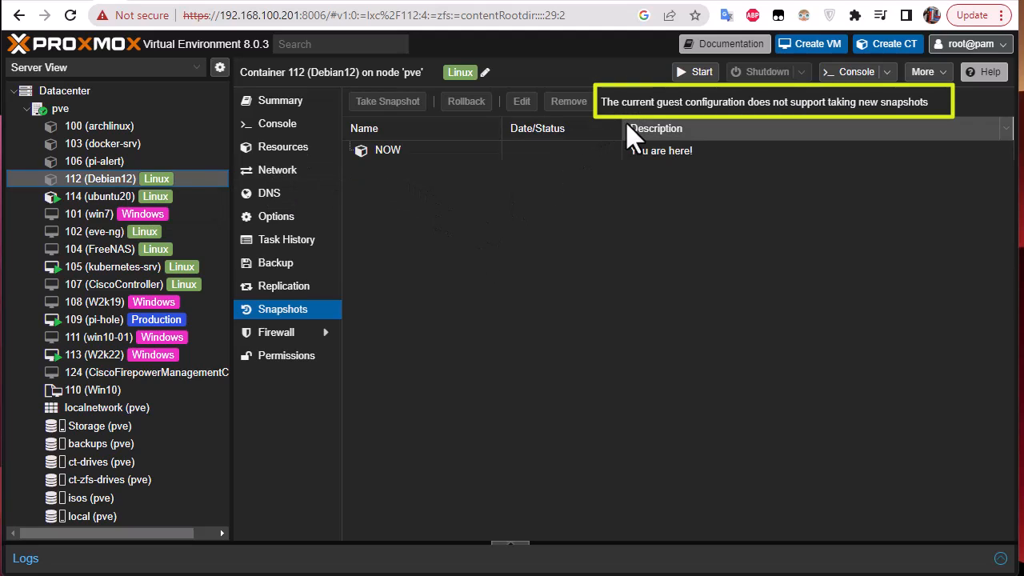
mouse_move(687, 128)
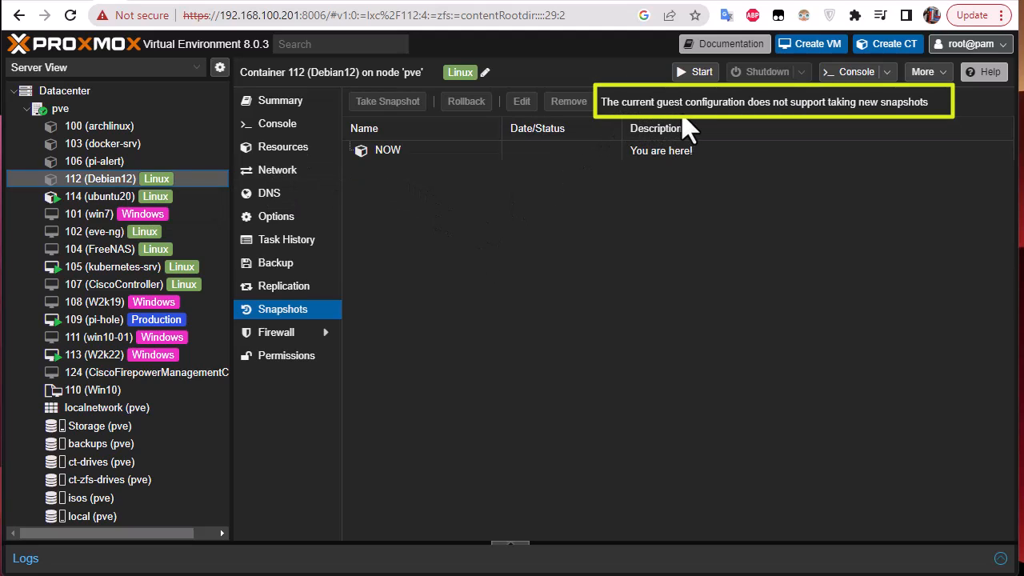
mouse_move(797, 212)
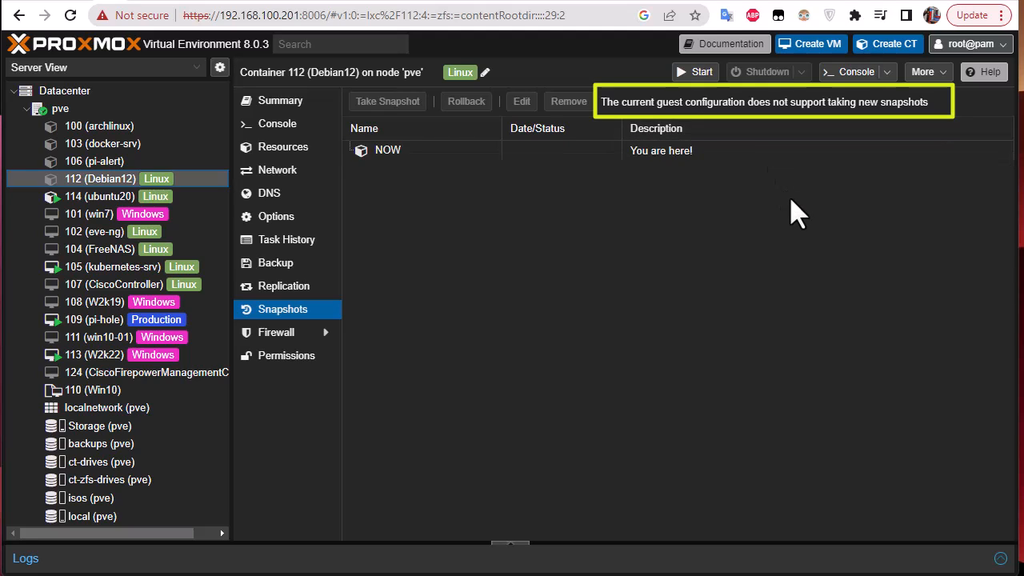
mouse_move(356, 228)
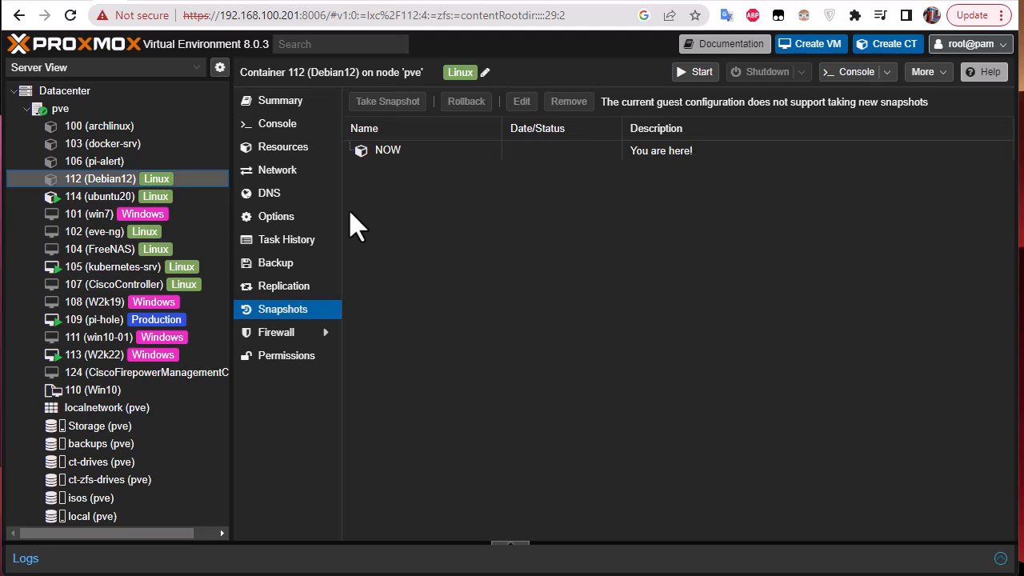
mouse_move(108, 214)
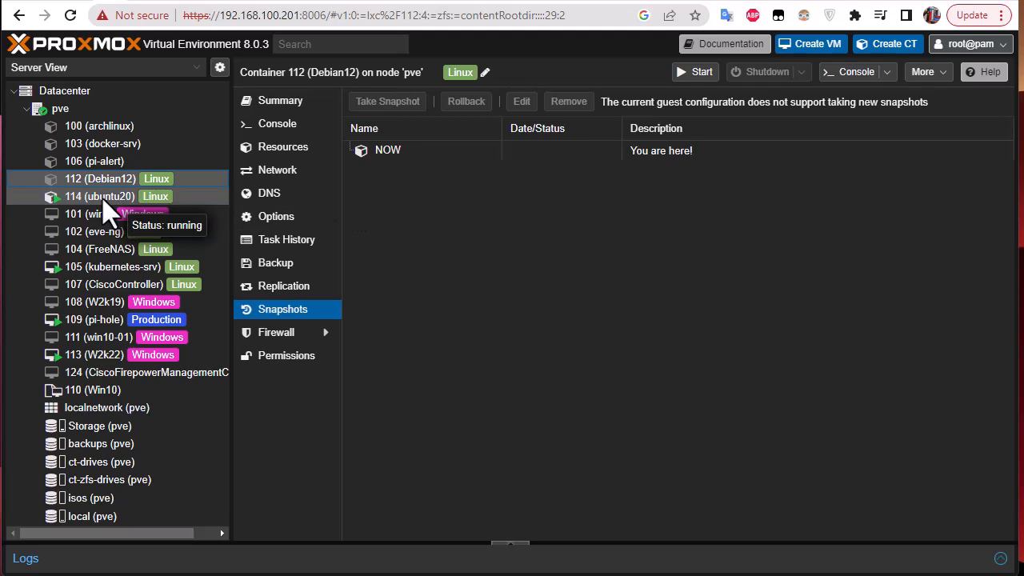
Take a snapshot of container 114 (ubuntu20) named running-nginx
click(100, 196)
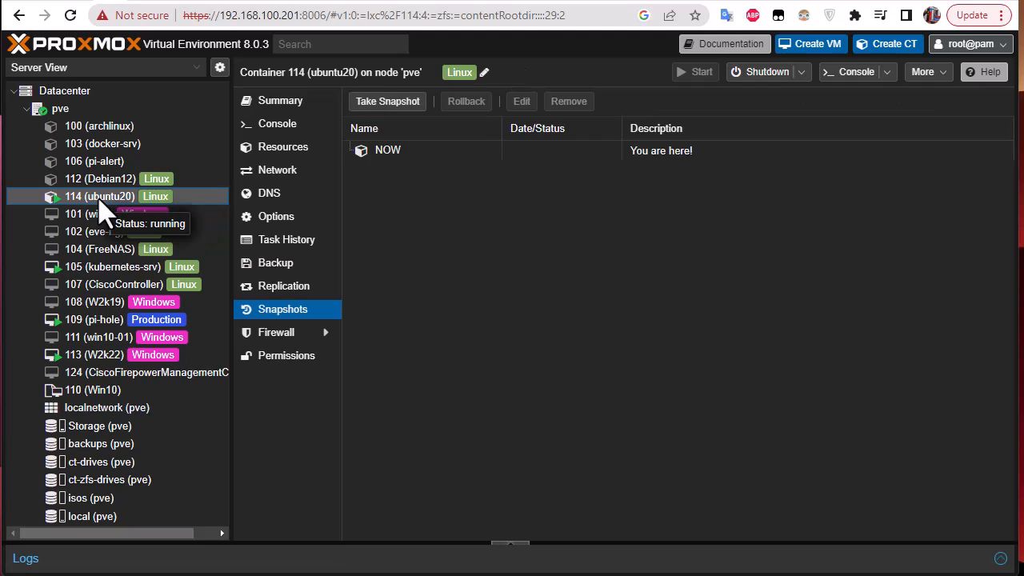
mouse_move(570, 286)
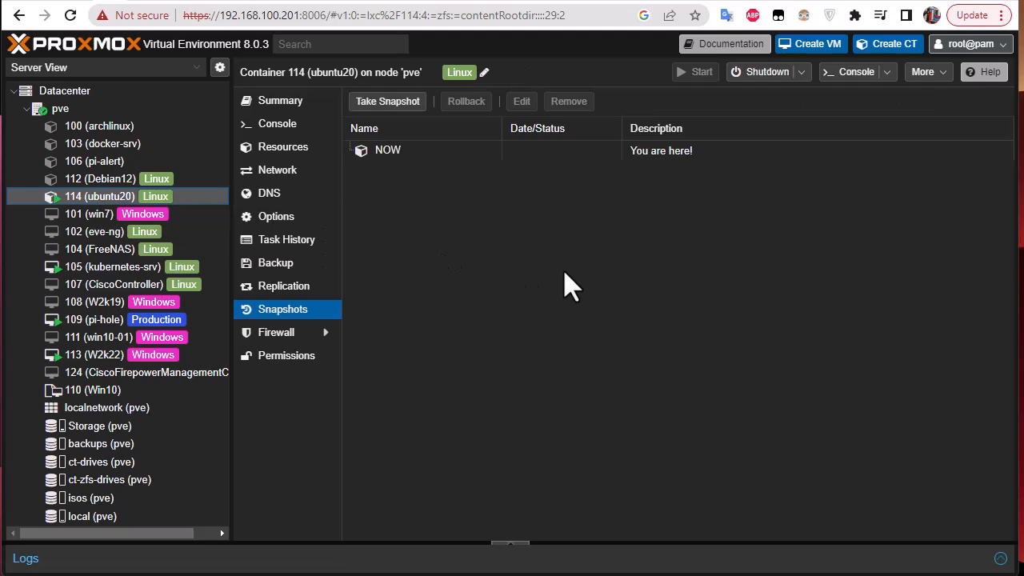
mouse_move(444, 206)
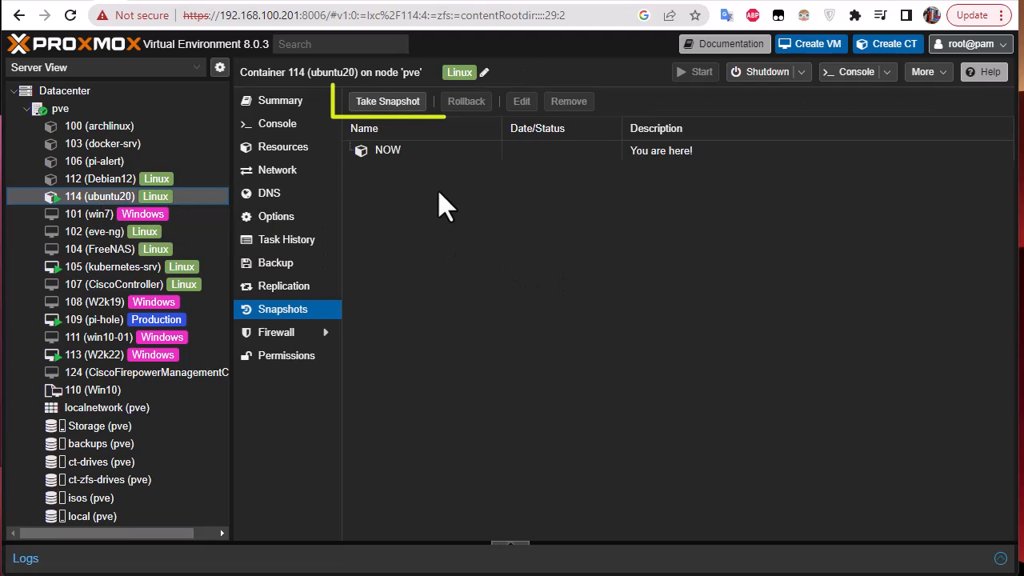
mouse_move(387, 101)
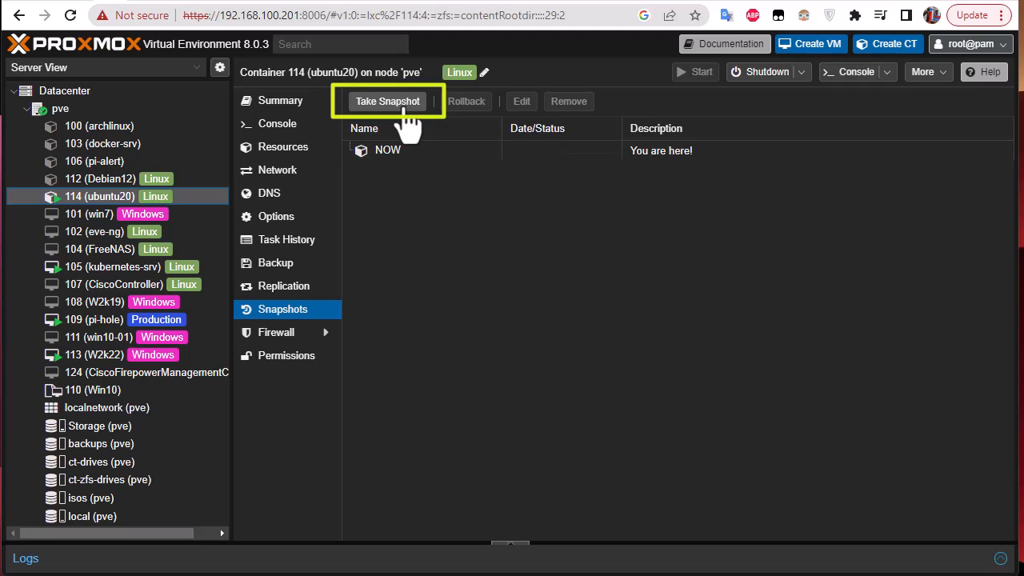
click(387, 101)
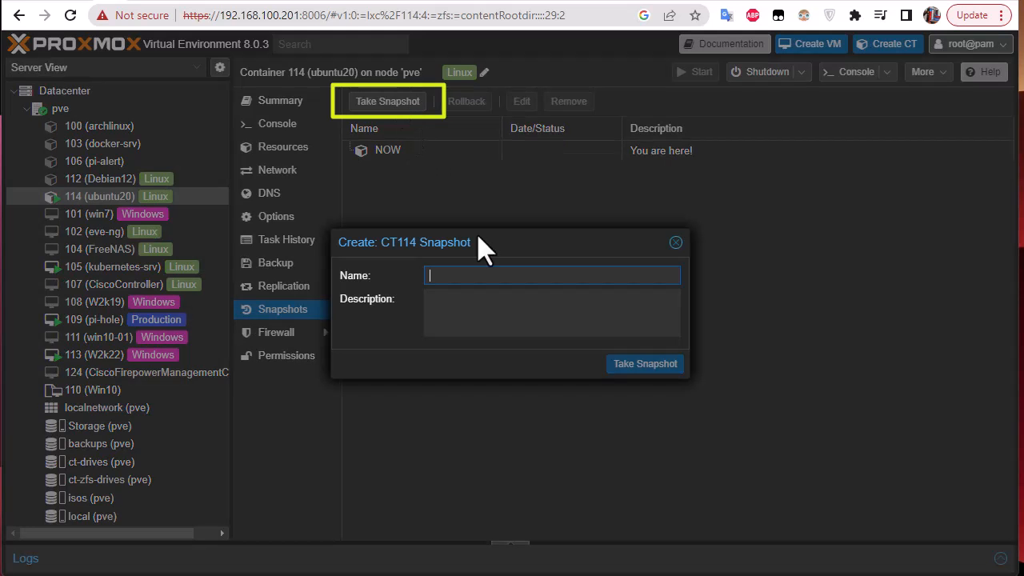
mouse_move(612, 322)
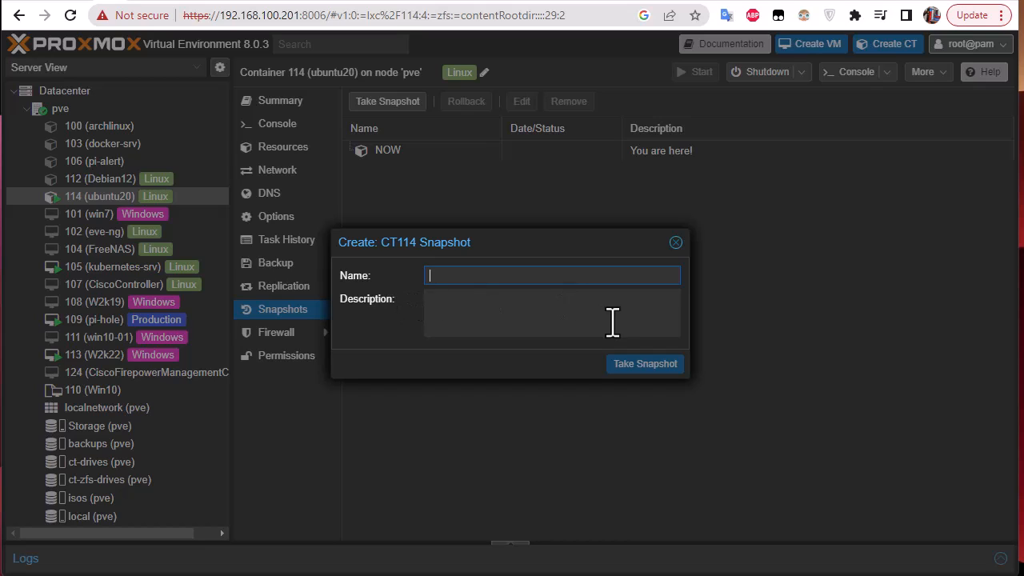
text(running)
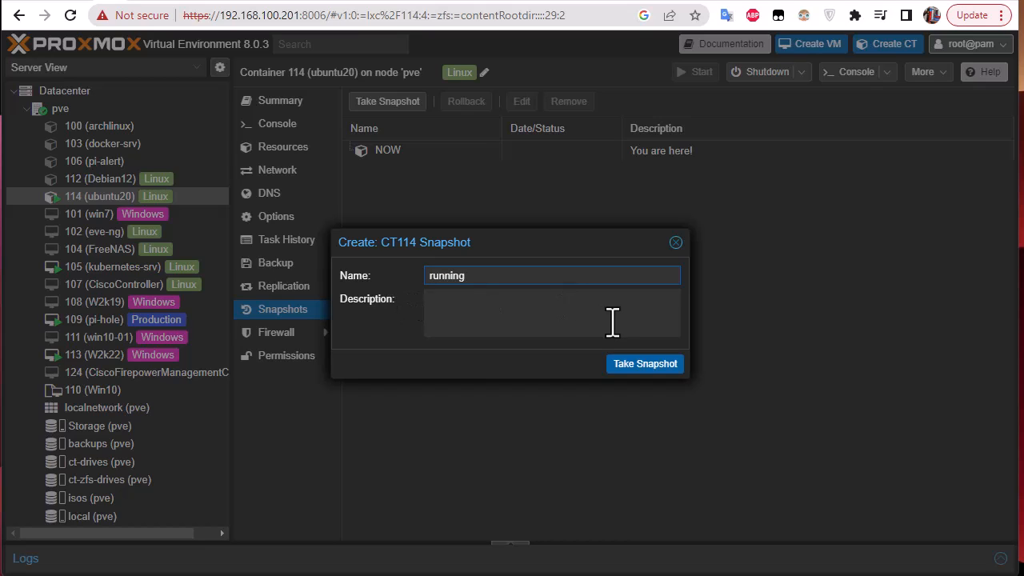
text(-nginx)
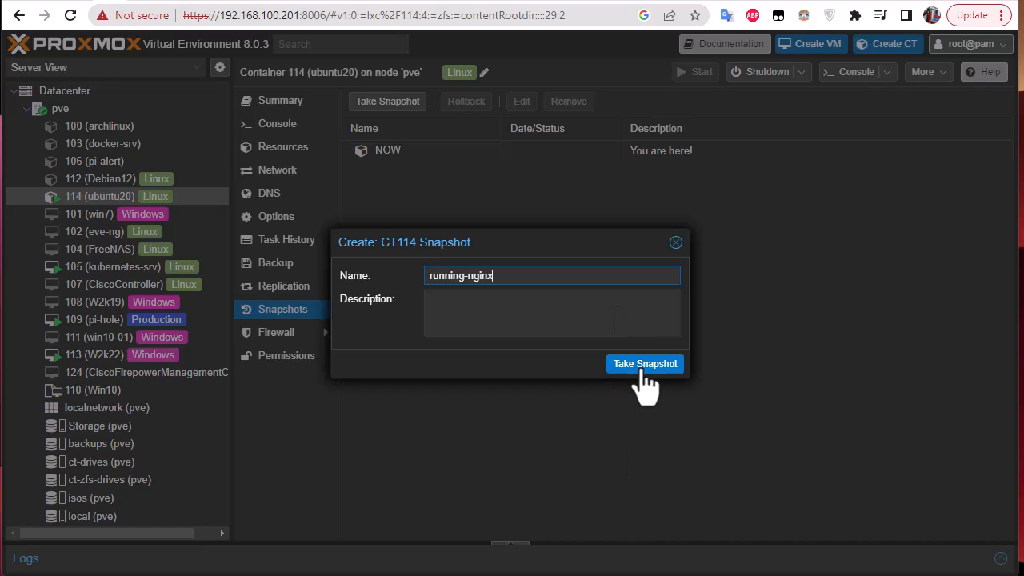
click(645, 363)
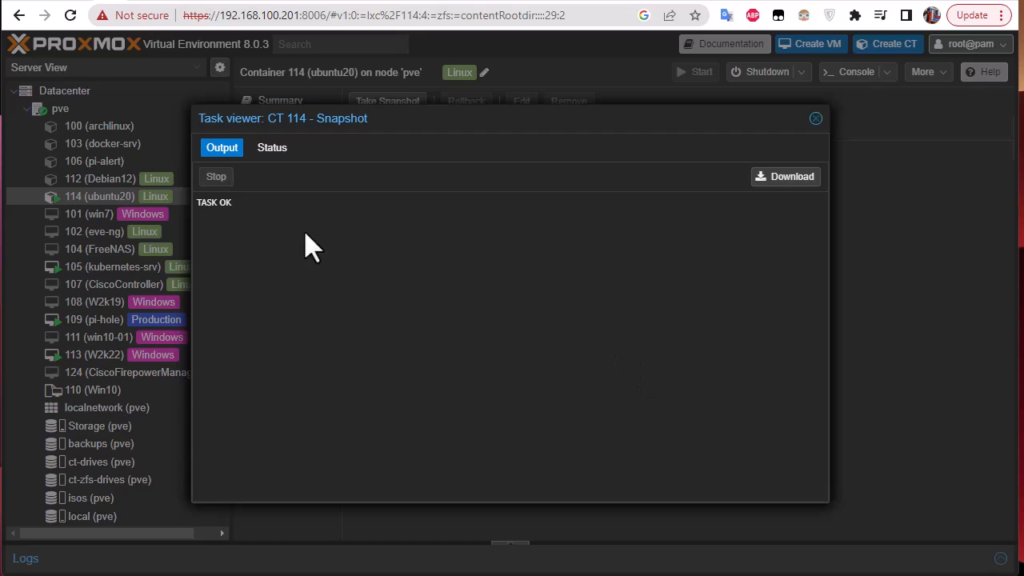
mouse_move(275, 239)
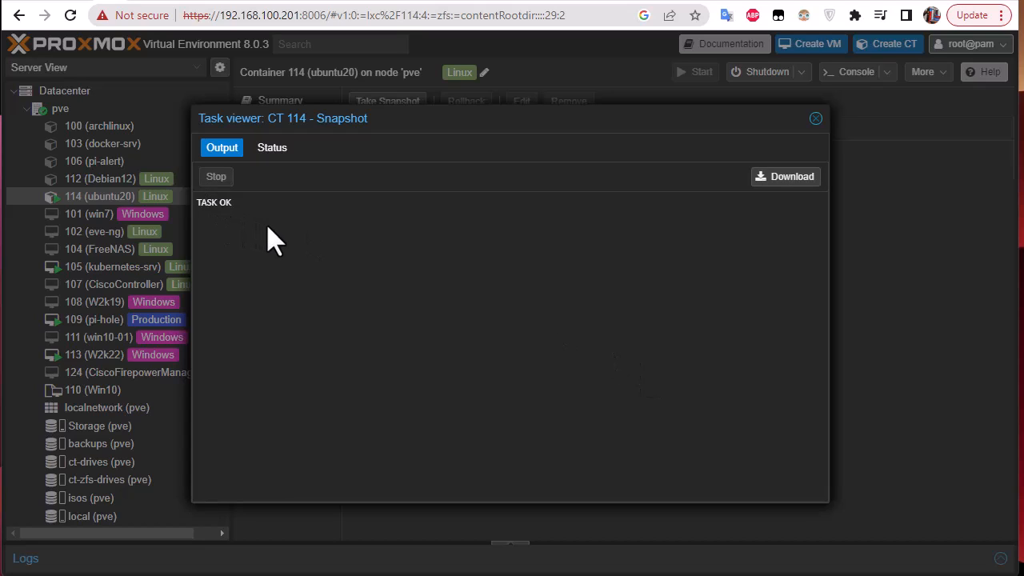
mouse_move(376, 240)
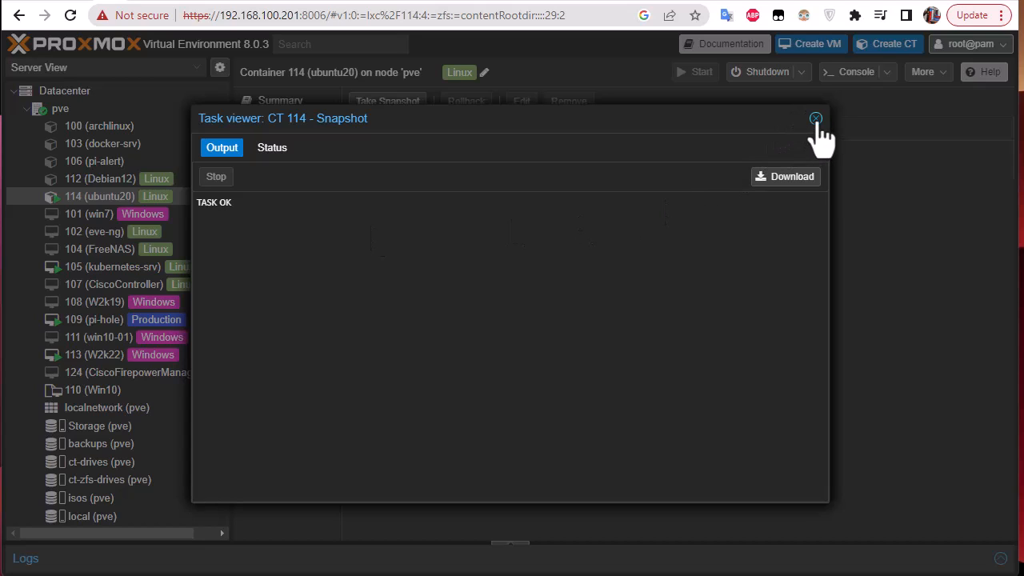
click(815, 118)
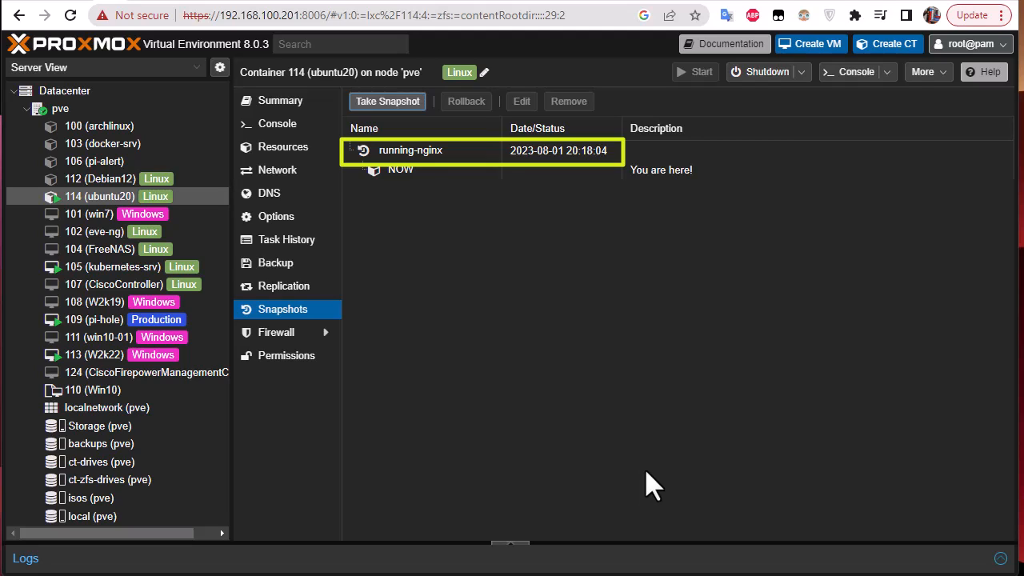
mouse_move(277, 170)
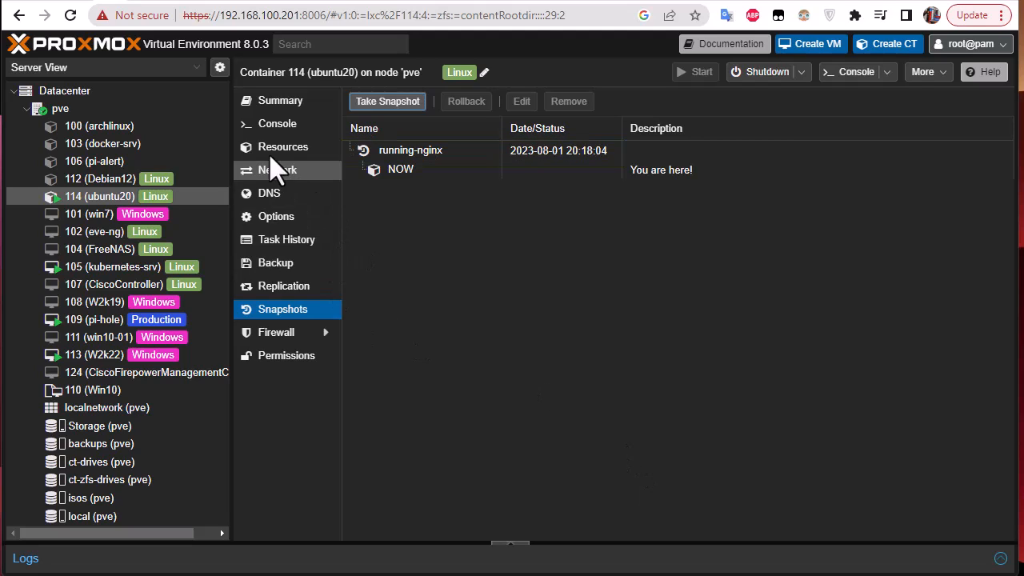
Purge nginx in container 114's console and confirm nginx.service is not found
click(277, 124)
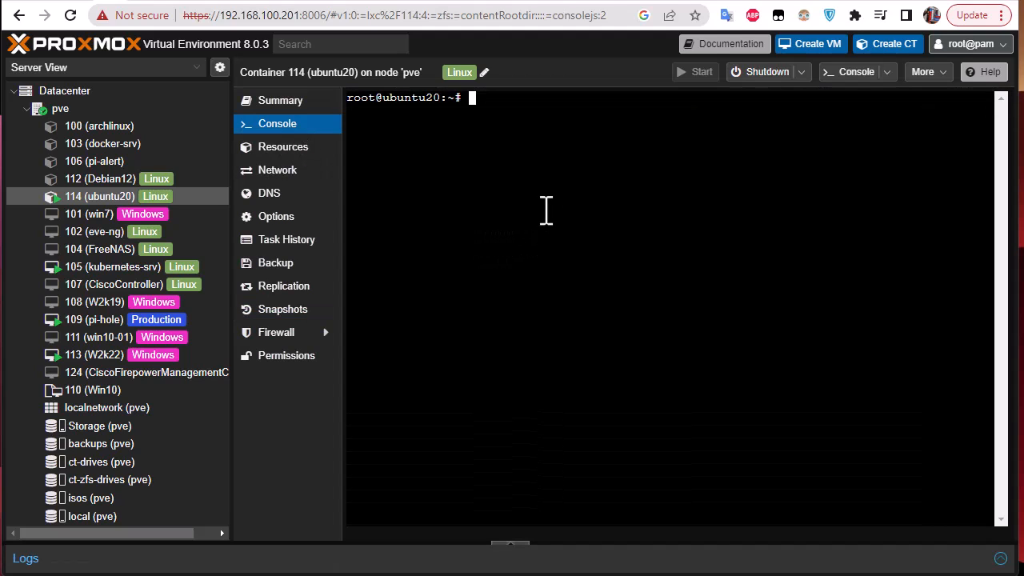
right_click(543, 212)
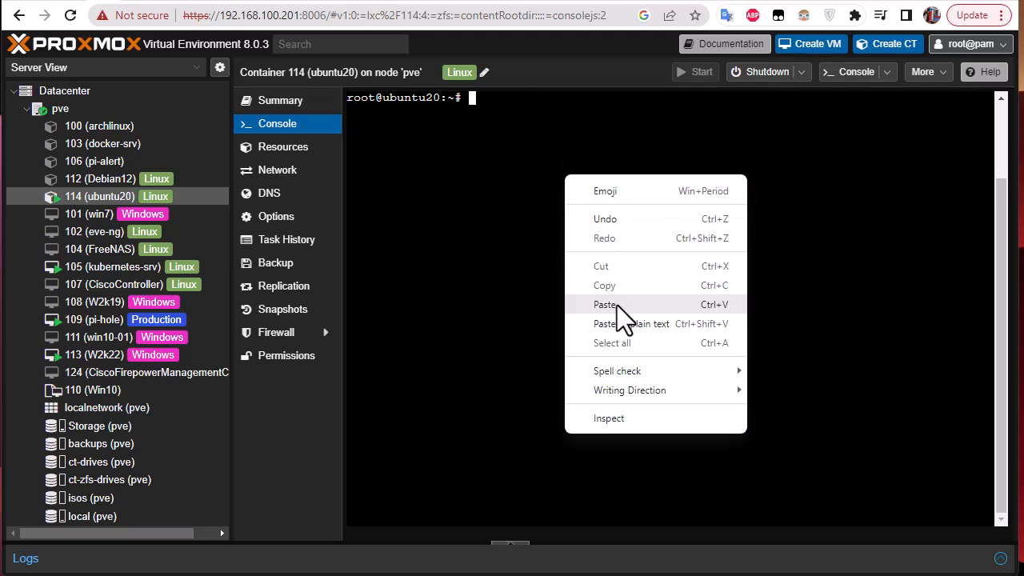
click(606, 304)
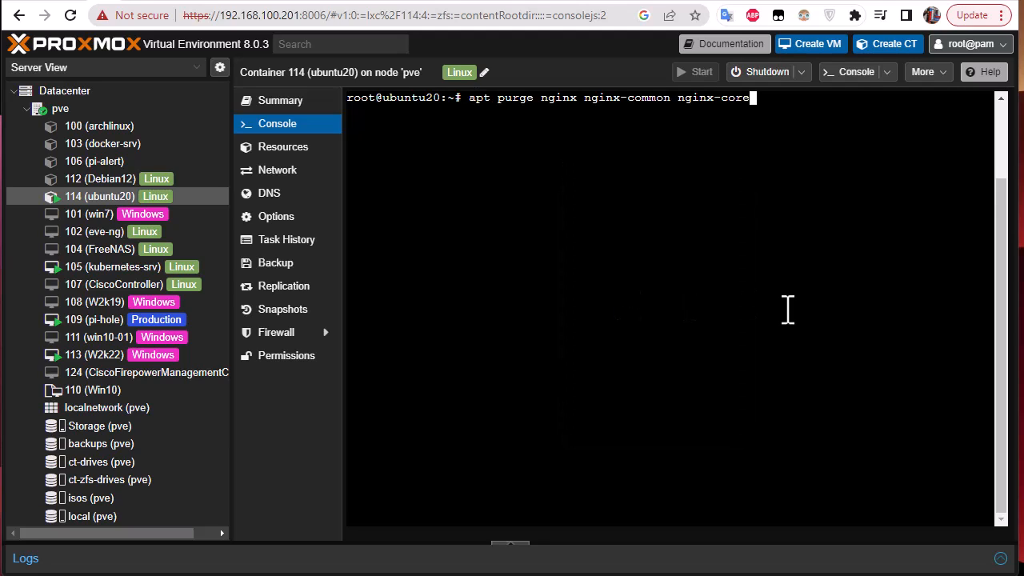
key(Return)
text(y)
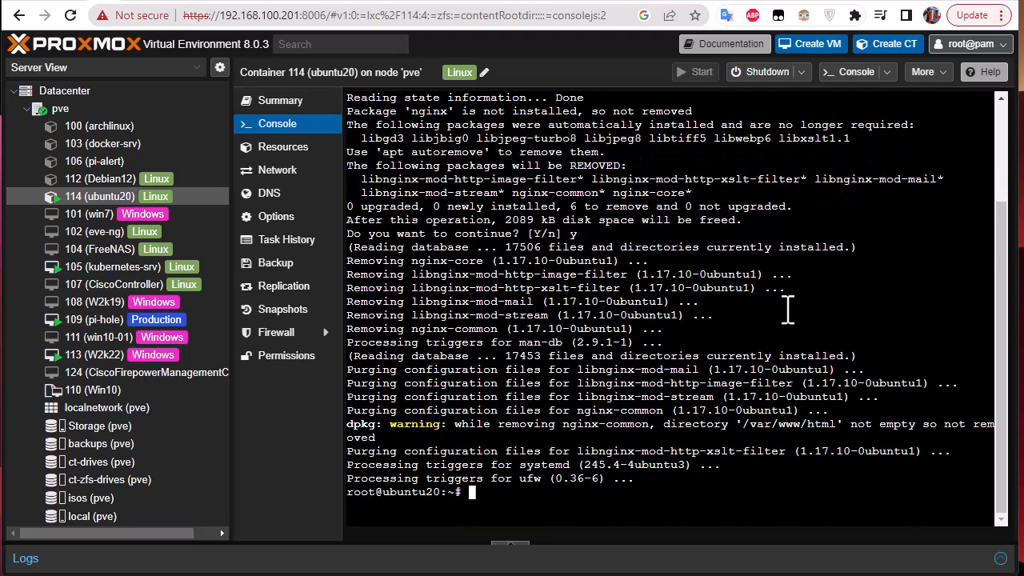
text(systemctl status nginx)
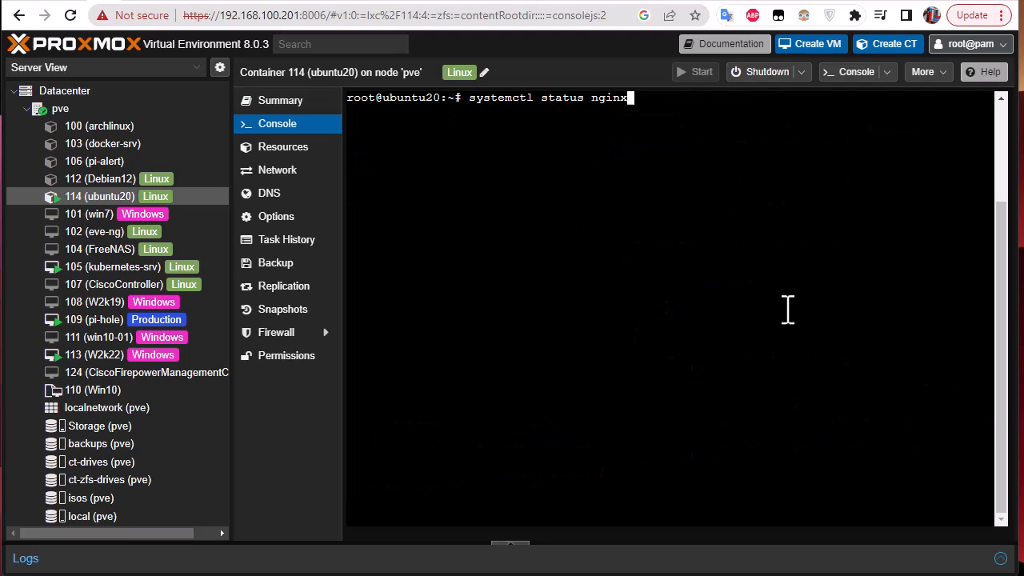
key(Return)
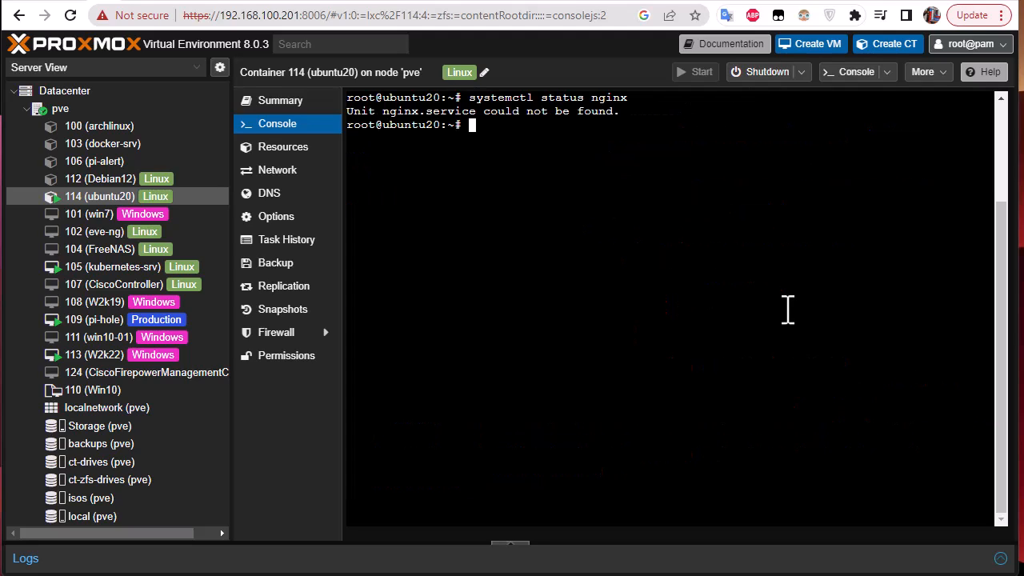
mouse_move(920, 278)
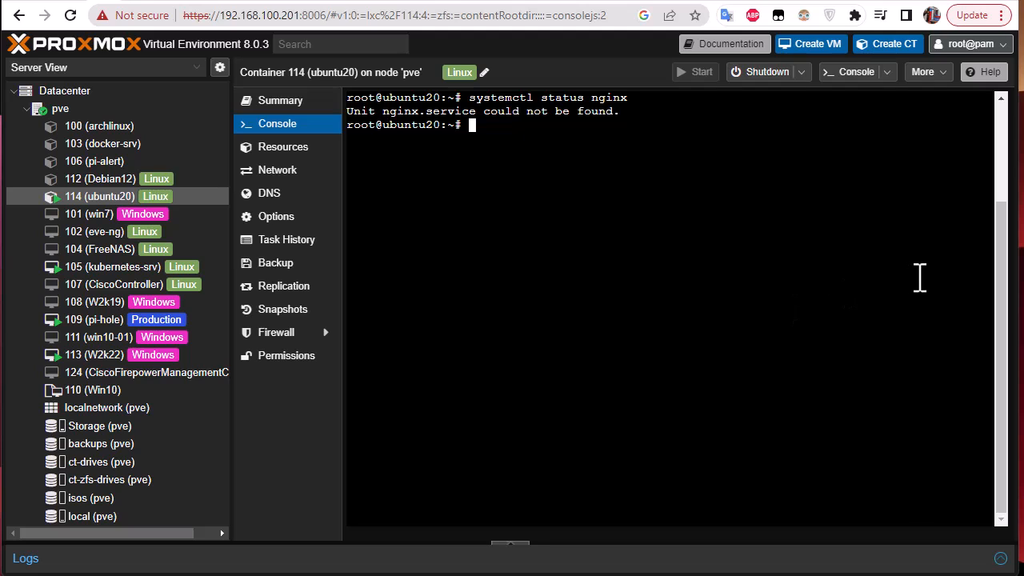
mouse_move(925, 268)
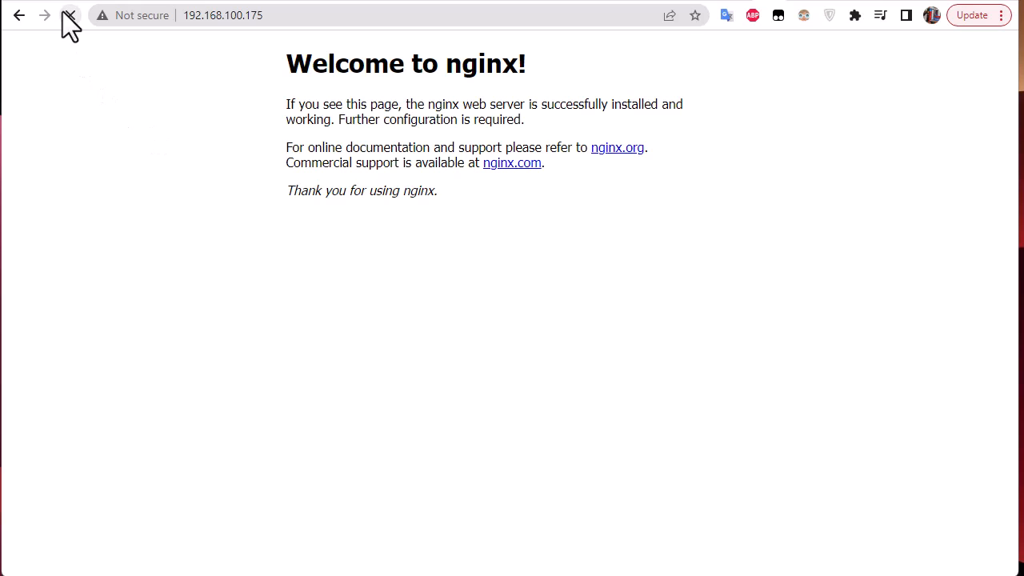
Reload 192.168.100.175 in Chrome to see the connection refused
click(70, 15)
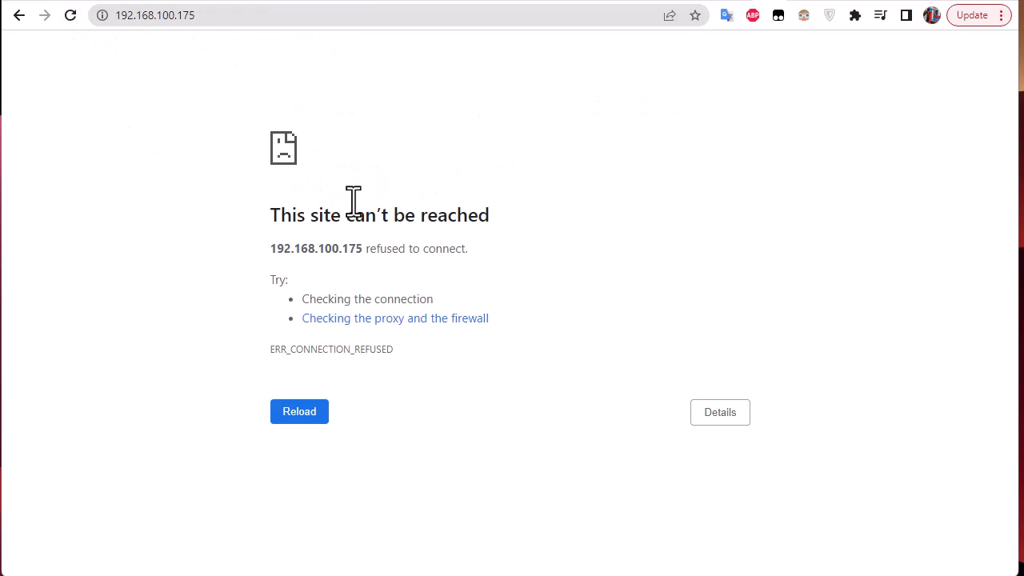
click(299, 411)
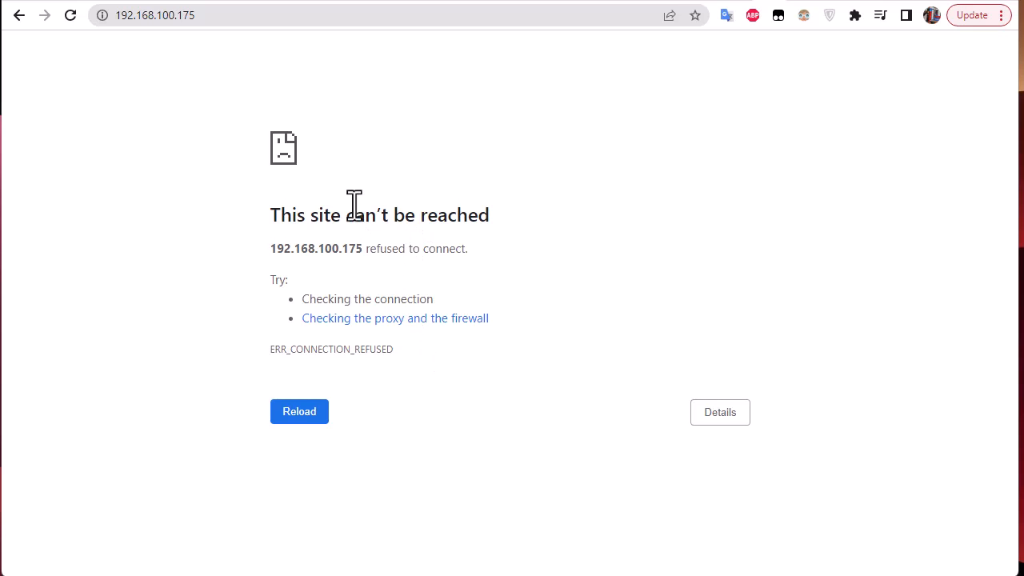
mouse_move(240, 112)
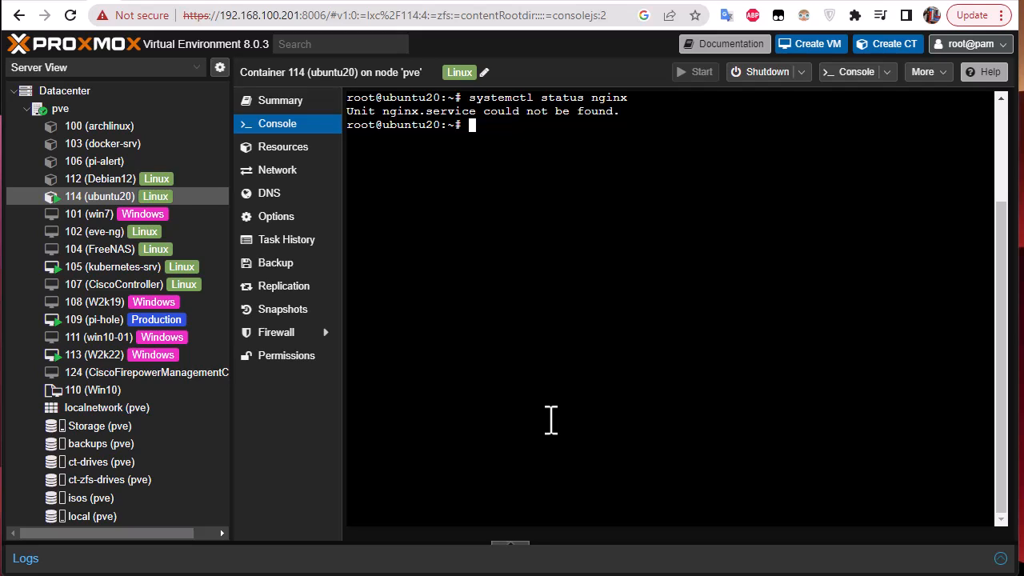
mouse_move(496, 372)
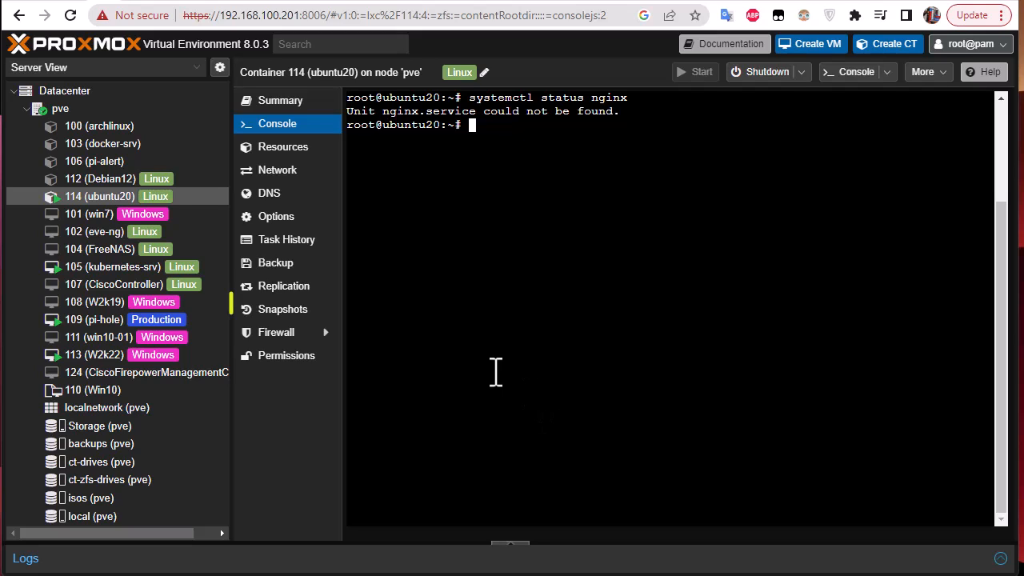
mouse_move(283, 308)
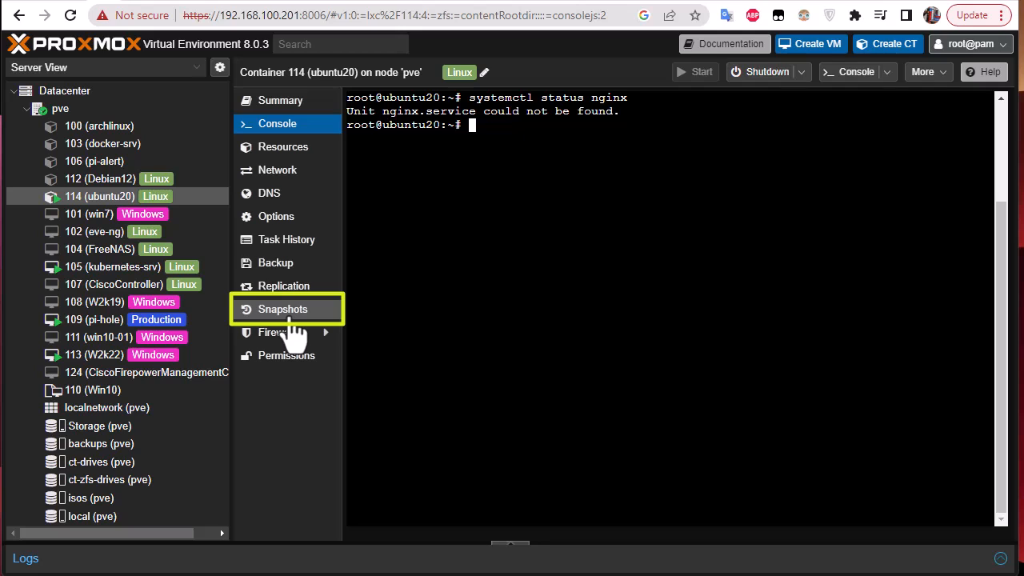
Roll container 114 back to the running-nginx snapshot and confirm
click(283, 308)
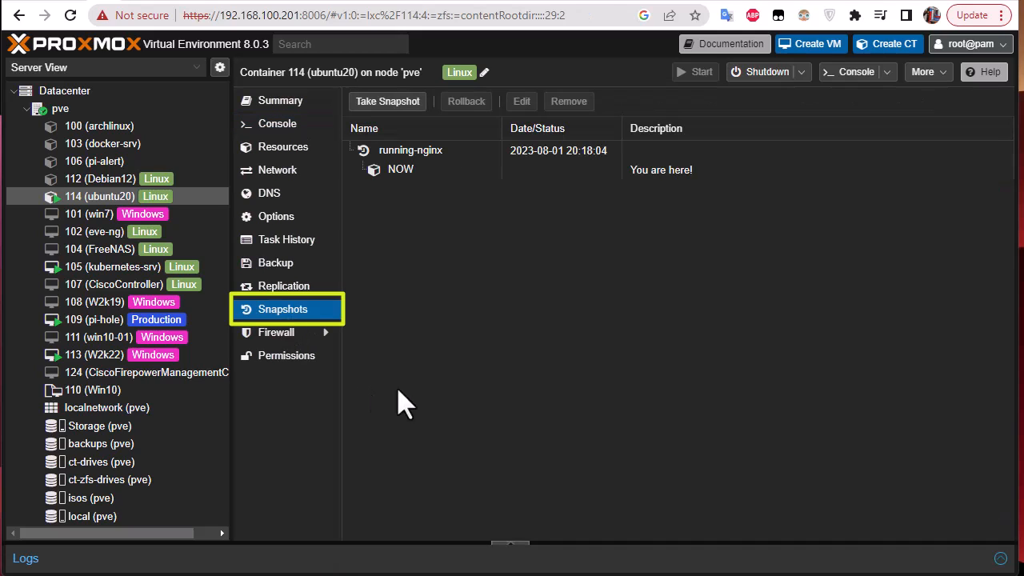
click(410, 150)
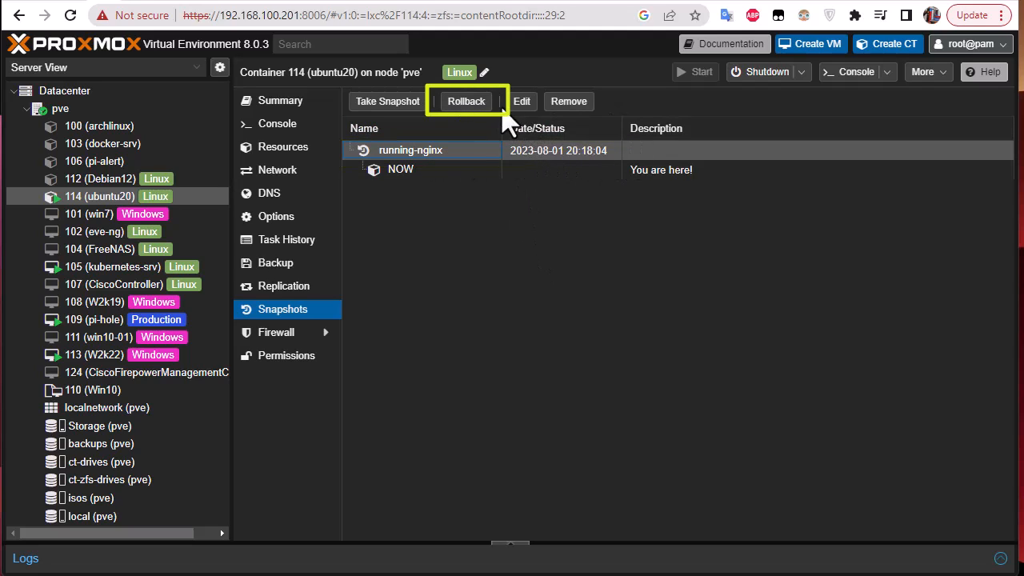
click(465, 101)
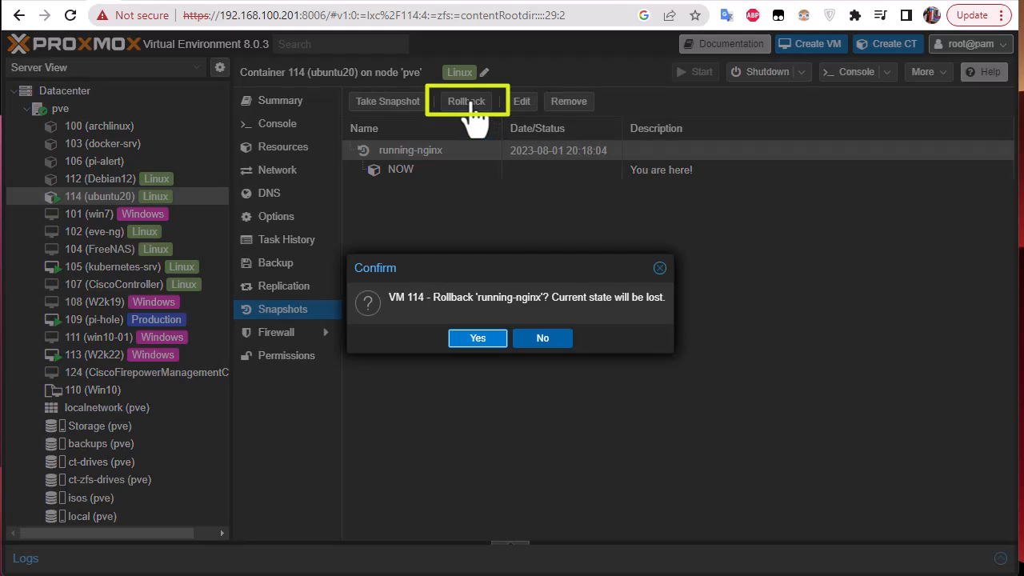
mouse_move(477, 337)
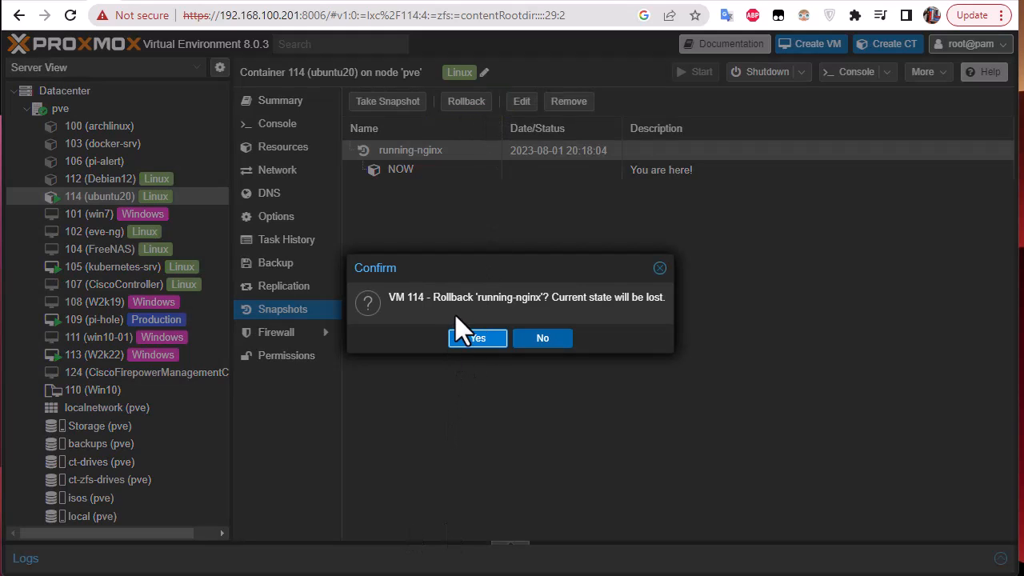
mouse_move(655, 327)
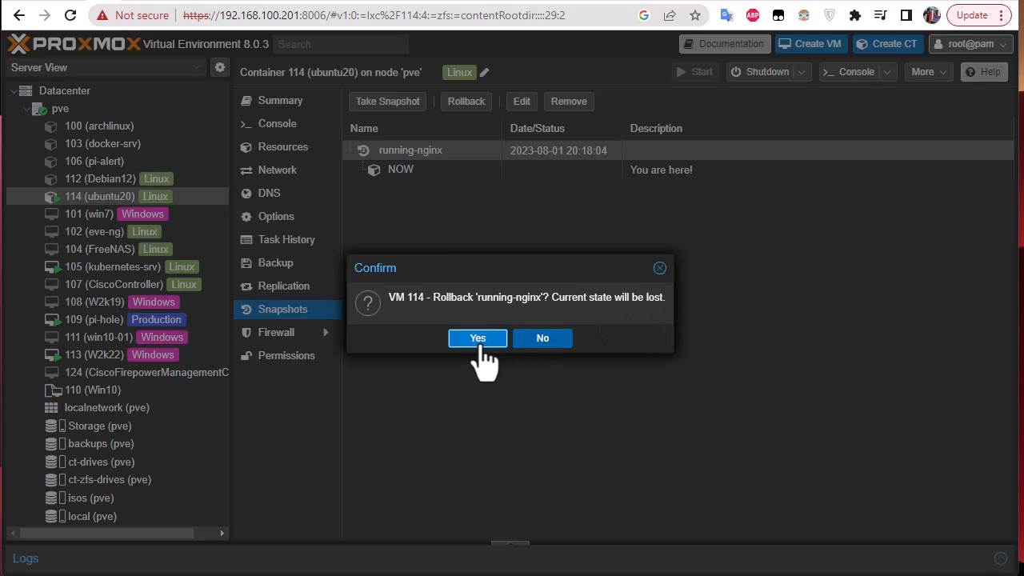
click(478, 337)
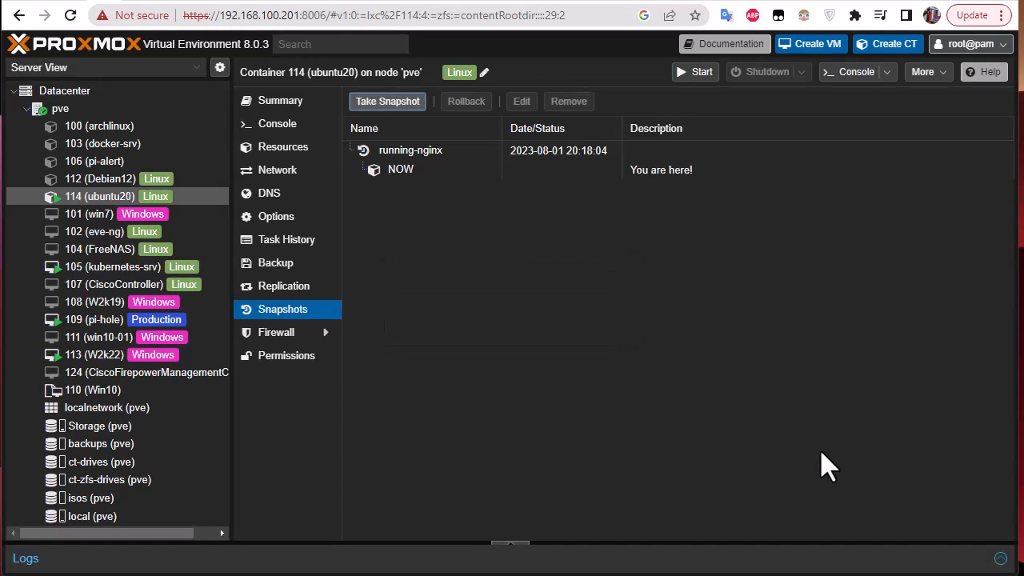
mouse_move(318, 392)
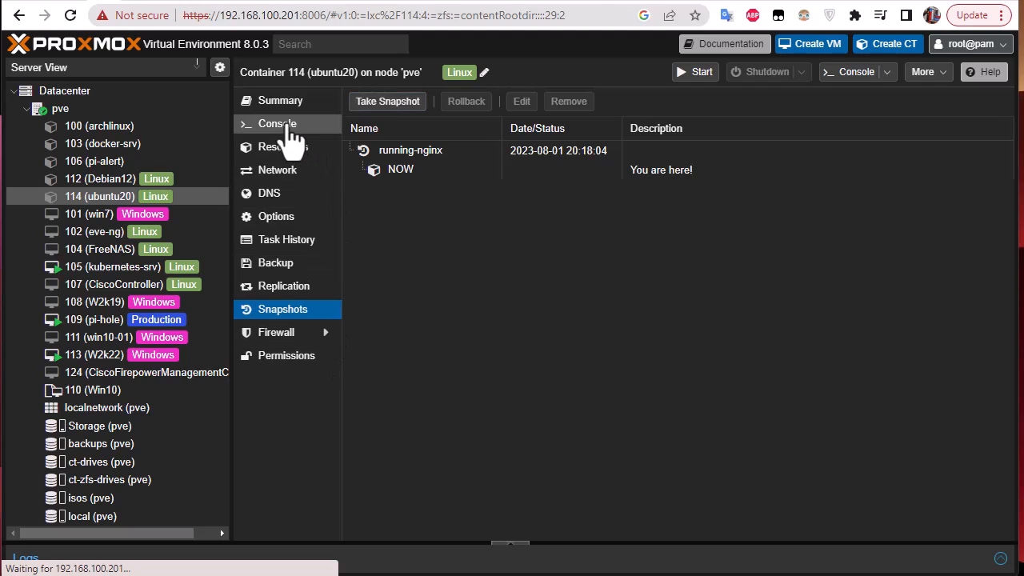
Start container 114 and log in as root in its console
click(276, 123)
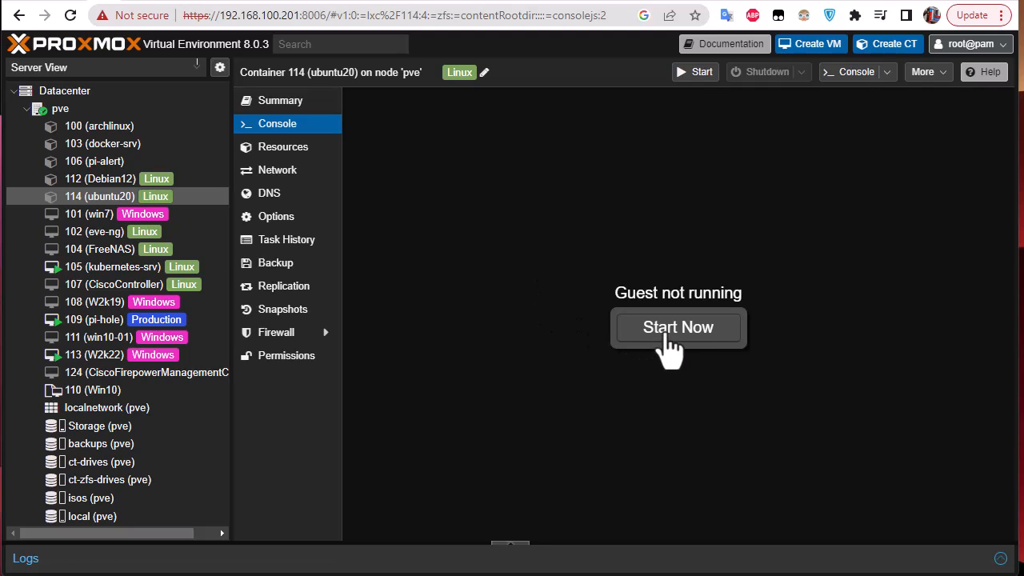
click(677, 327)
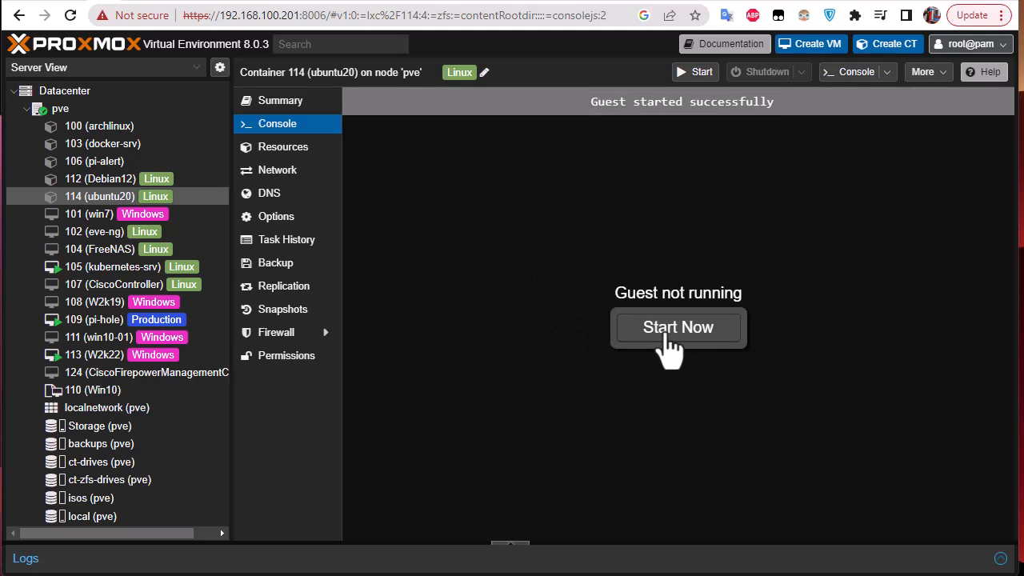
click(677, 327)
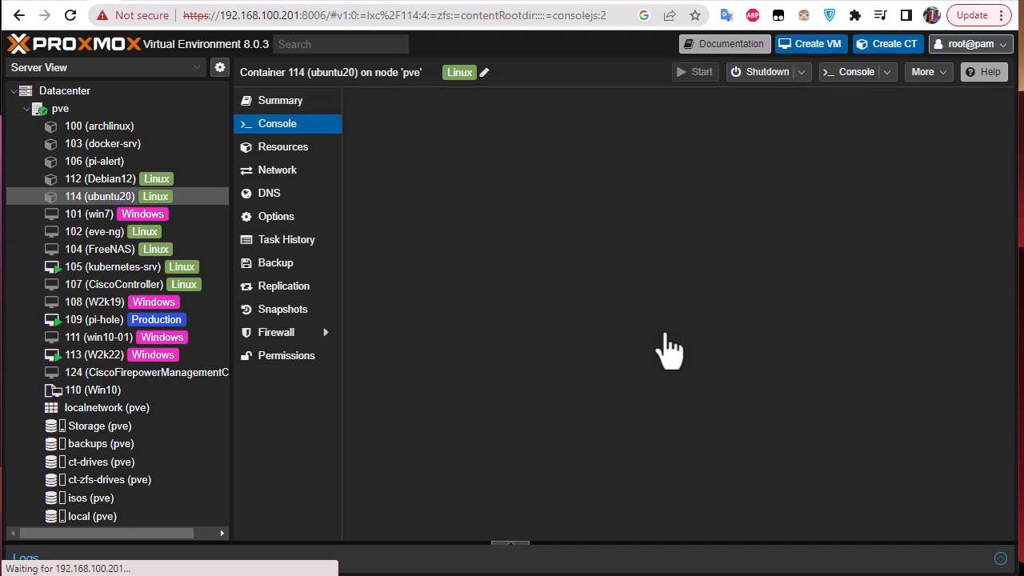
click(669, 350)
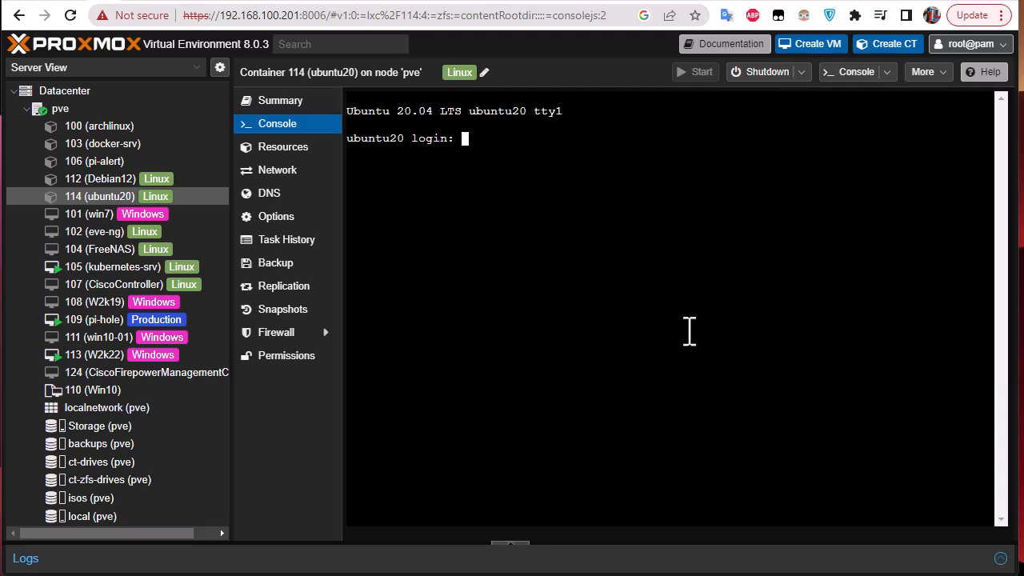
text(root)
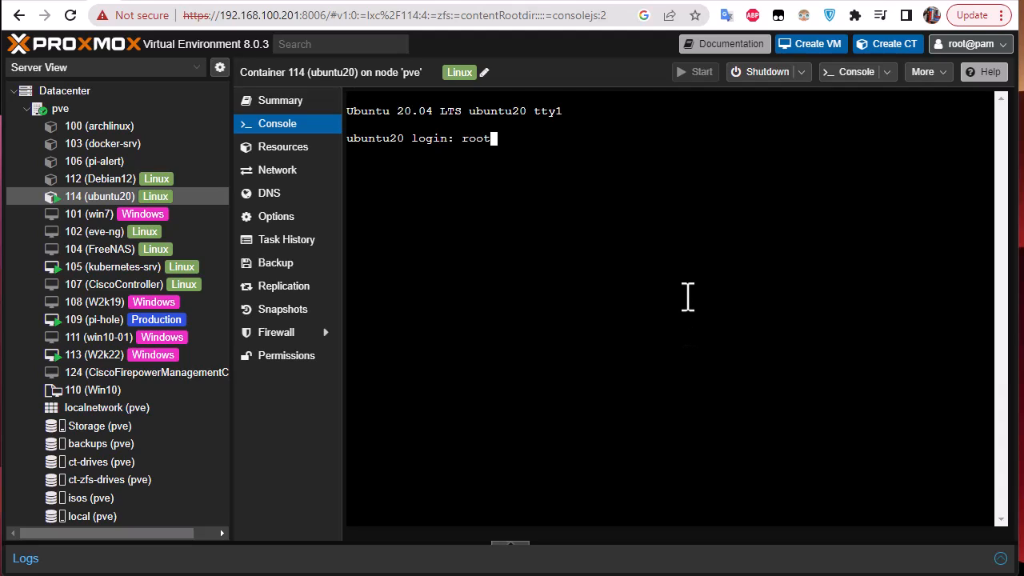
key(Return)
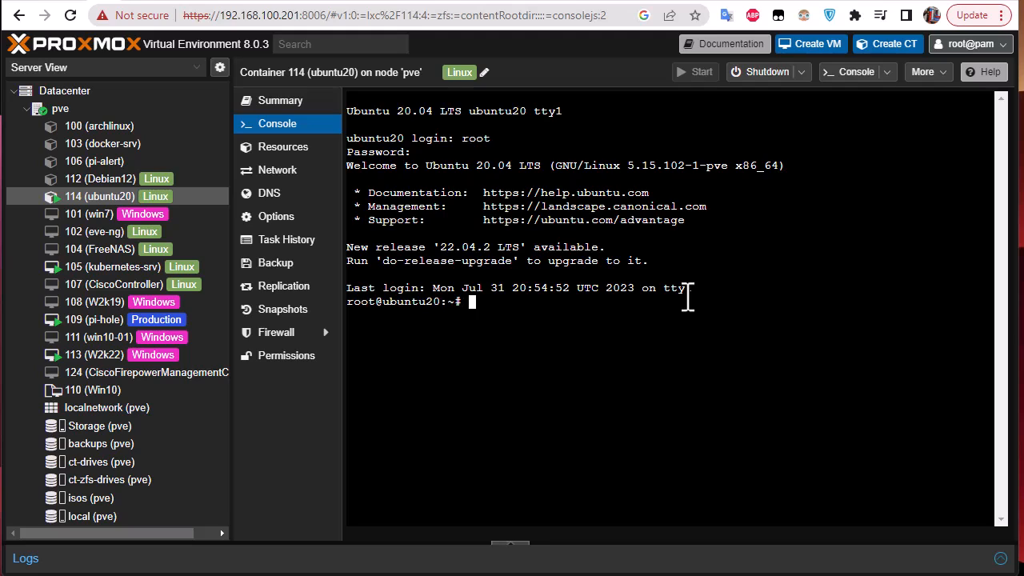
text(ping 8.8.8.8)
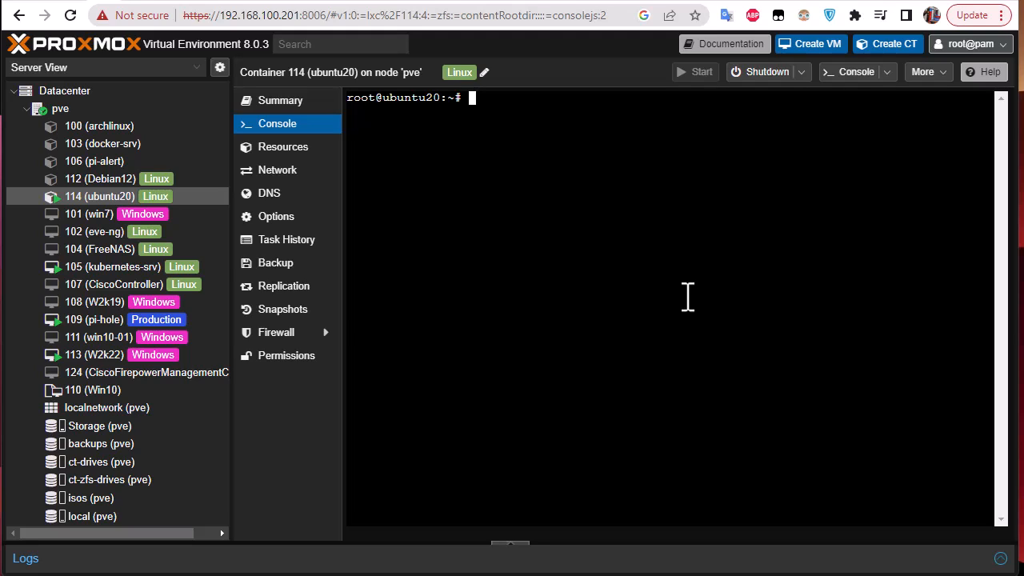
mouse_move(567, 166)
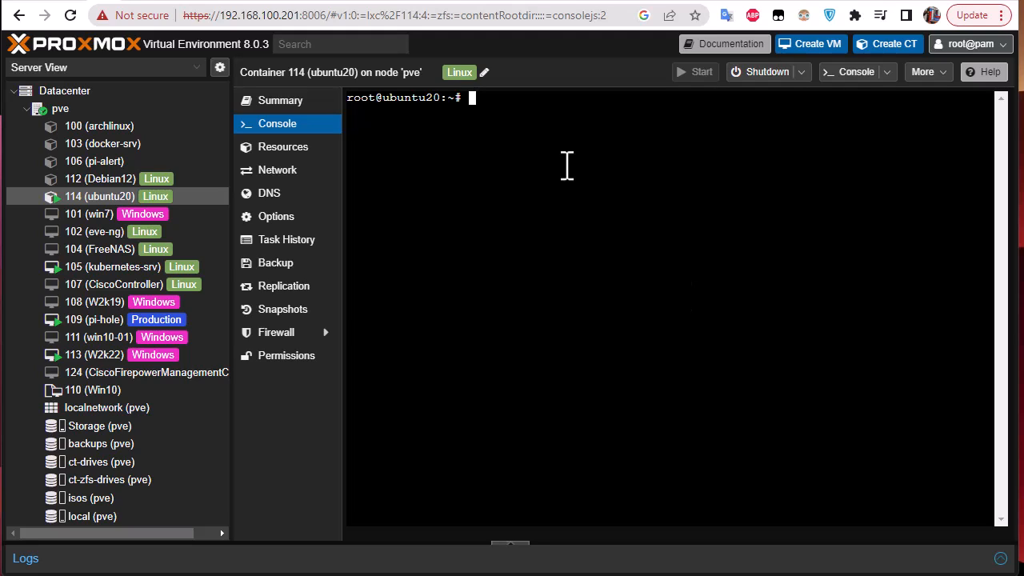
Run 'systemctl status nginx' in container 114's console
text(ngibn)
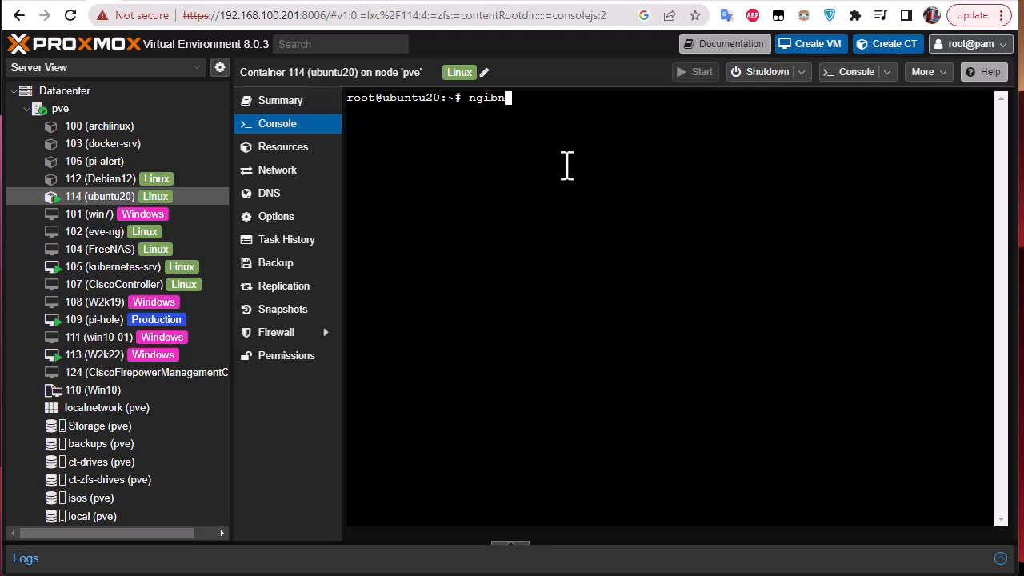
text(syst)
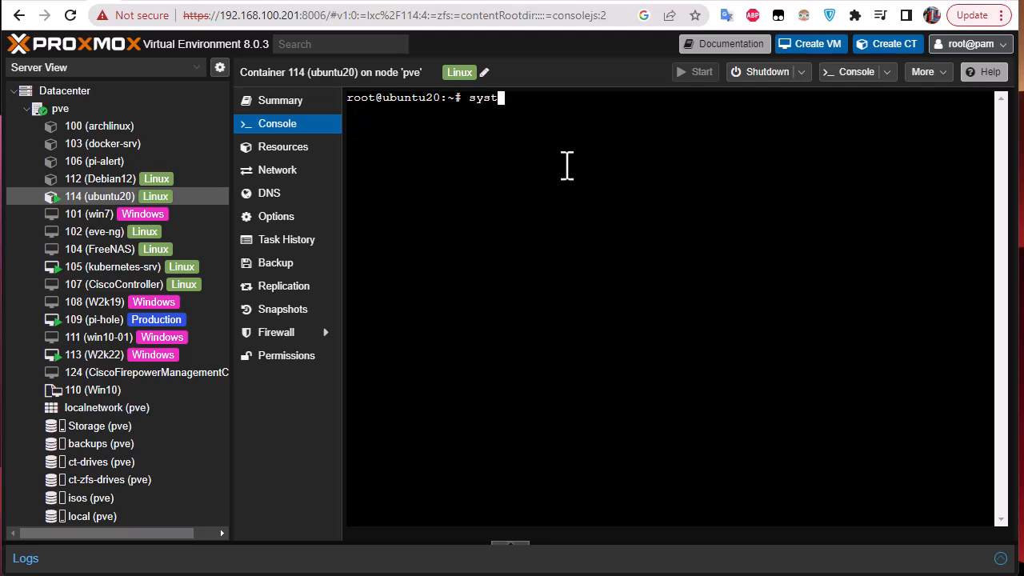
text(emctl s)
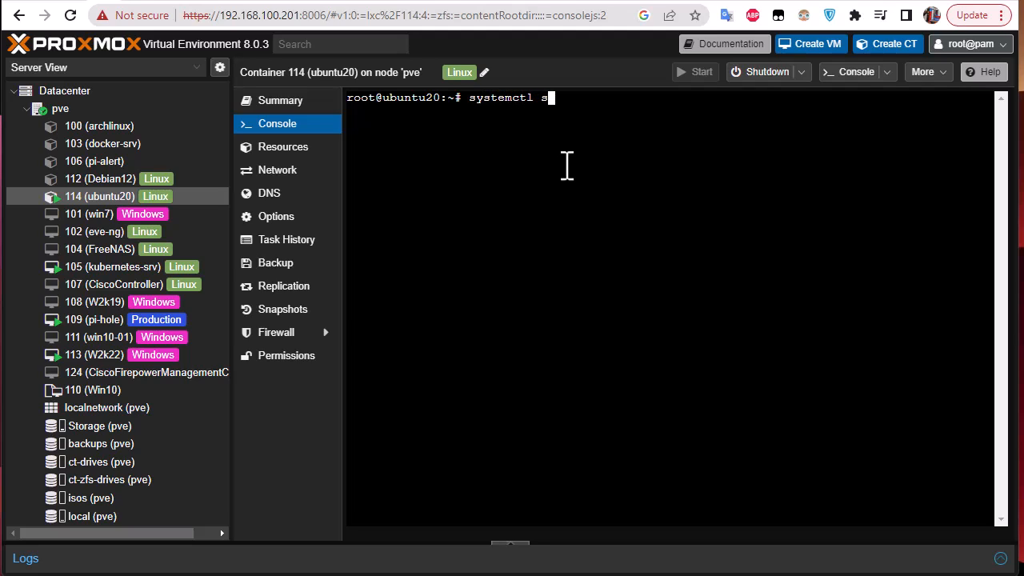
text(tatus ng)
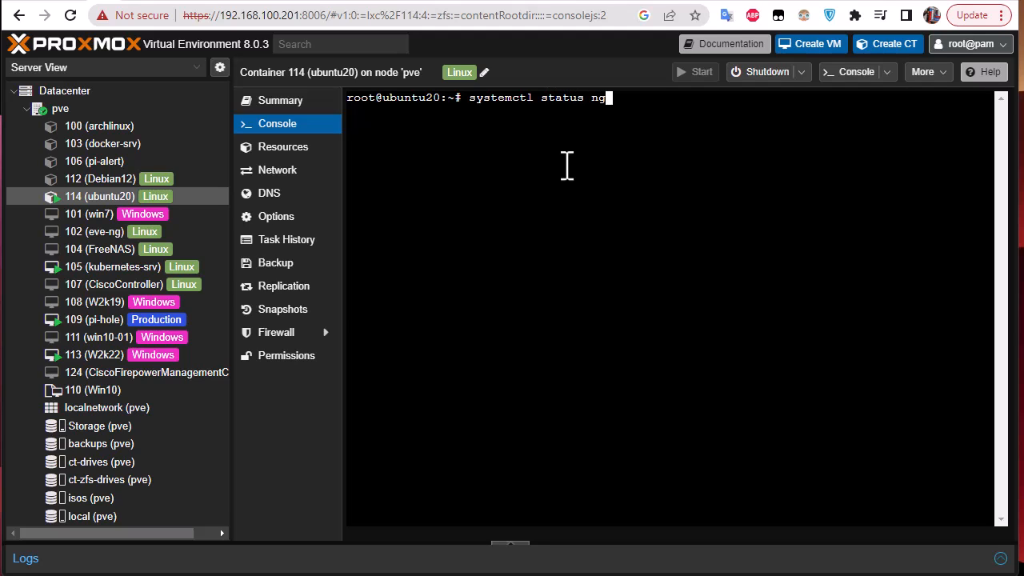
key(Return)
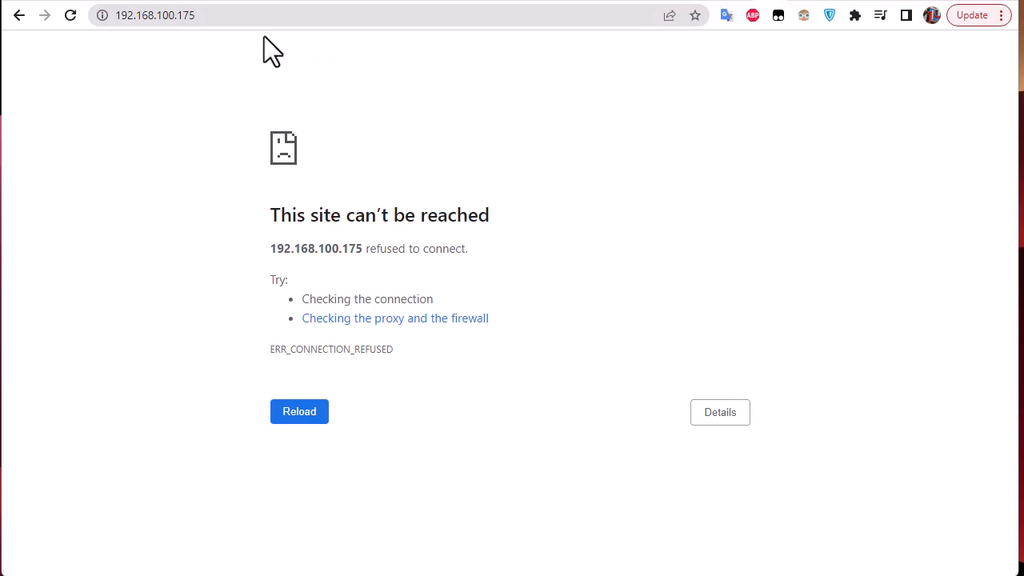
mouse_move(465, 470)
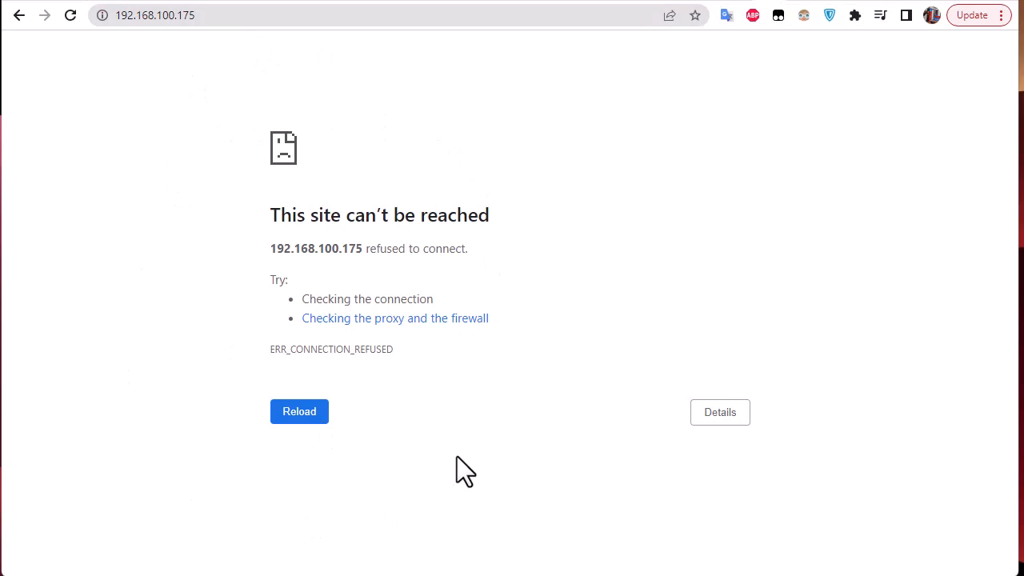
mouse_move(327, 119)
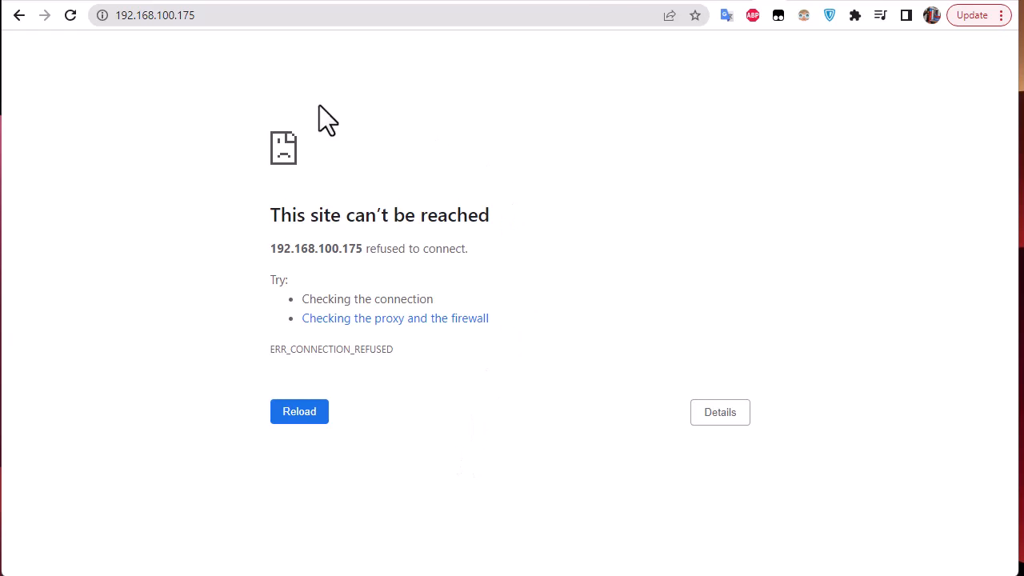
mouse_move(168, 106)
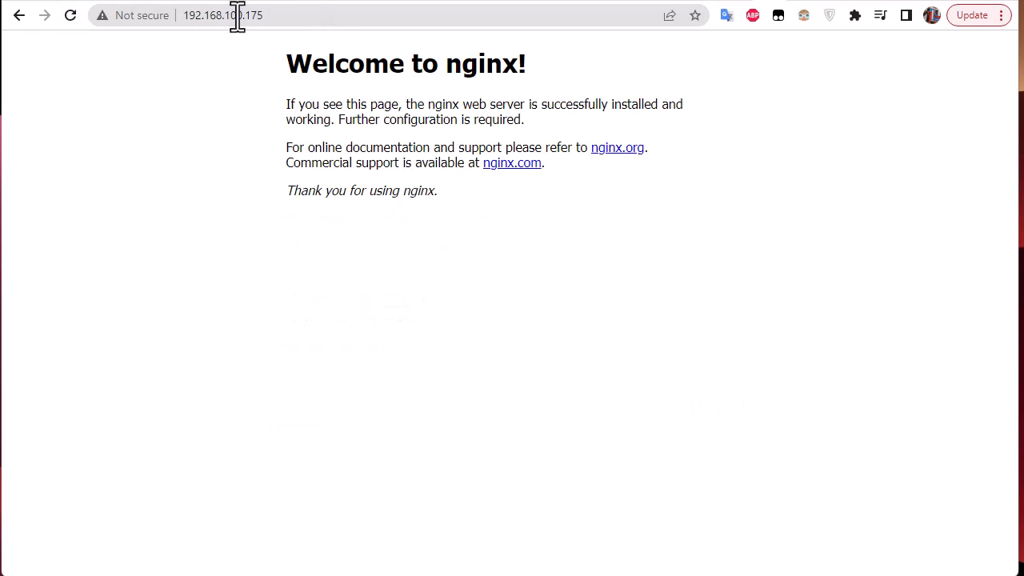
mouse_move(284, 152)
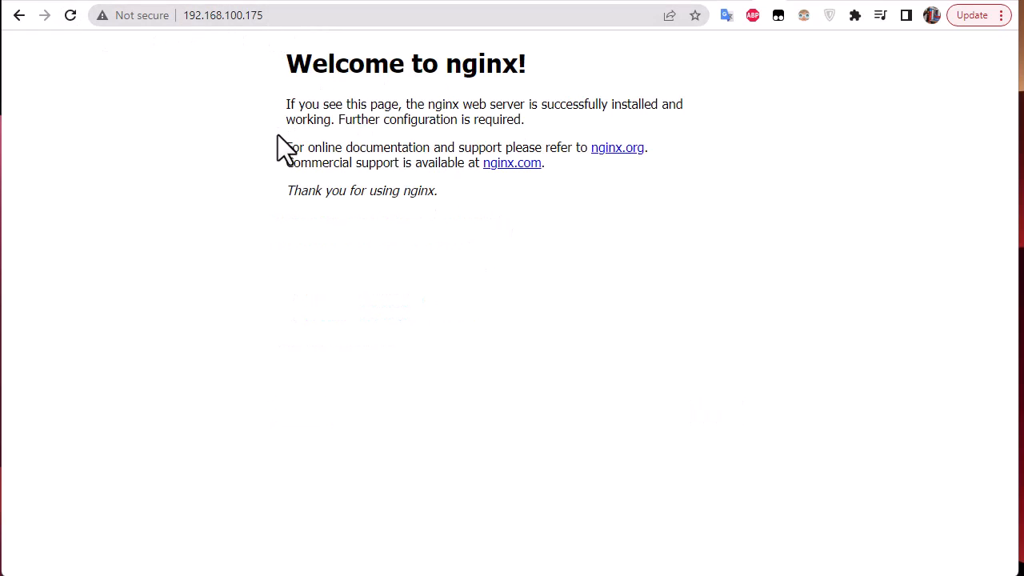
mouse_move(334, 128)
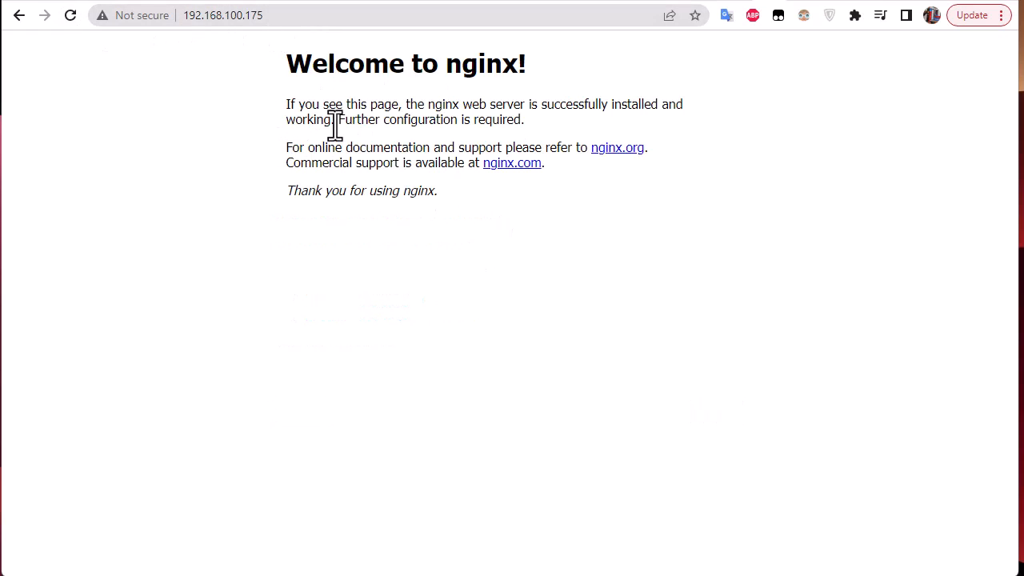
mouse_move(272, 72)
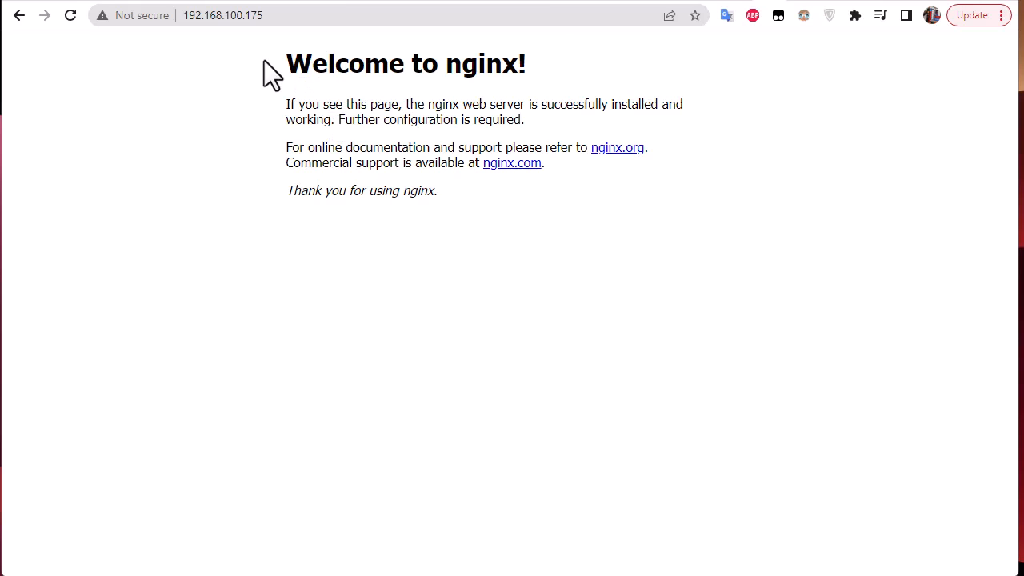
mouse_move(159, 52)
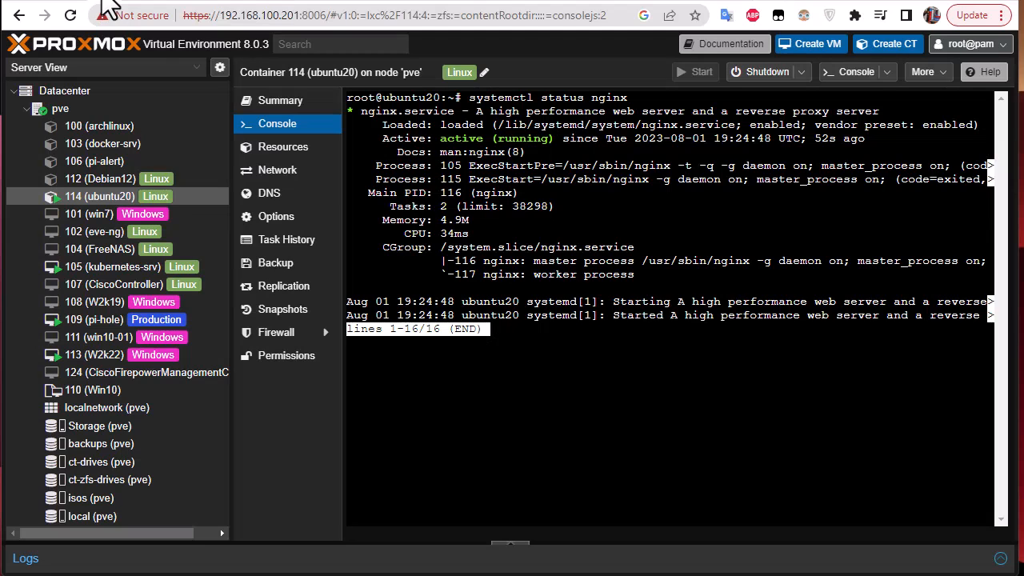
mouse_move(584, 428)
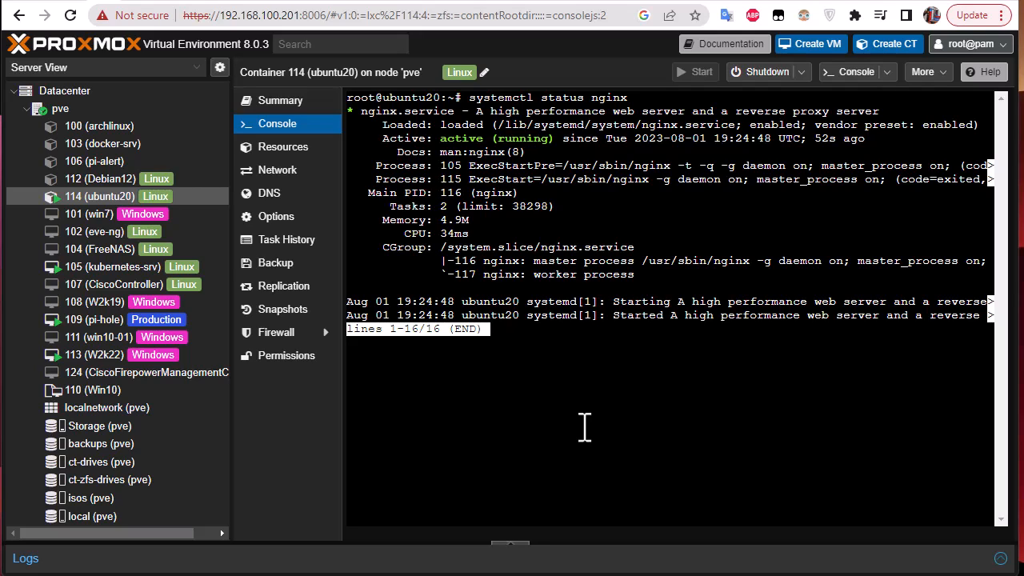
mouse_move(570, 406)
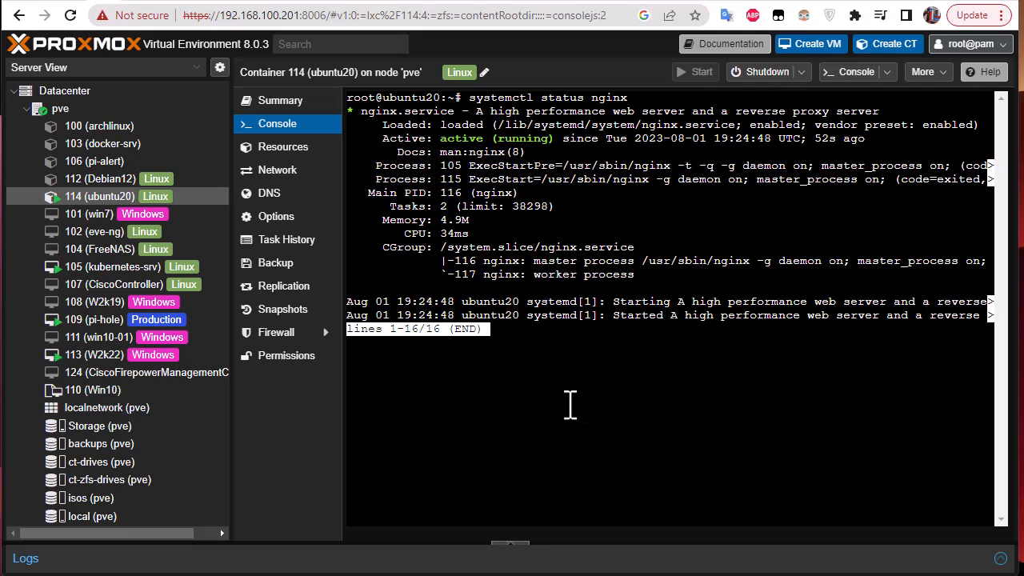
mouse_move(542, 371)
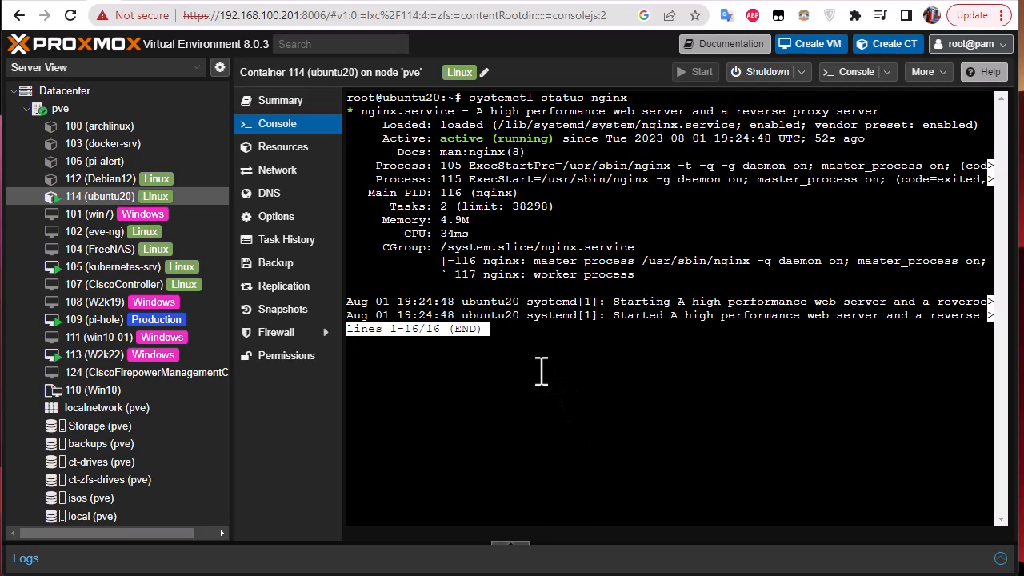
mouse_move(530, 342)
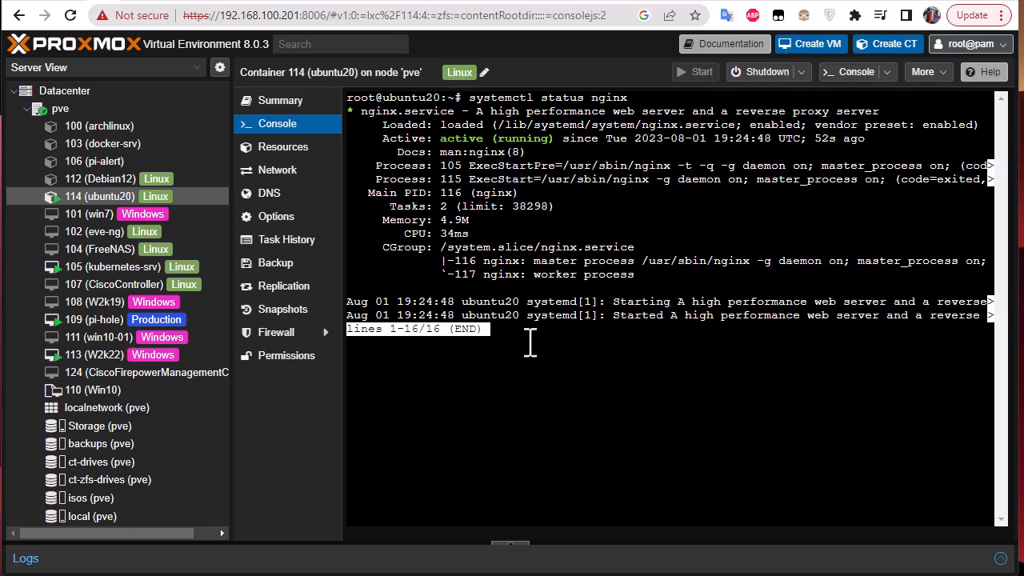
Quit the nginx status output to return to the container's root shell
key(q)
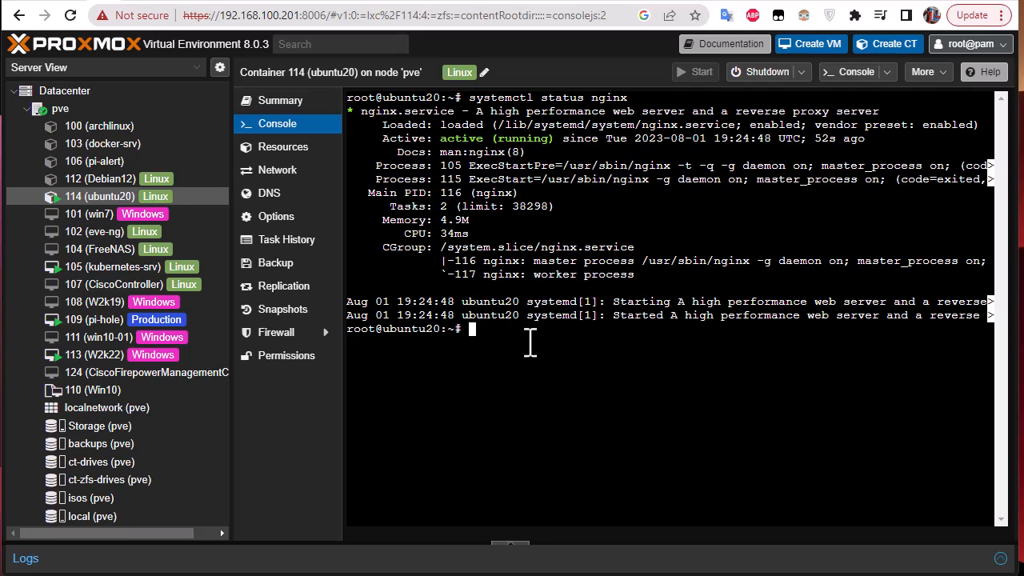
mouse_move(529, 301)
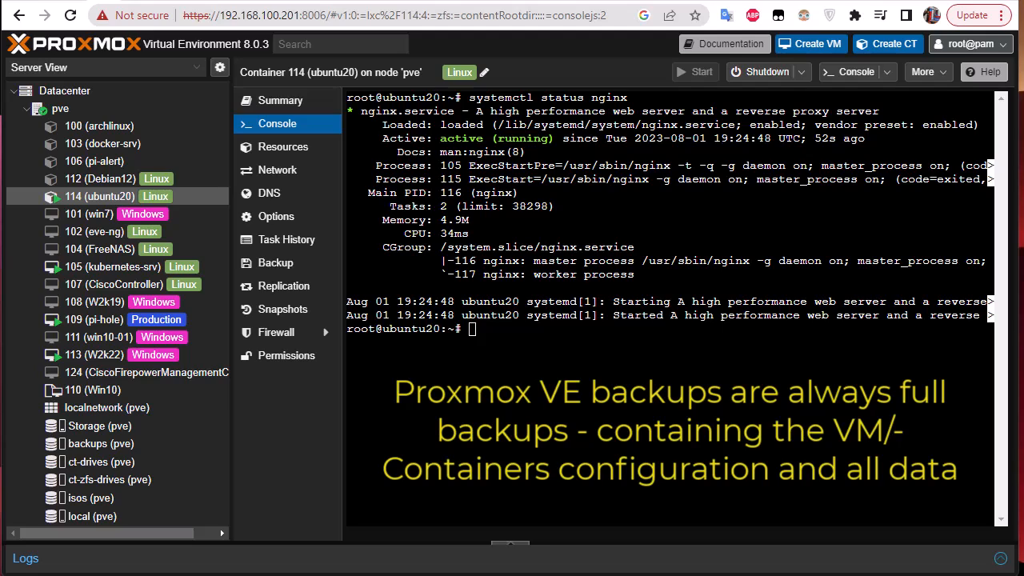
mouse_move(778, 408)
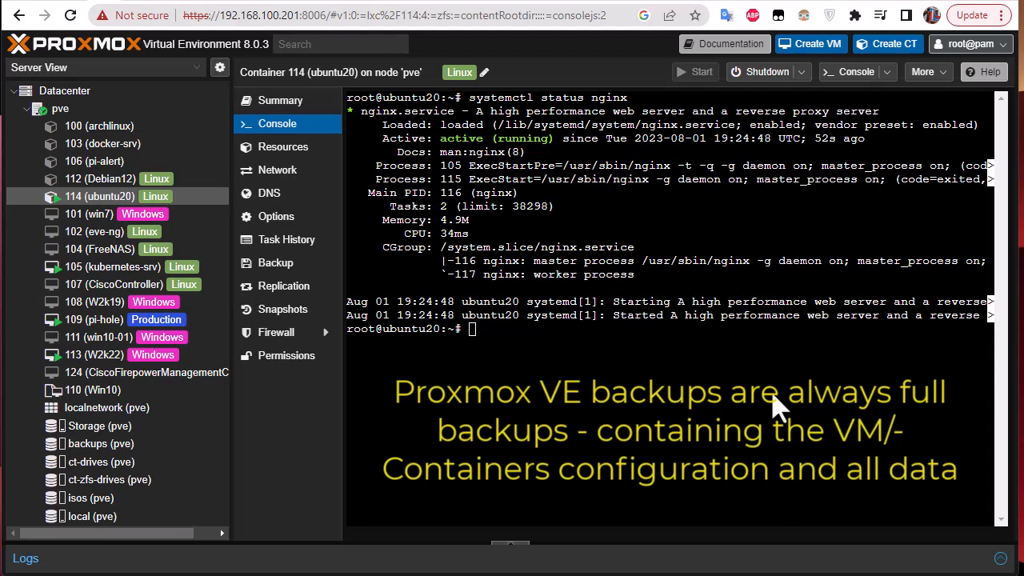
mouse_move(696, 376)
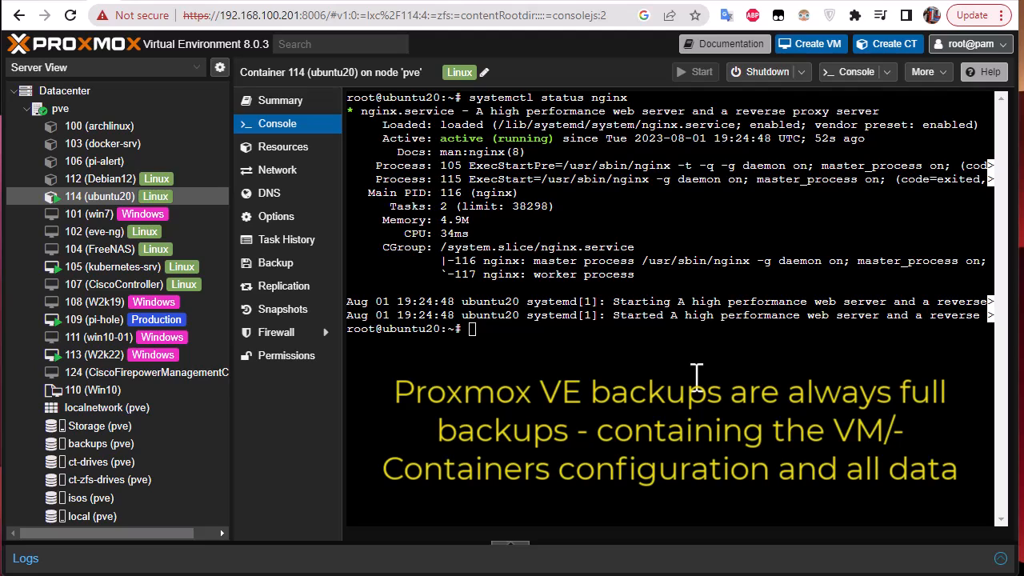
mouse_move(696, 368)
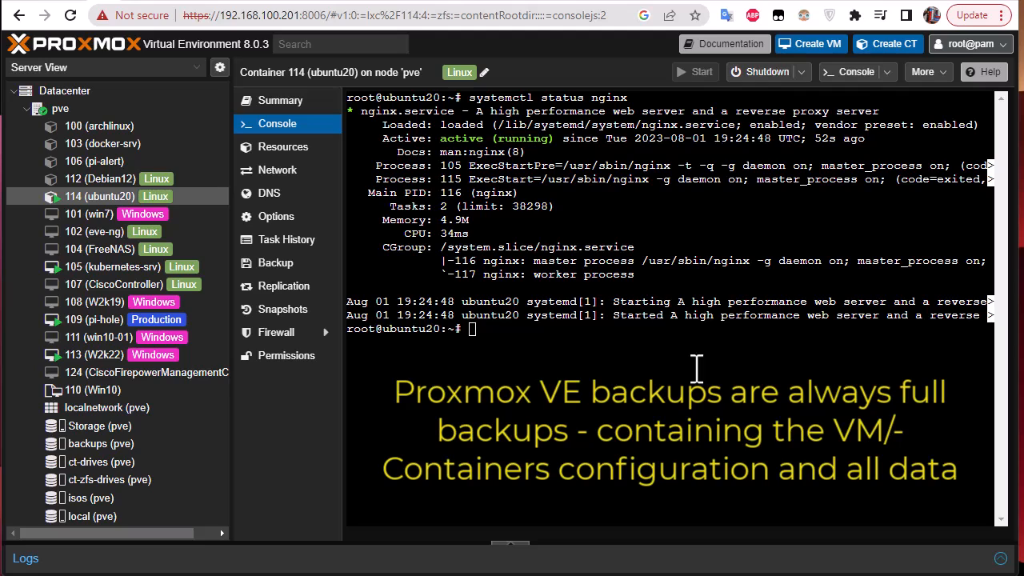
mouse_move(650, 361)
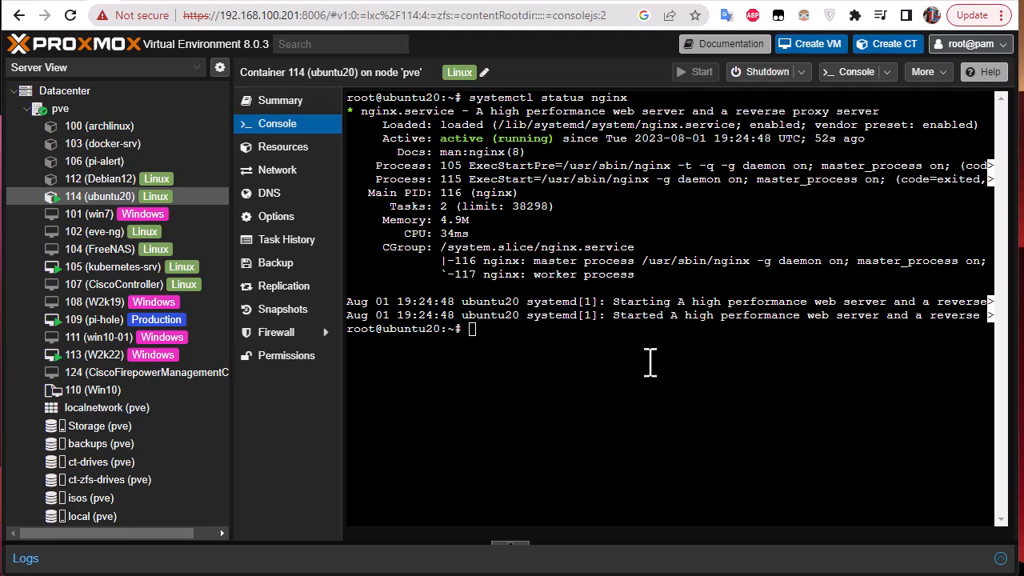
mouse_move(640, 404)
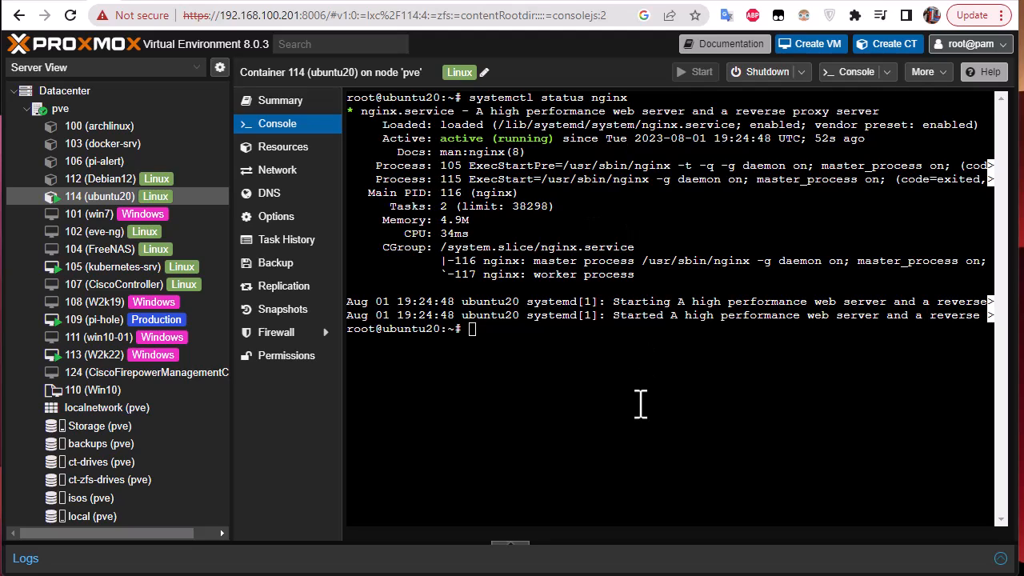
mouse_move(343, 202)
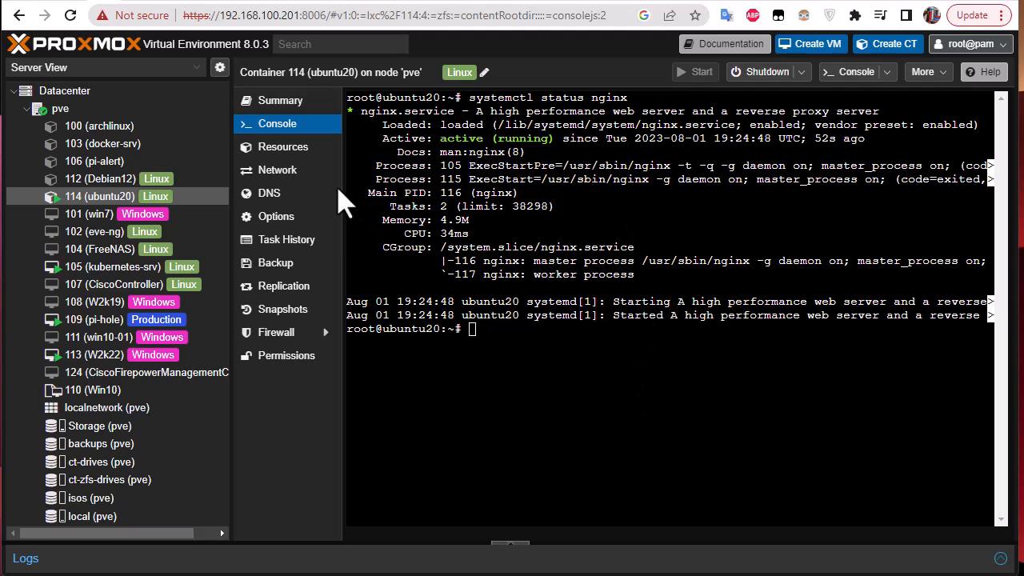
mouse_move(128, 213)
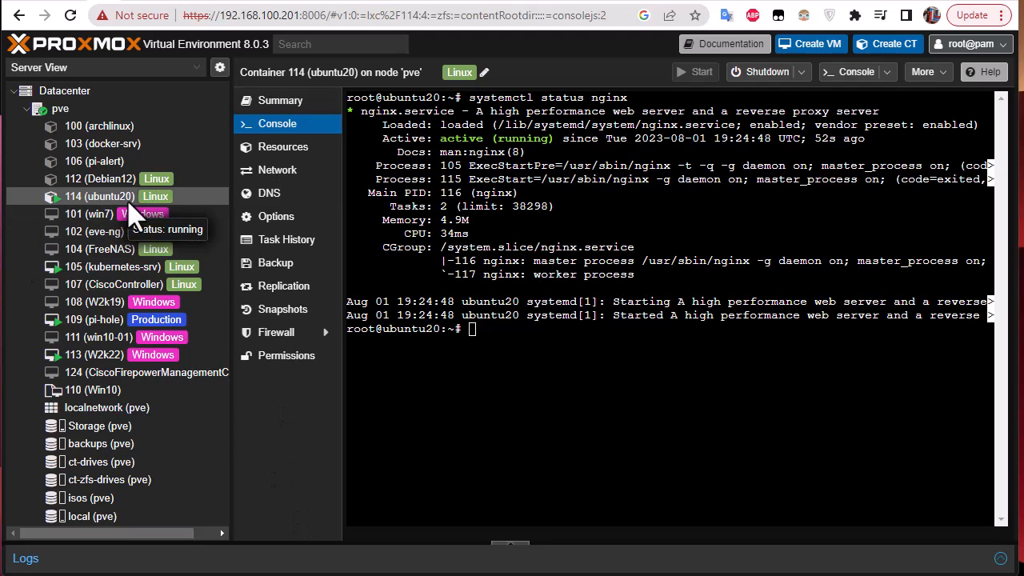
mouse_move(275, 263)
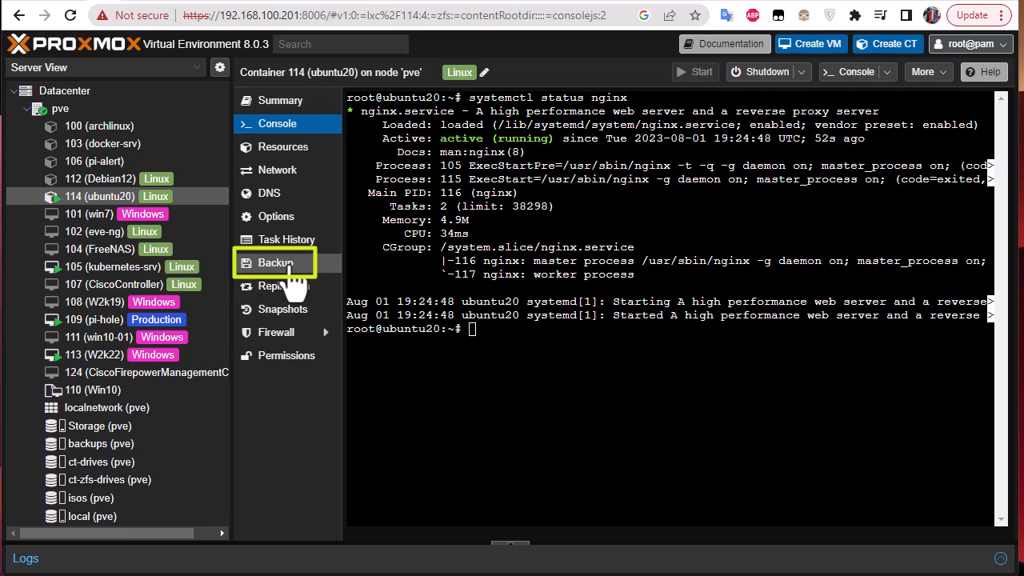
Show container 114's backup list, currently empty
click(275, 263)
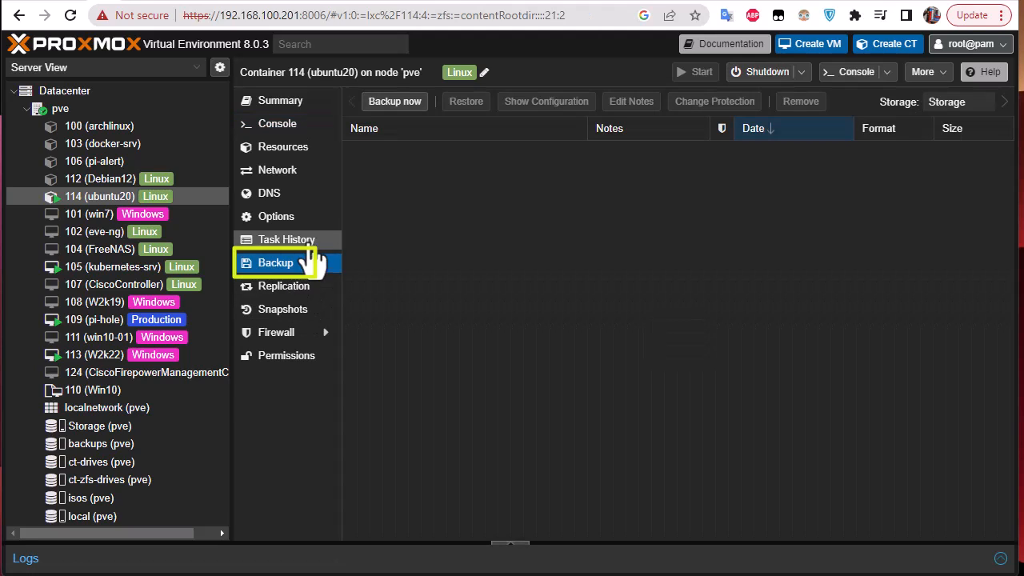
mouse_move(476, 216)
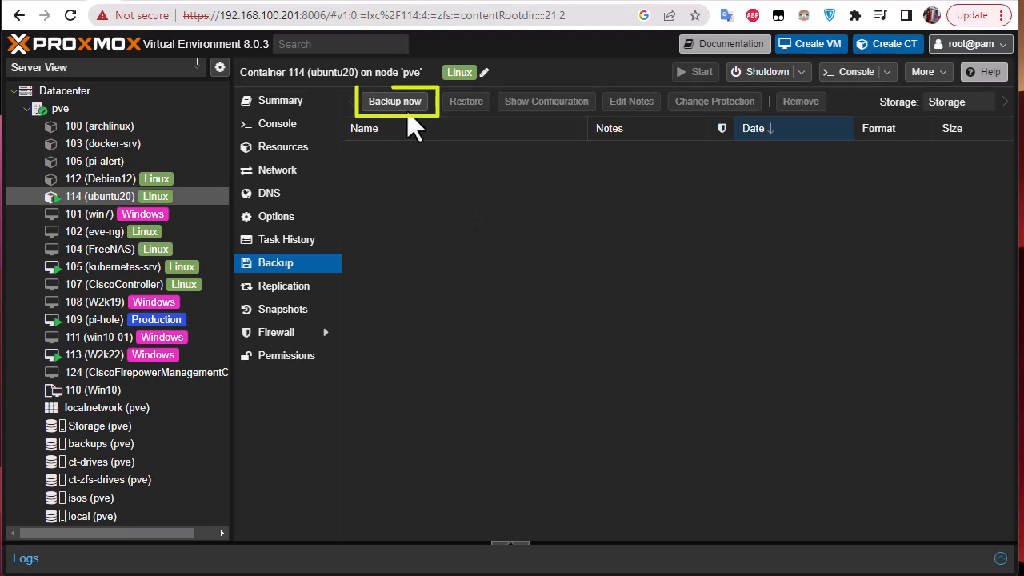
mouse_move(464, 332)
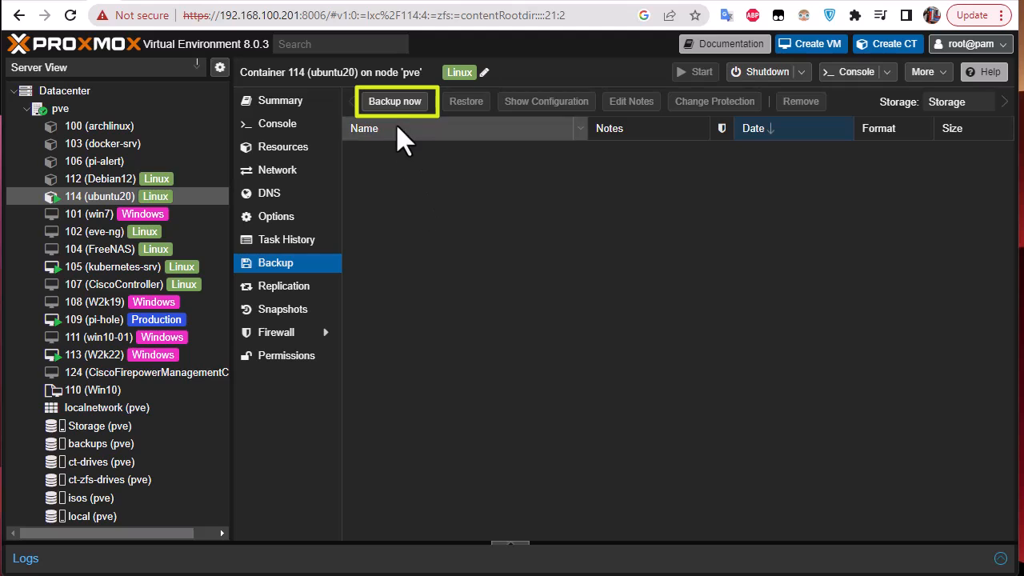
Start a backup of container 114 to the backups storage in Snapshot mode
click(393, 101)
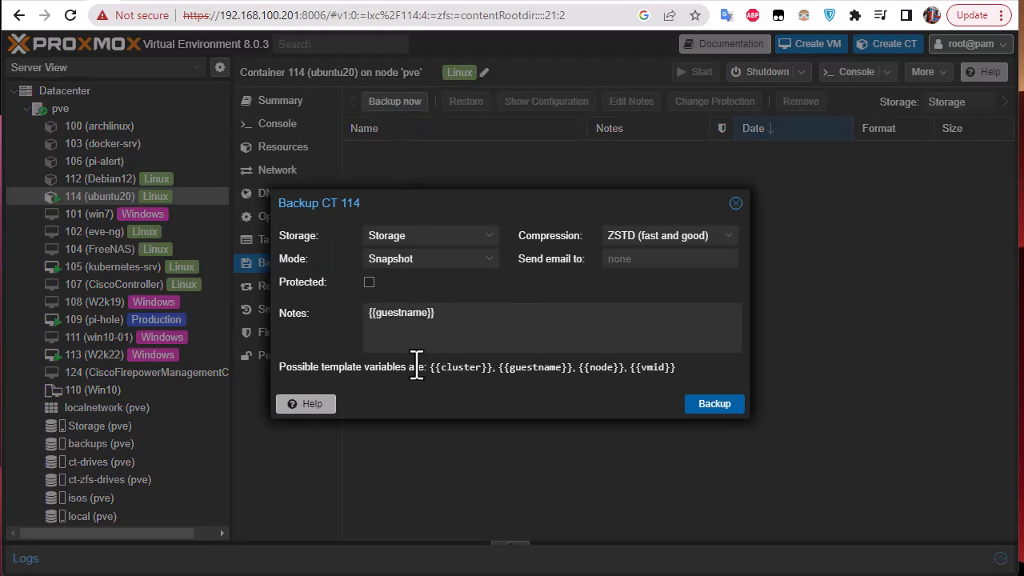
mouse_move(356, 254)
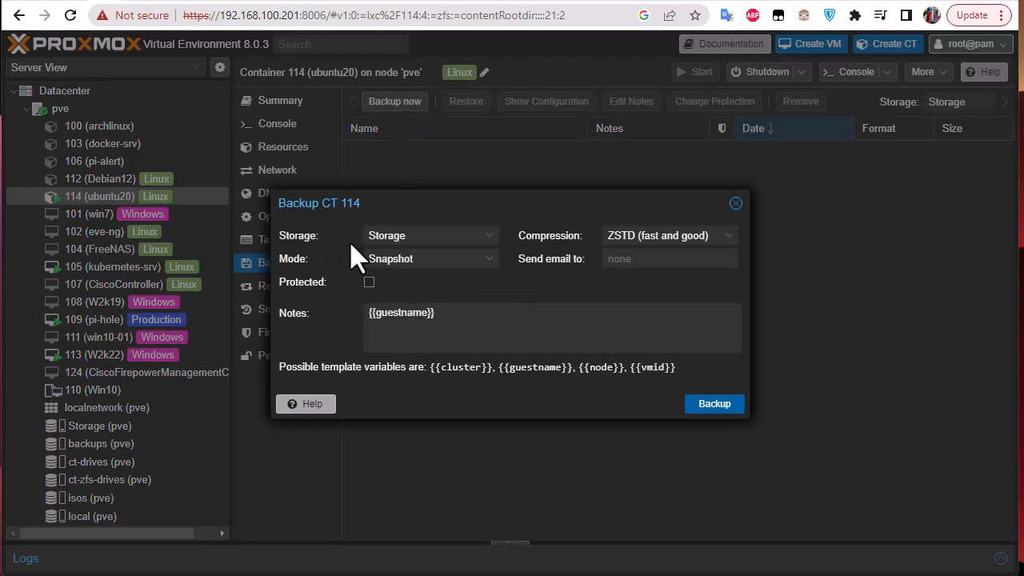
mouse_move(367, 258)
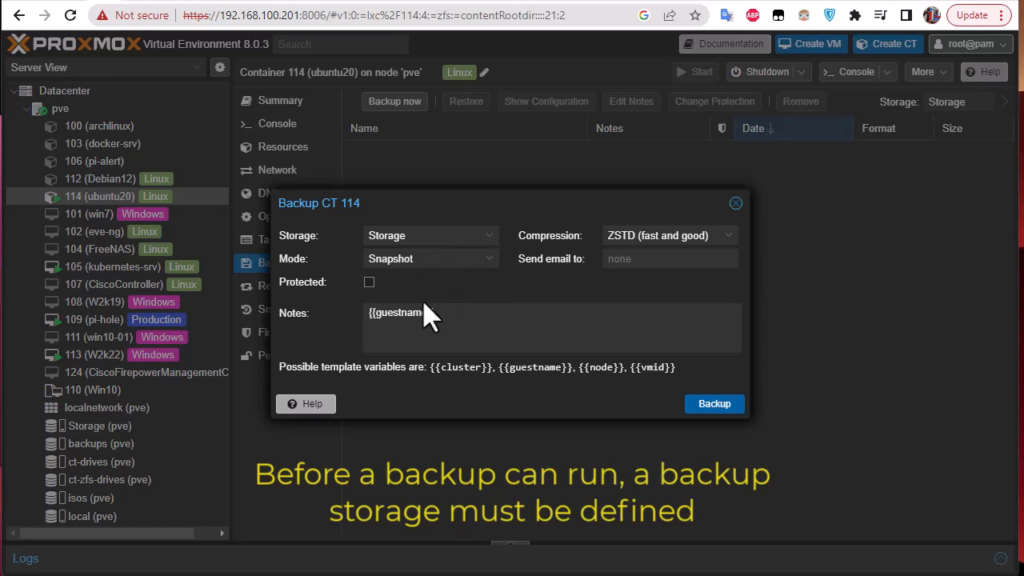
click(488, 235)
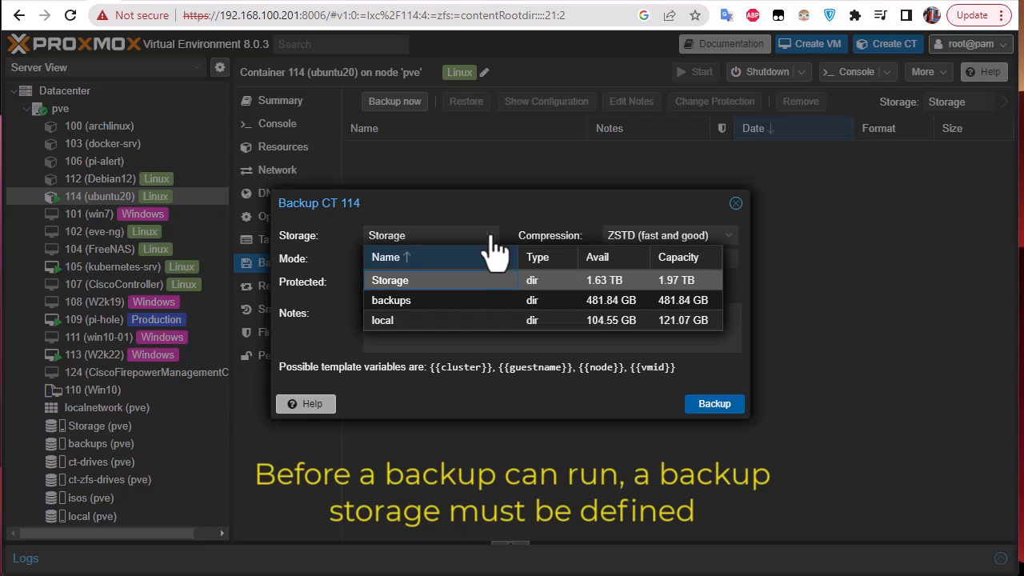
mouse_move(475, 272)
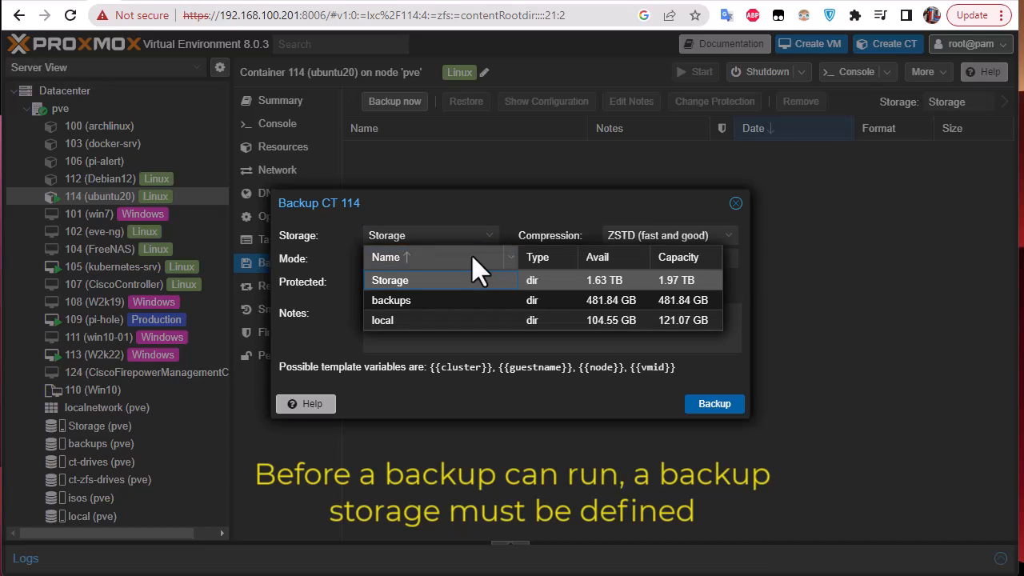
mouse_move(452, 311)
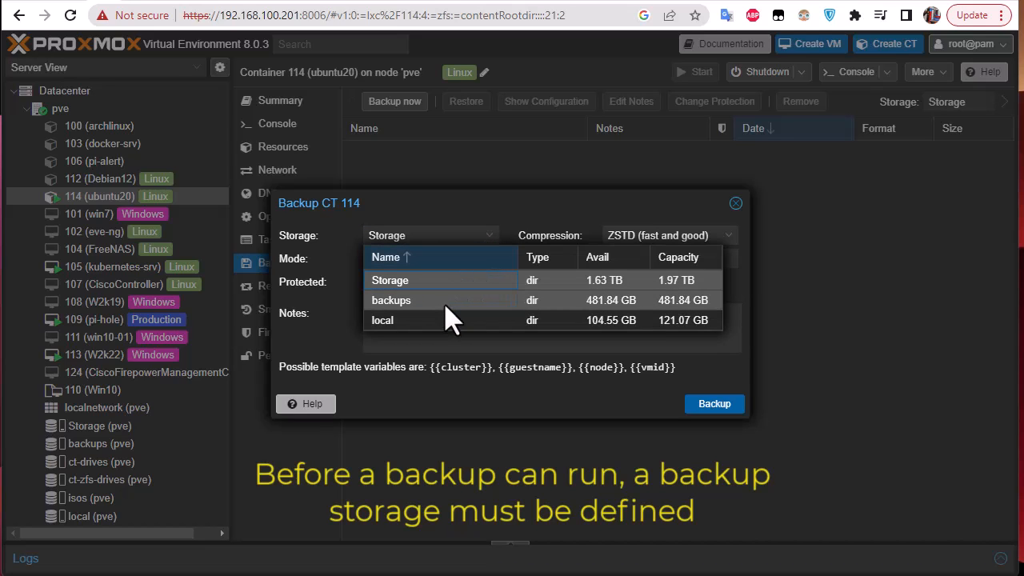
click(391, 300)
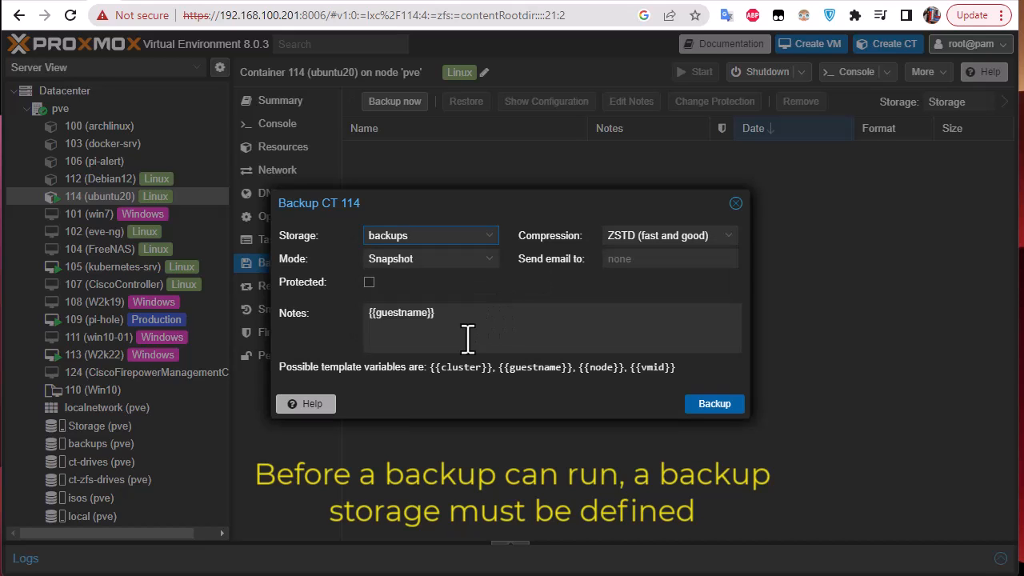
mouse_move(408, 276)
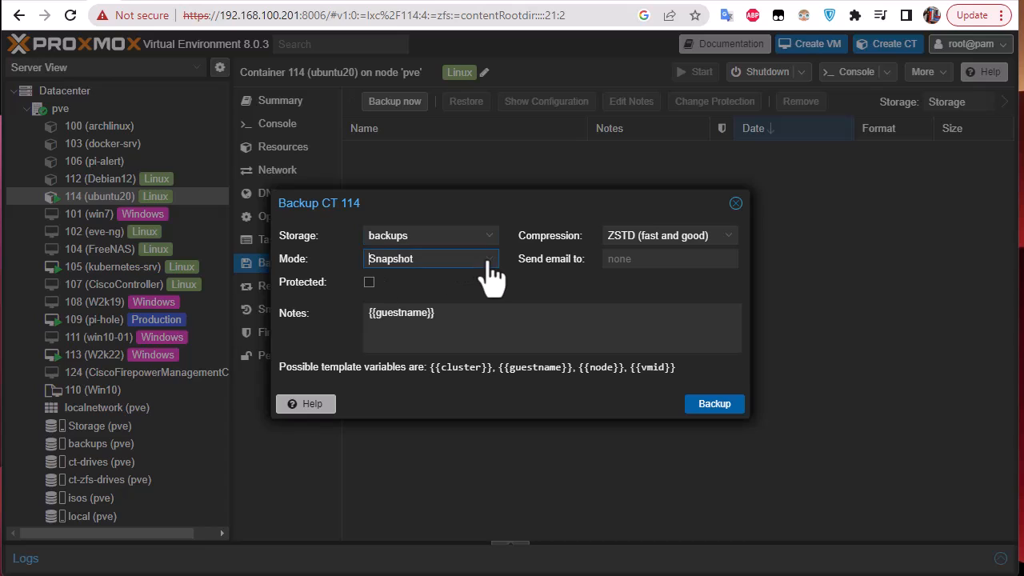
click(488, 257)
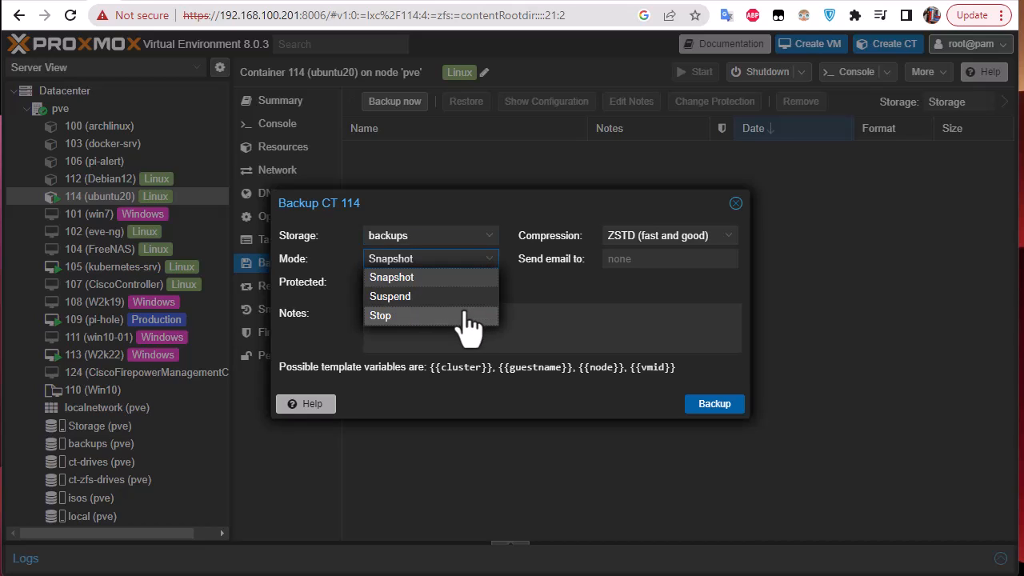
mouse_move(476, 280)
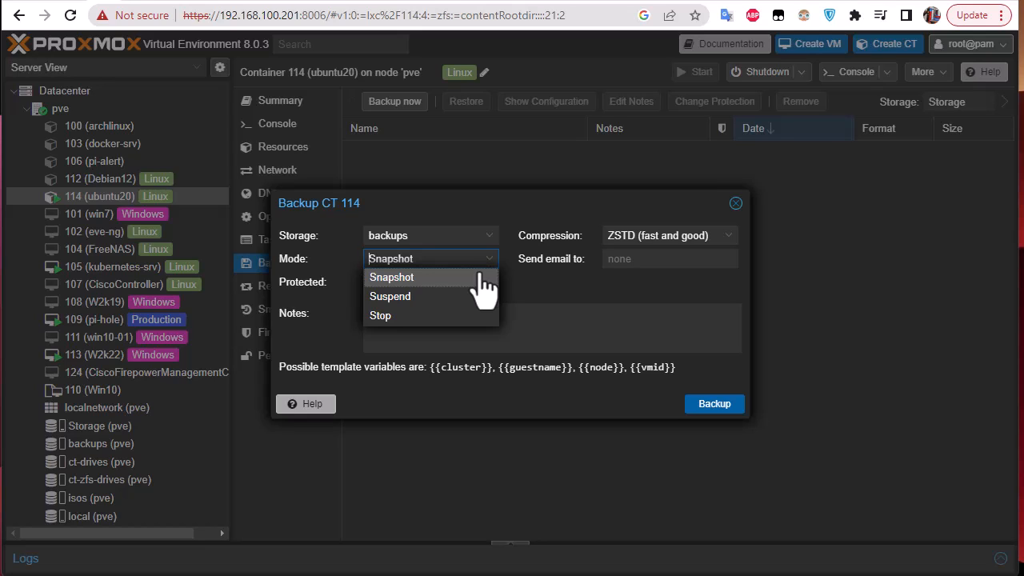
mouse_move(432, 328)
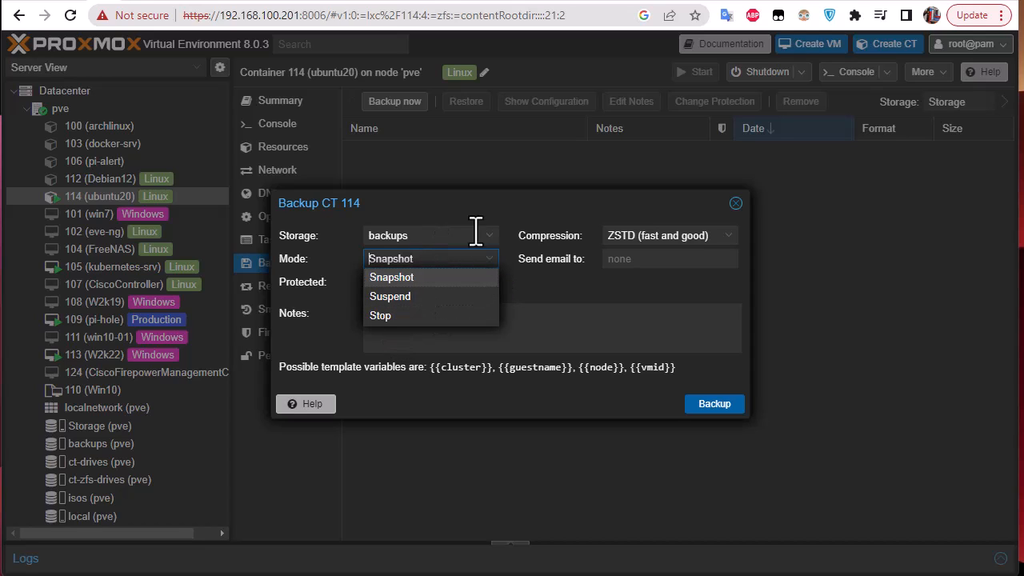
mouse_move(528, 302)
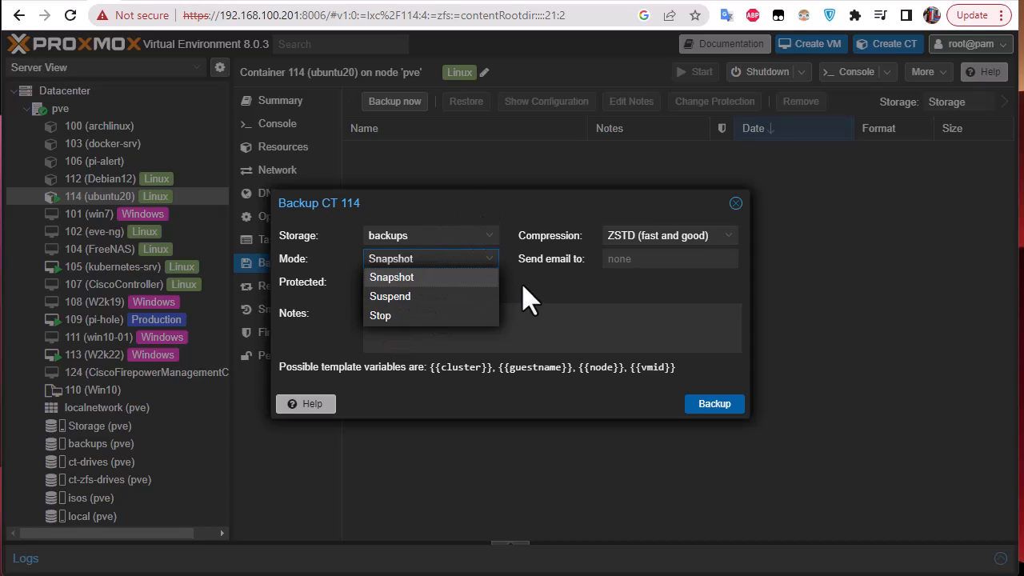
click(391, 277)
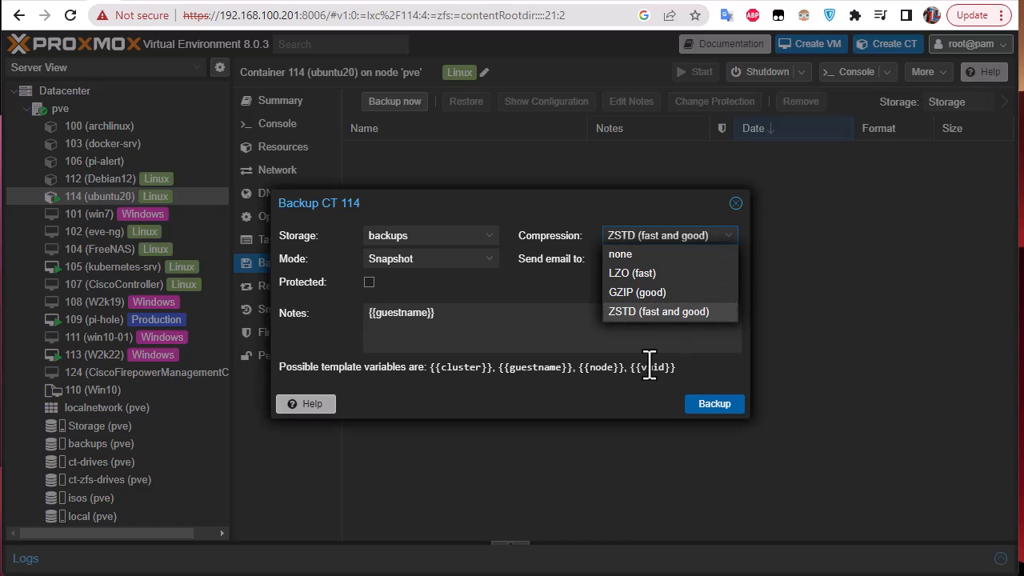
mouse_move(658, 311)
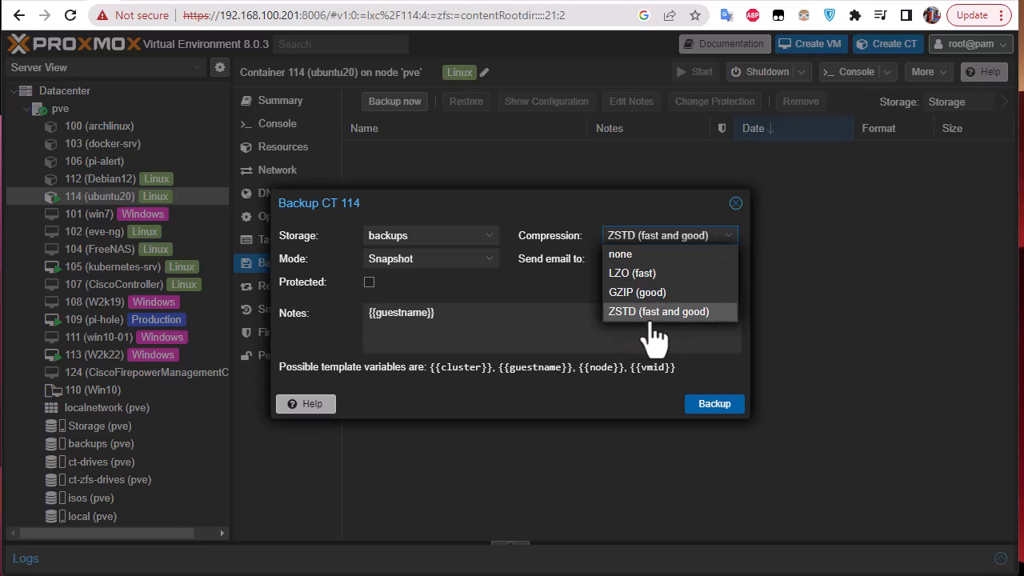
mouse_move(590, 206)
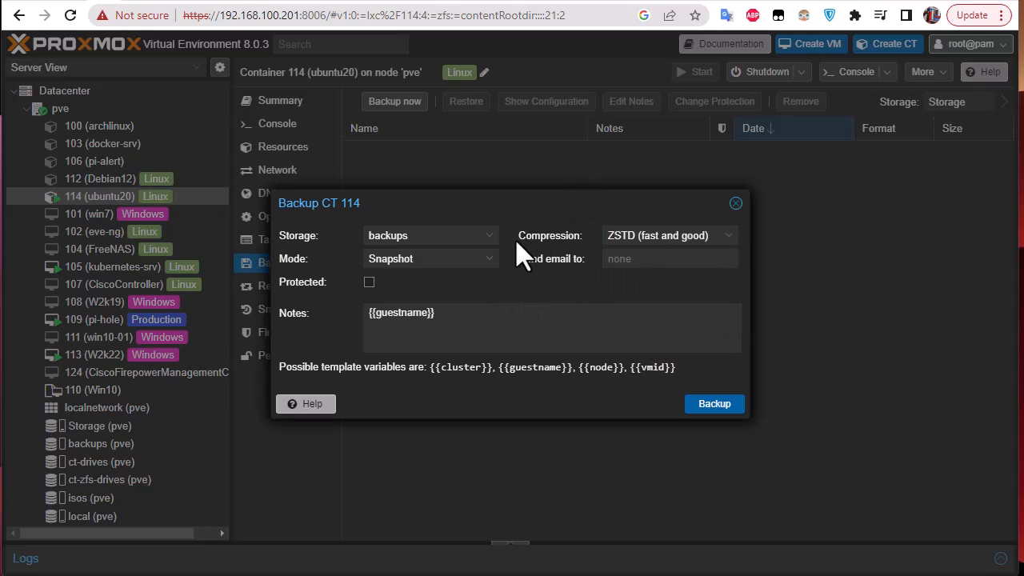
mouse_move(628, 288)
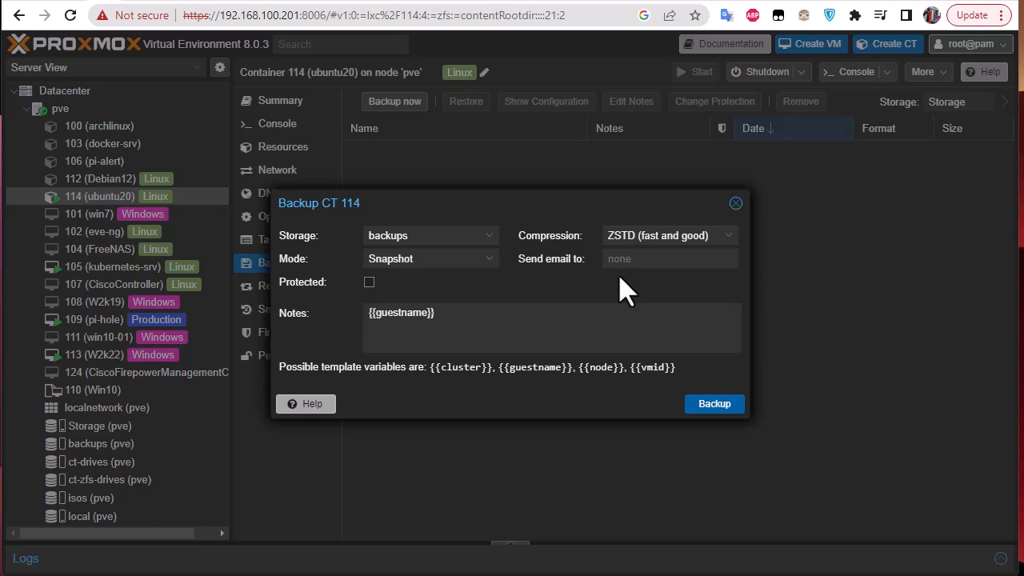
mouse_move(634, 288)
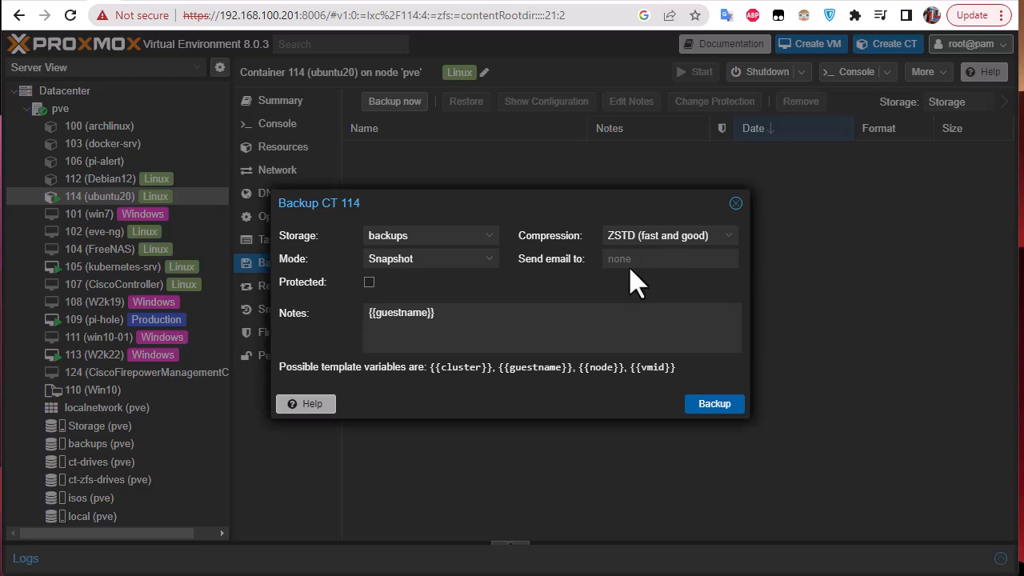
mouse_move(560, 284)
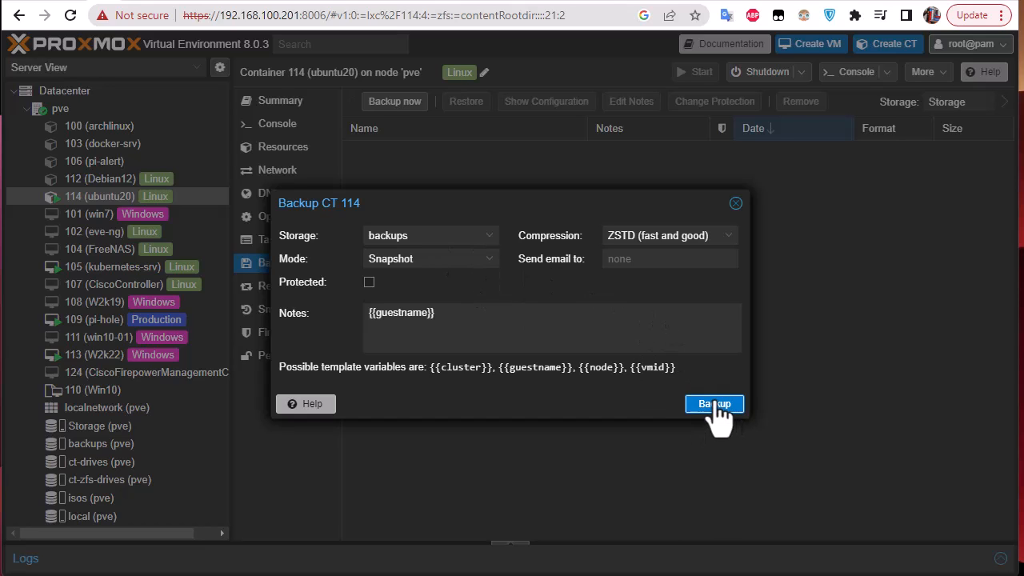
Run the configured backup of container 114
click(713, 403)
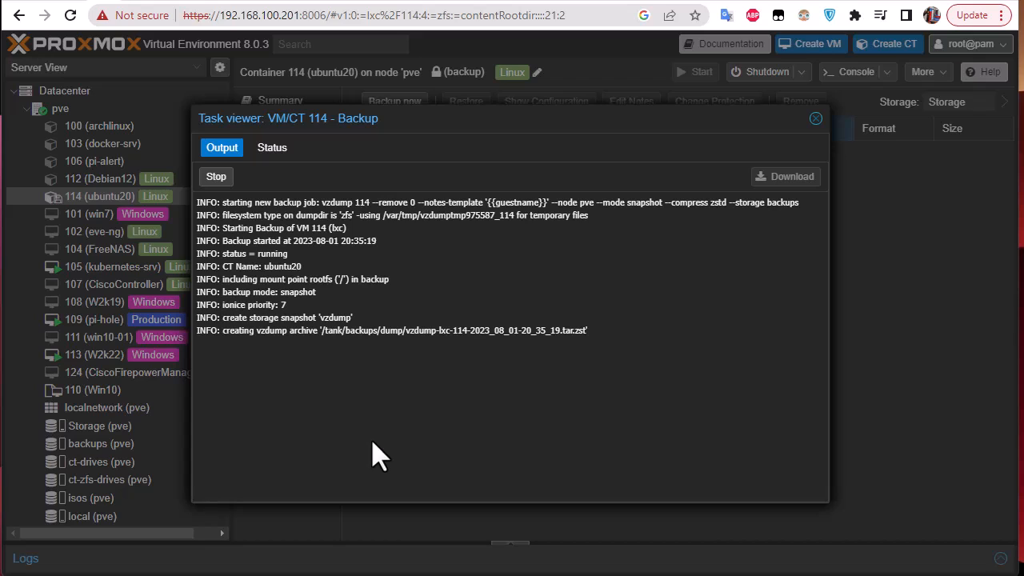
mouse_move(108, 212)
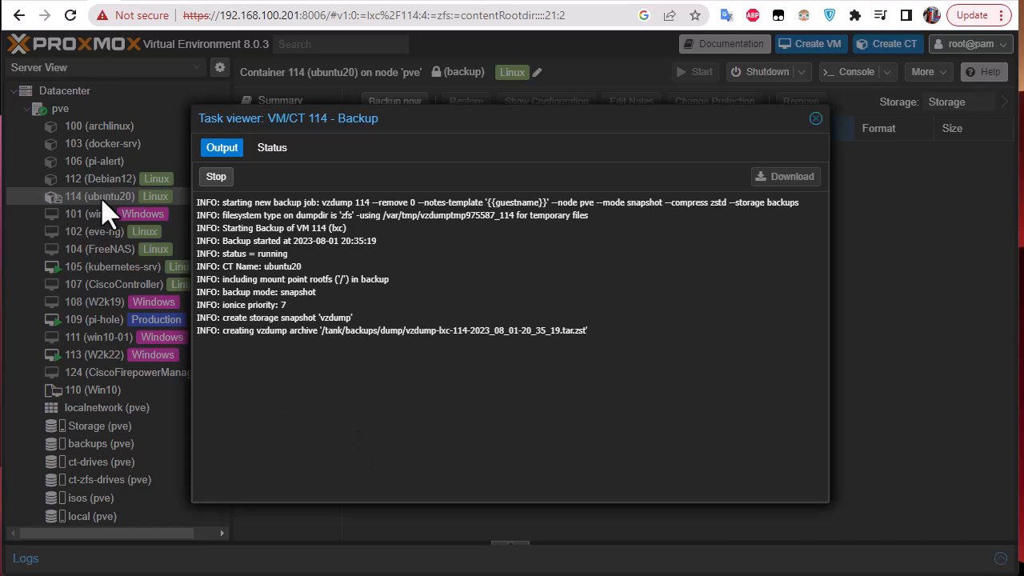
mouse_move(756, 302)
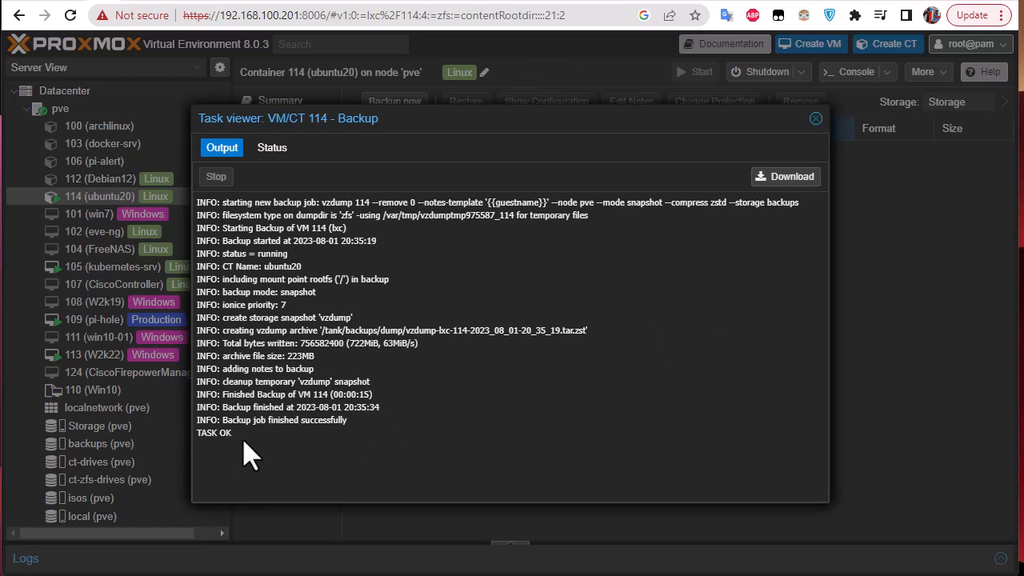
mouse_move(280, 375)
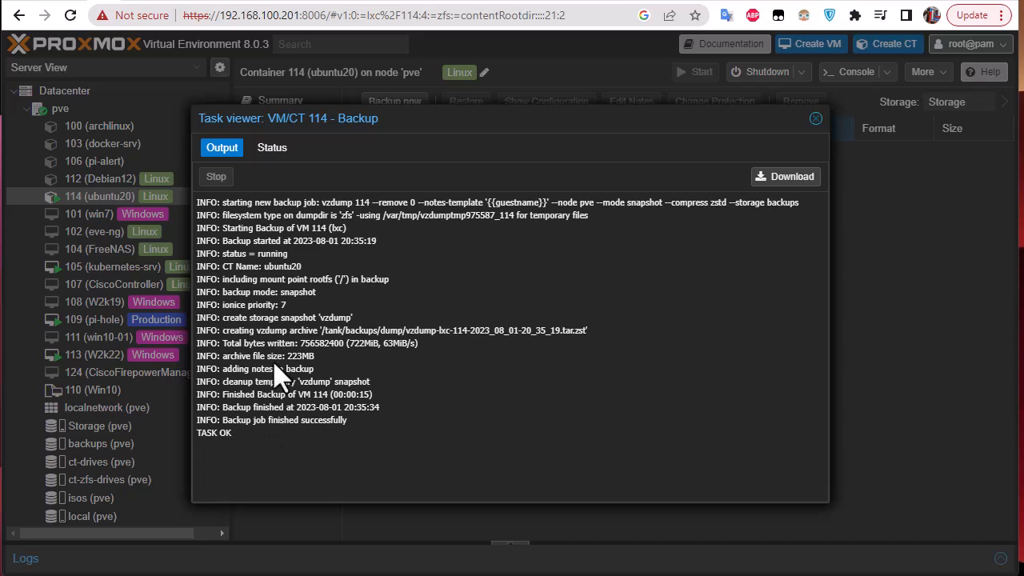
mouse_move(320, 443)
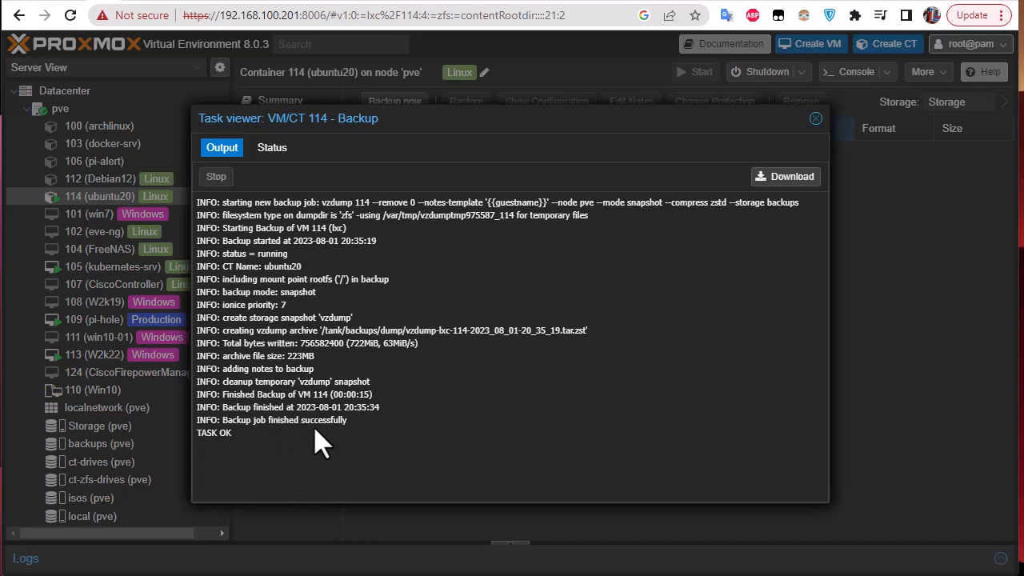
mouse_move(392, 355)
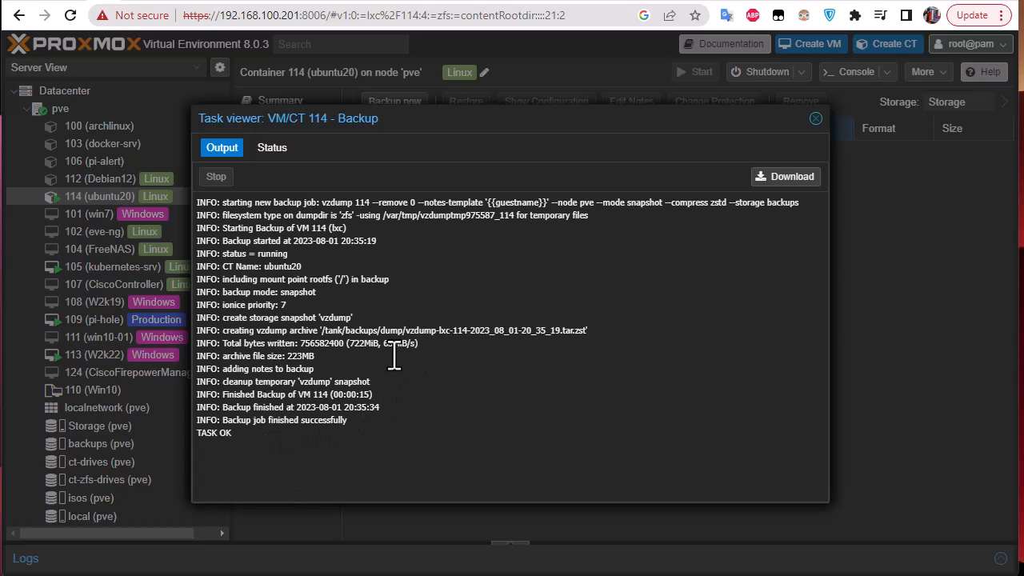
Close the task log and view the backups storage listing the new vzdump archive
click(815, 118)
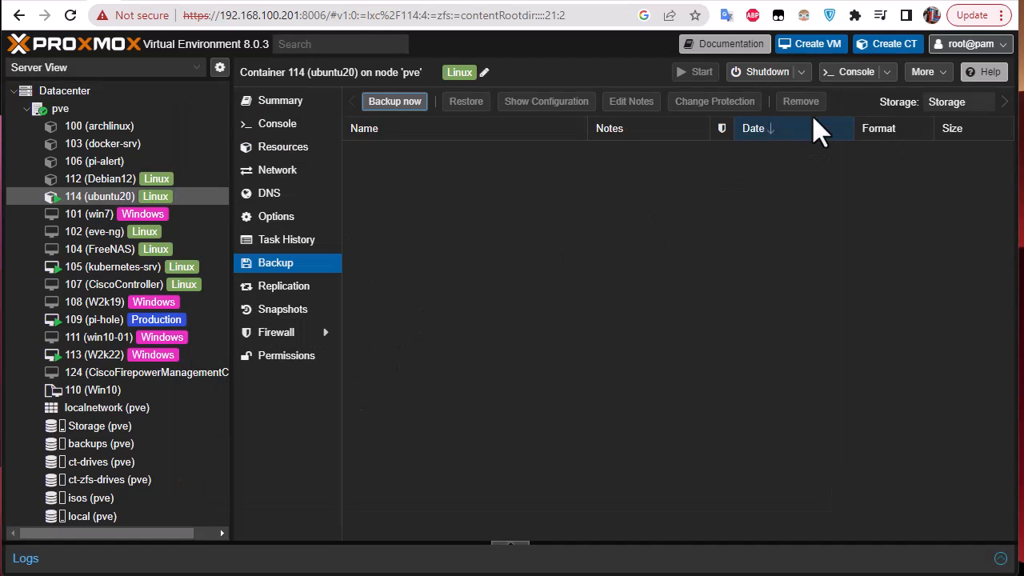
mouse_move(444, 304)
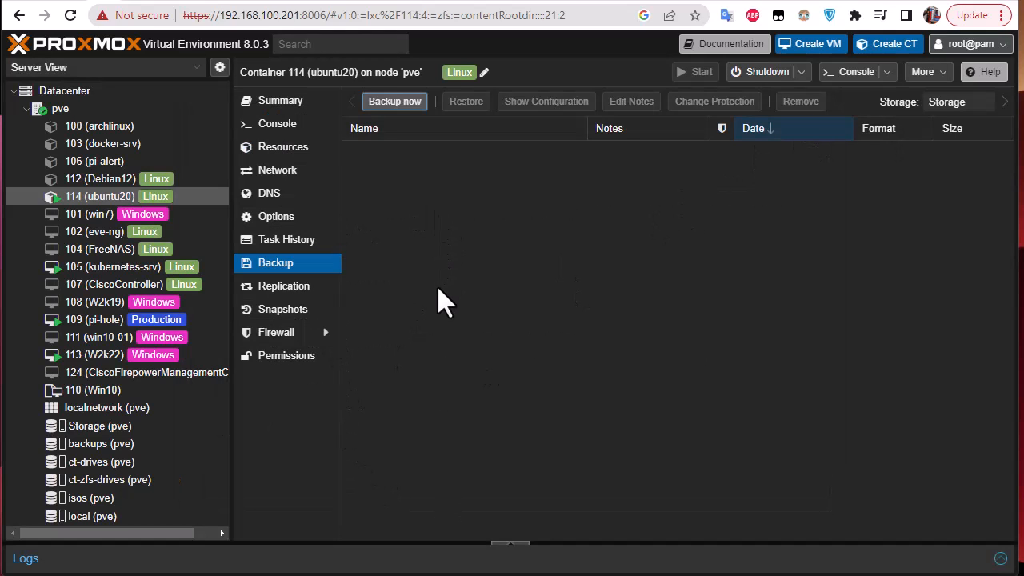
mouse_move(456, 324)
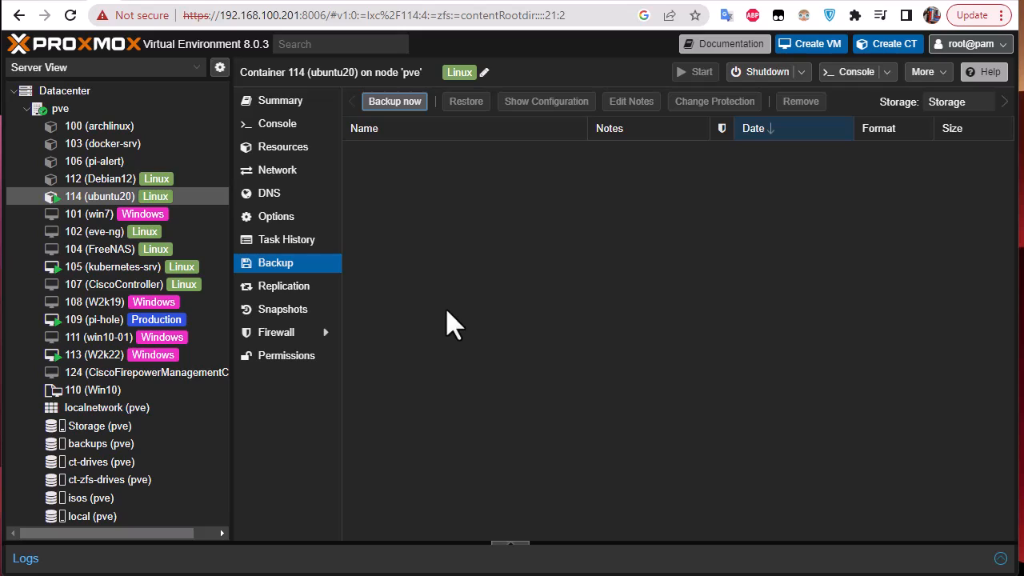
mouse_move(460, 312)
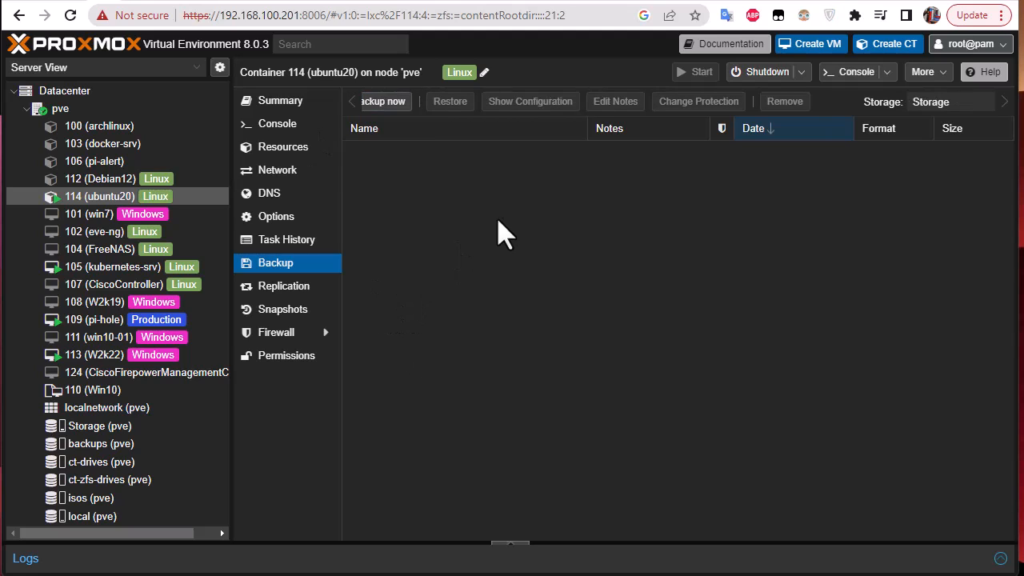
mouse_move(879, 120)
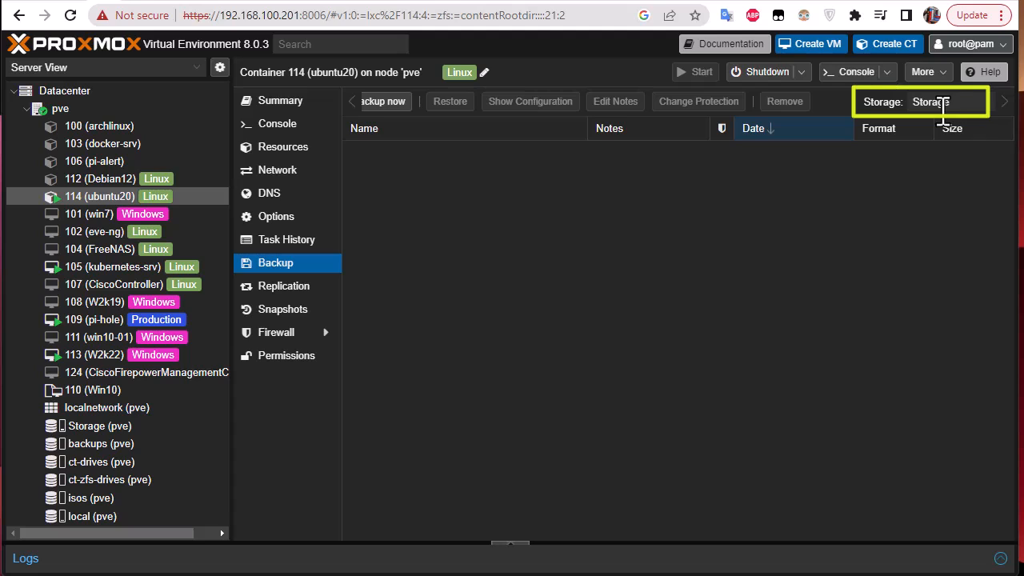
mouse_move(372, 128)
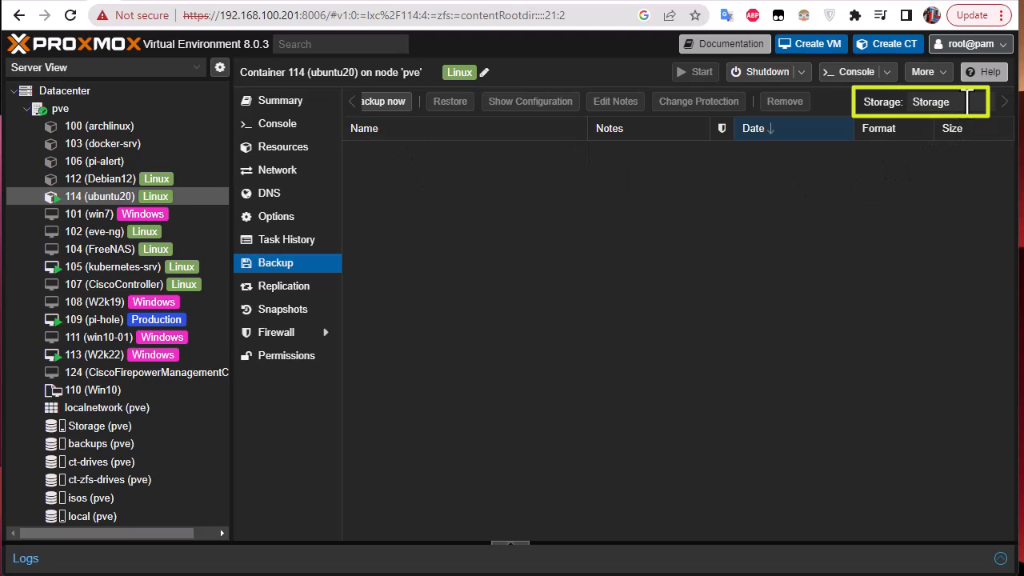
click(931, 101)
text(backups)
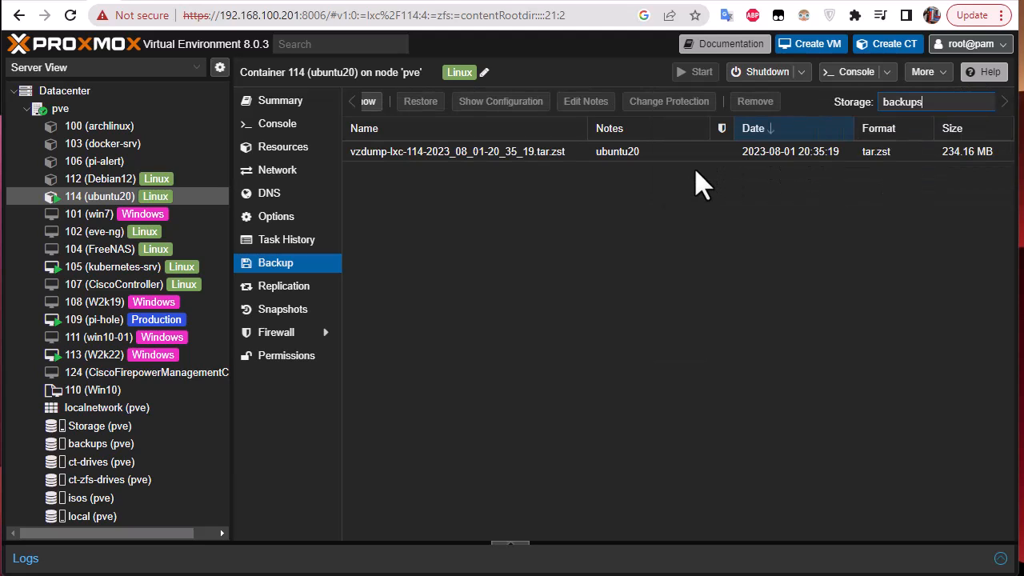
mouse_move(439, 196)
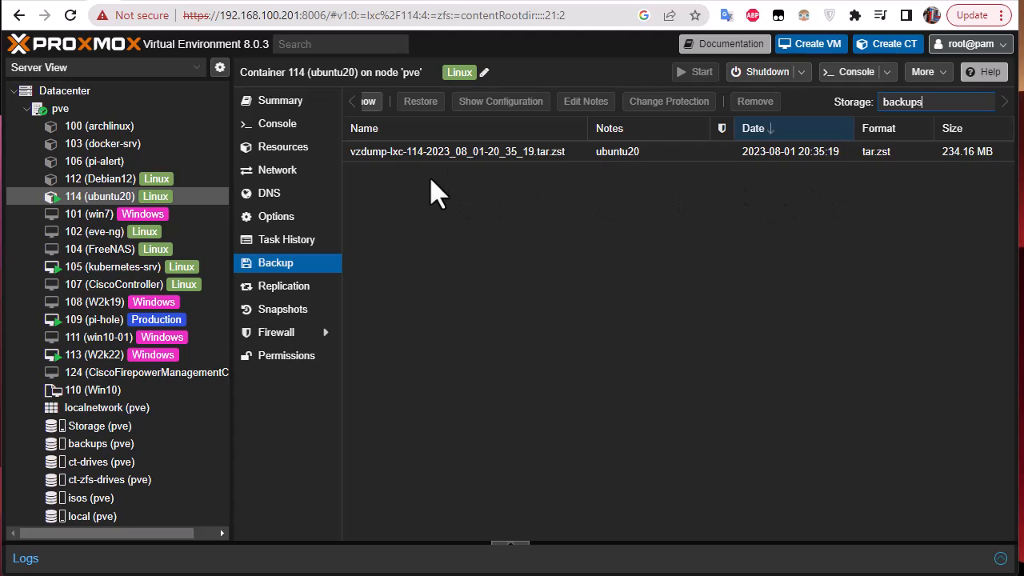
click(457, 152)
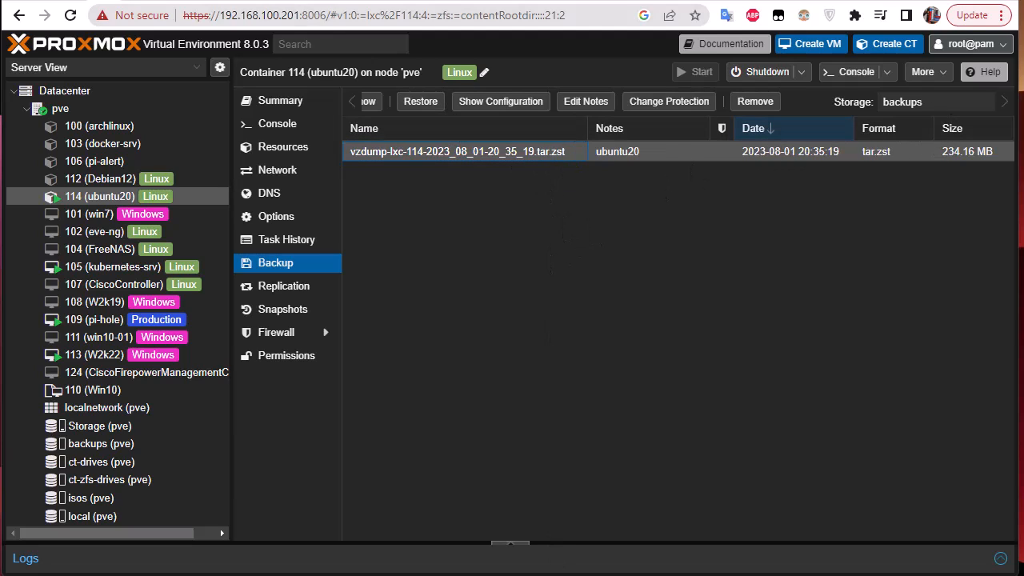
mouse_move(120, 199)
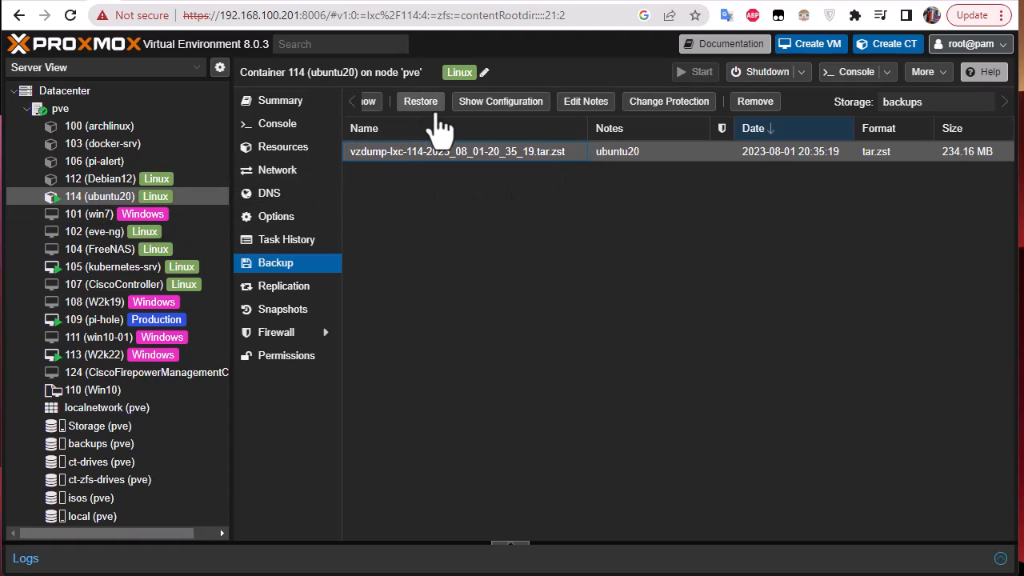
mouse_move(487, 132)
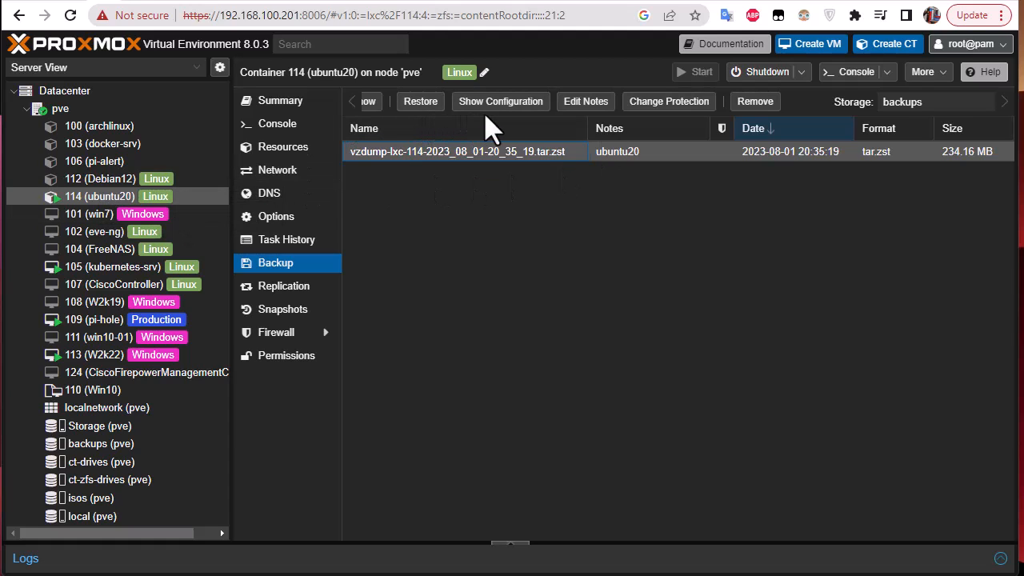
mouse_move(544, 308)
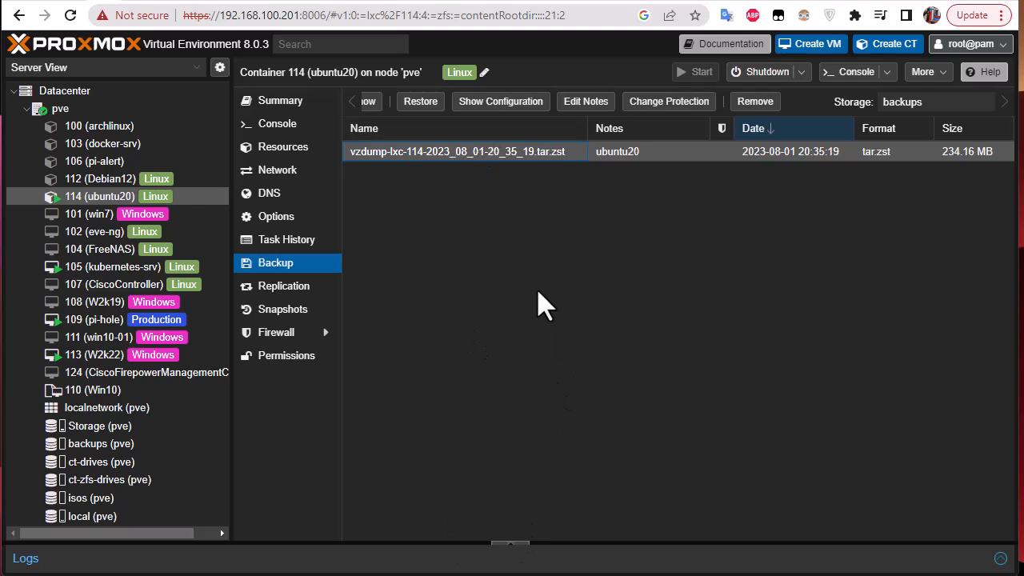
mouse_move(440, 192)
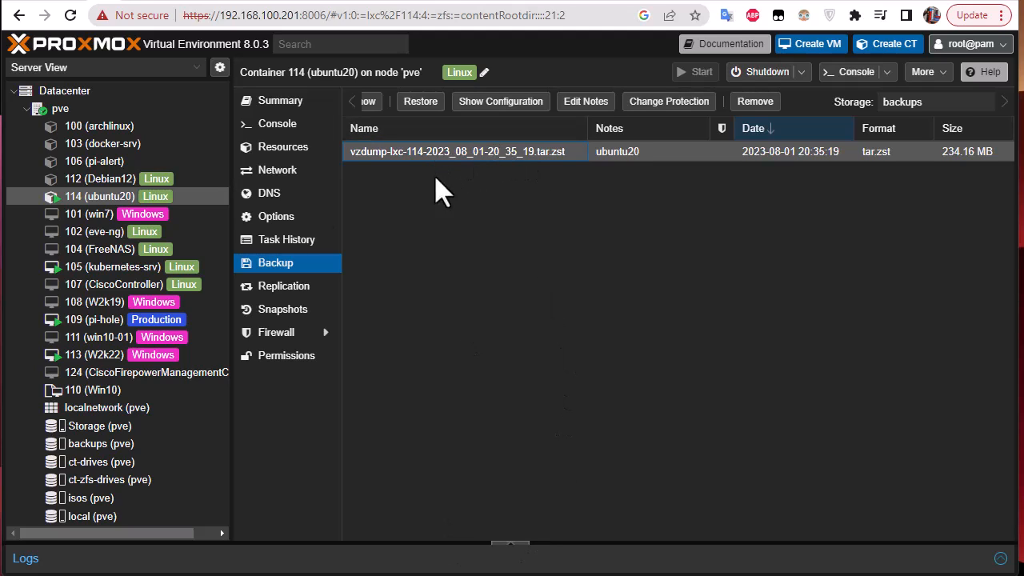
mouse_move(136, 213)
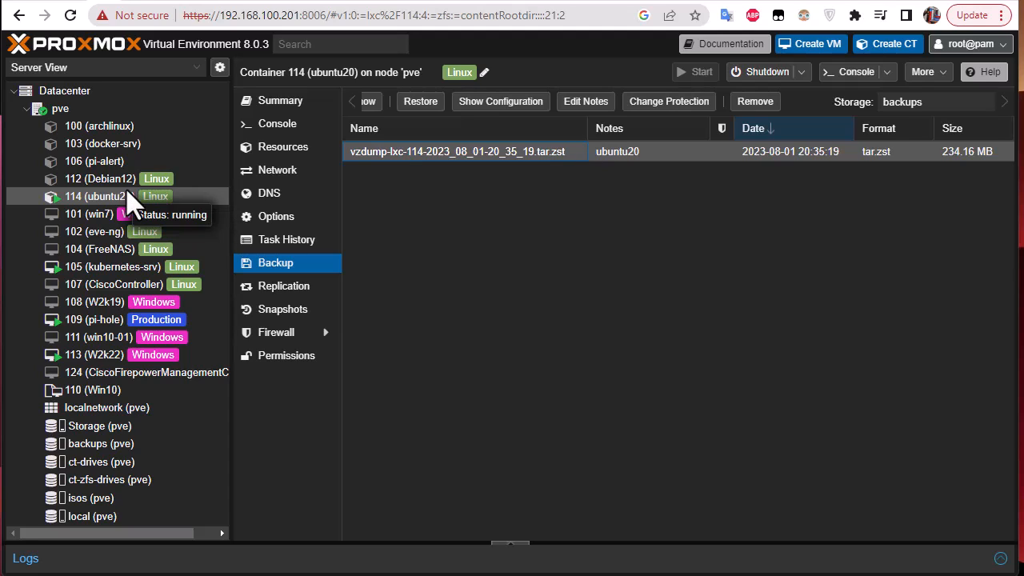
mouse_move(468, 360)
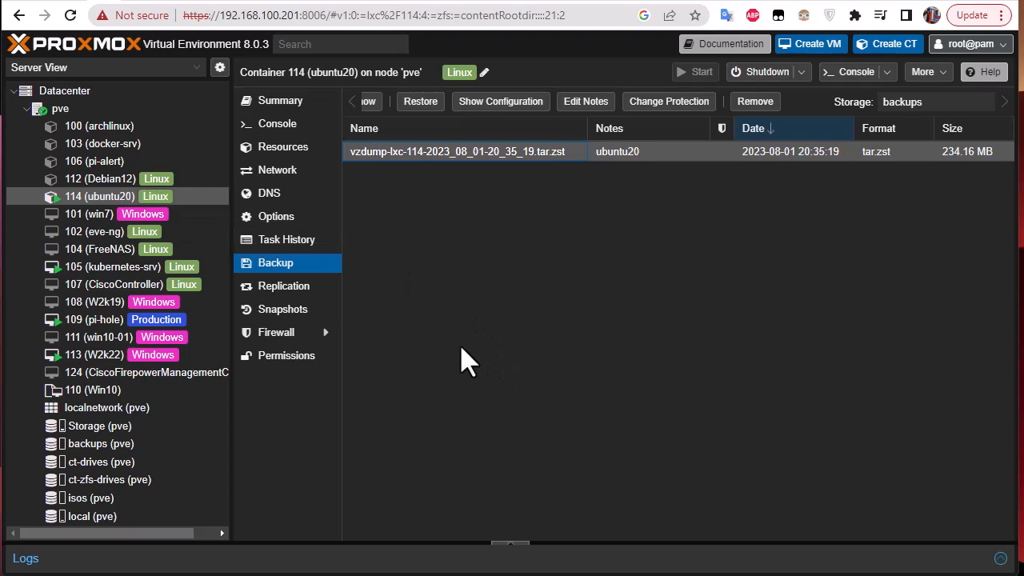